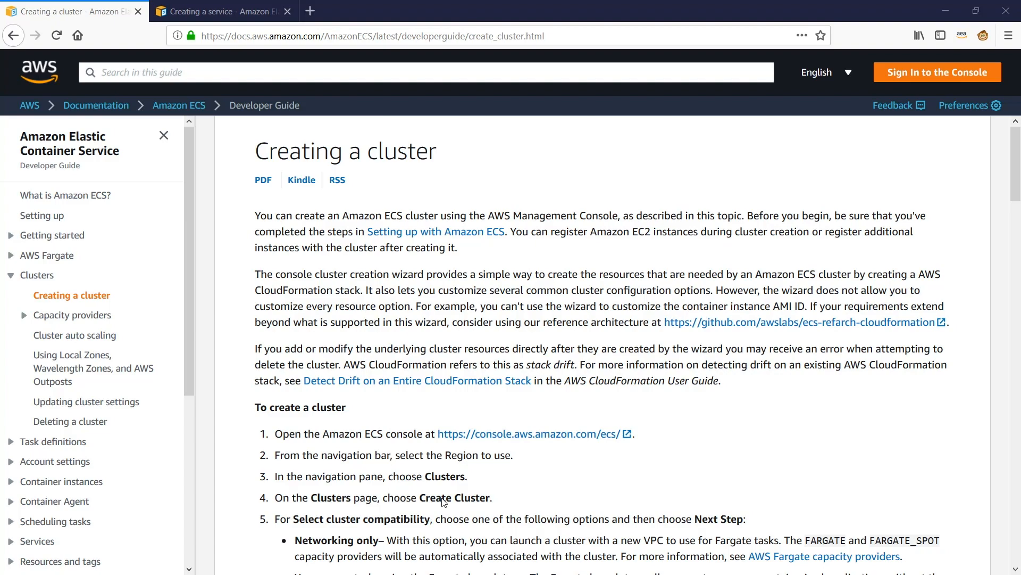
- Review the demo-cluster card and highlight the EC2 Linux + Networking template name
{"action": "scroll", "scroll_direction": "down", "scroll_amount": 3}
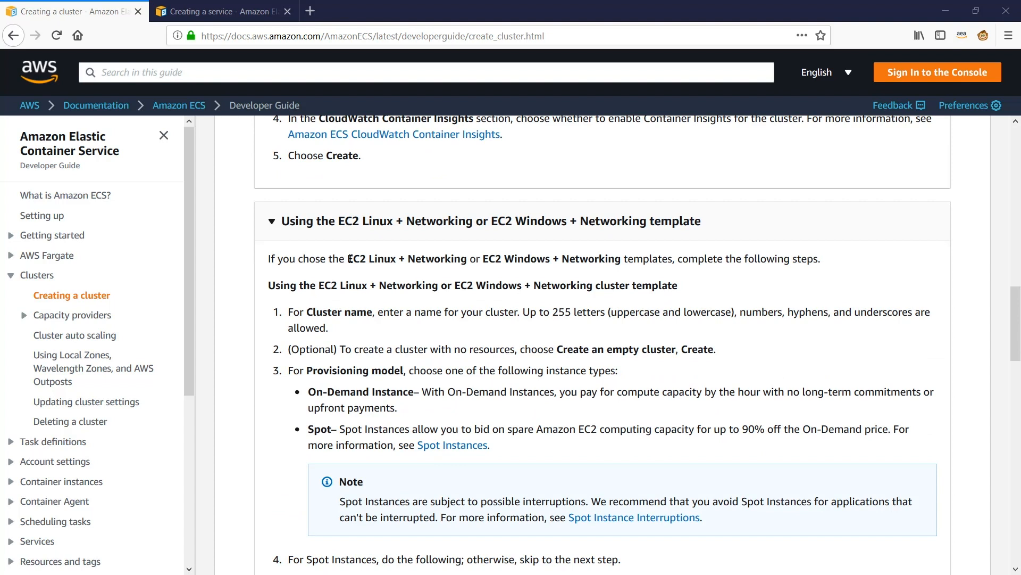
{"action": "left_click_drag", "start_coordinate": [348, 259], "coordinate": [467, 259]}
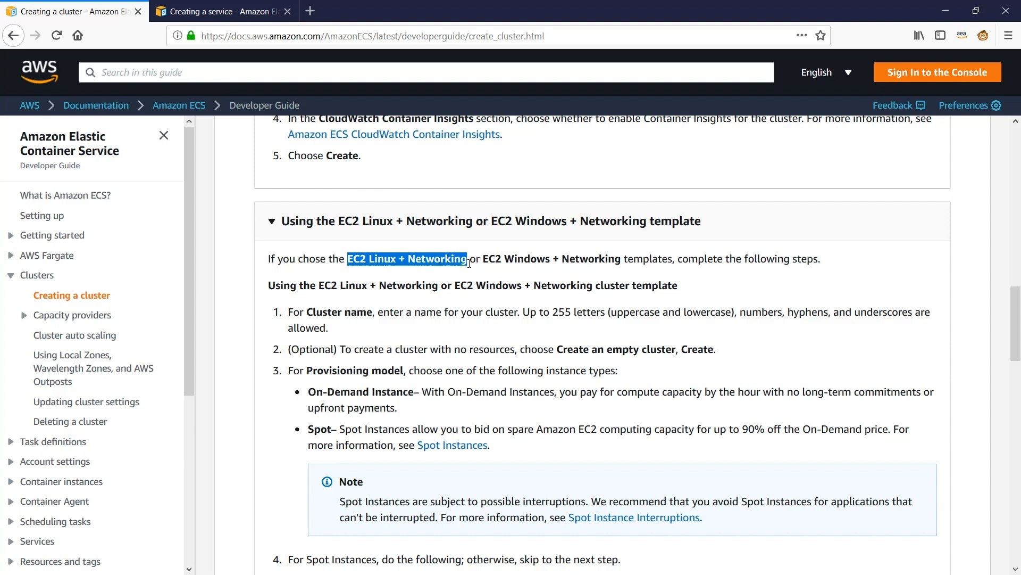
{"action": "mouse_move", "coordinate": [451, 302]}
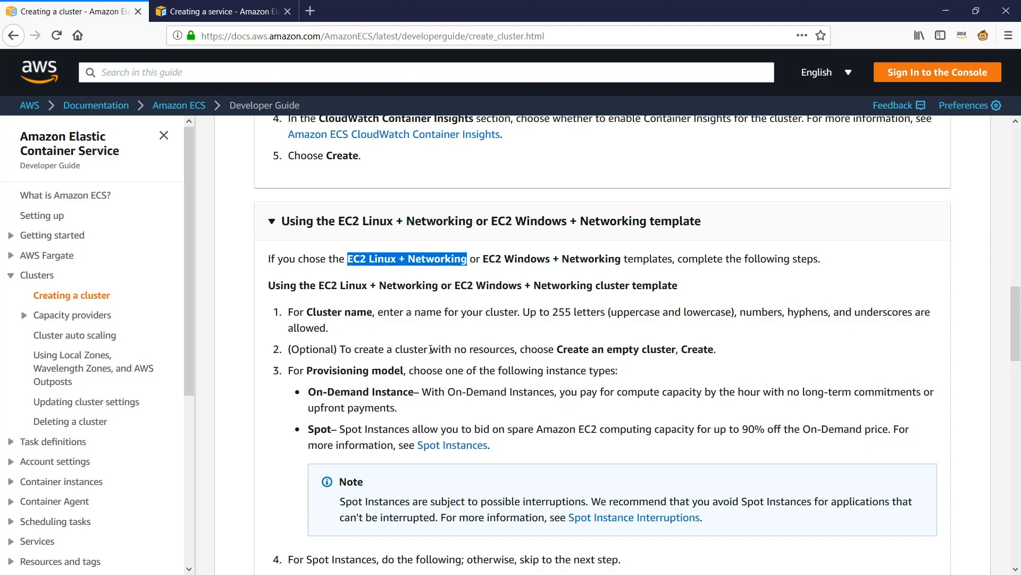
{"action": "mouse_move", "coordinate": [429, 349]}
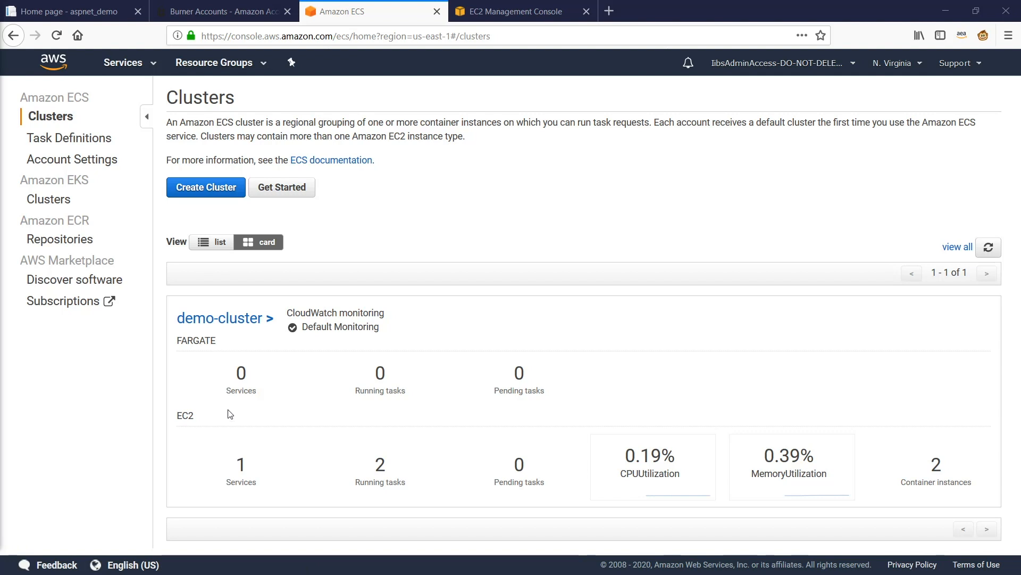
{"action": "mouse_move", "coordinate": [223, 373]}
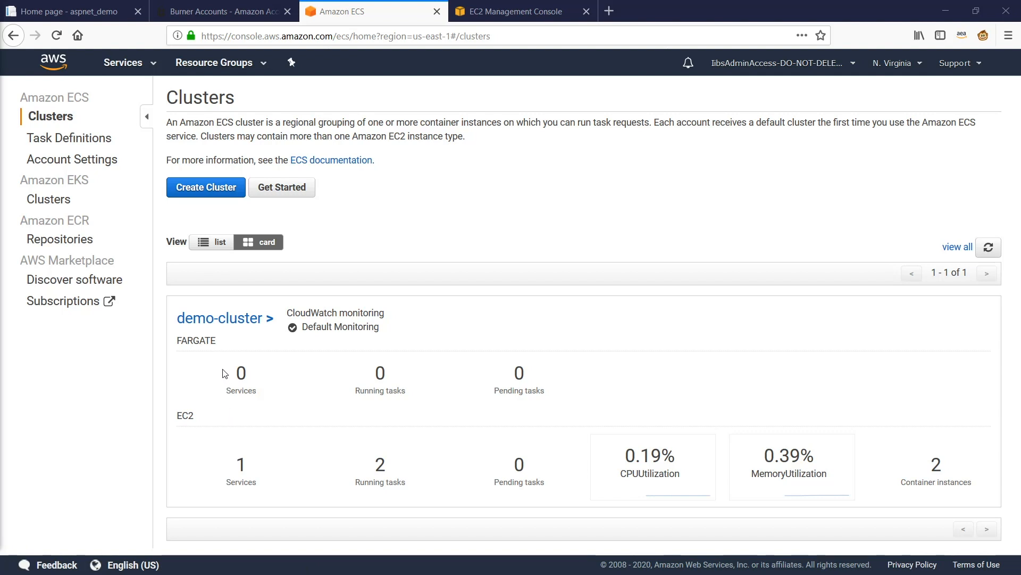
{"action": "mouse_move", "coordinate": [220, 473]}
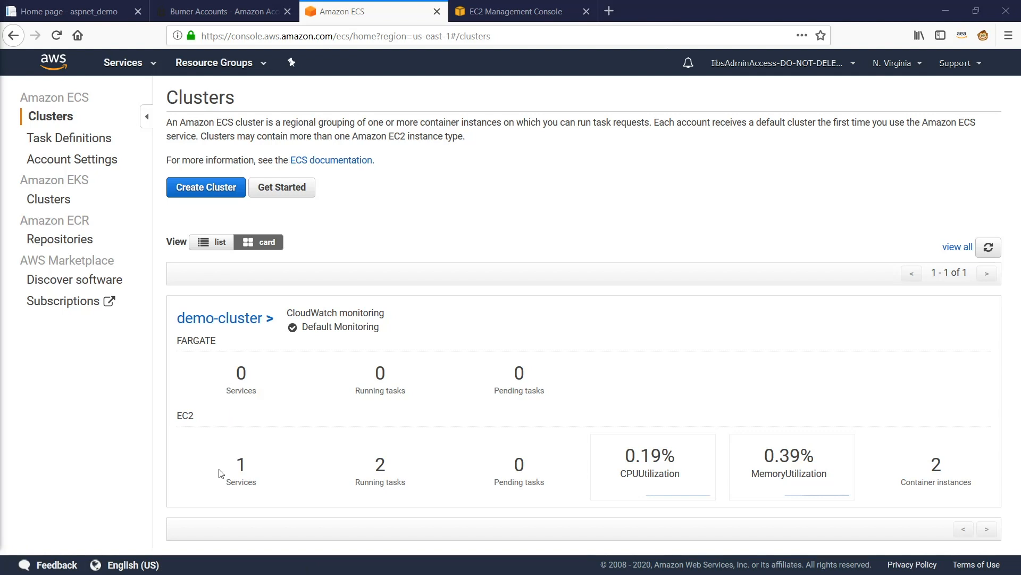
{"action": "mouse_move", "coordinate": [361, 480]}
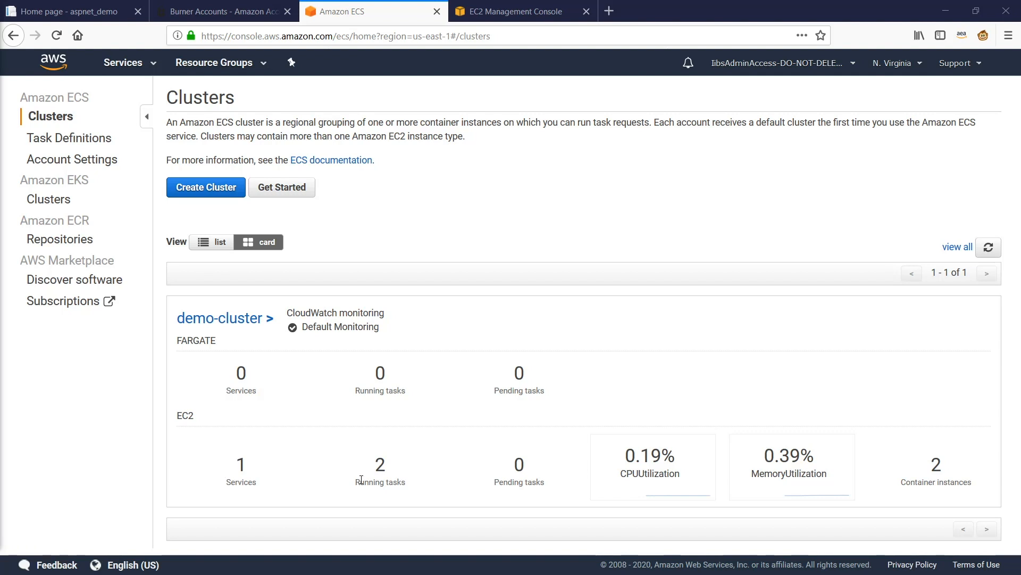
{"action": "mouse_move", "coordinate": [940, 484]}
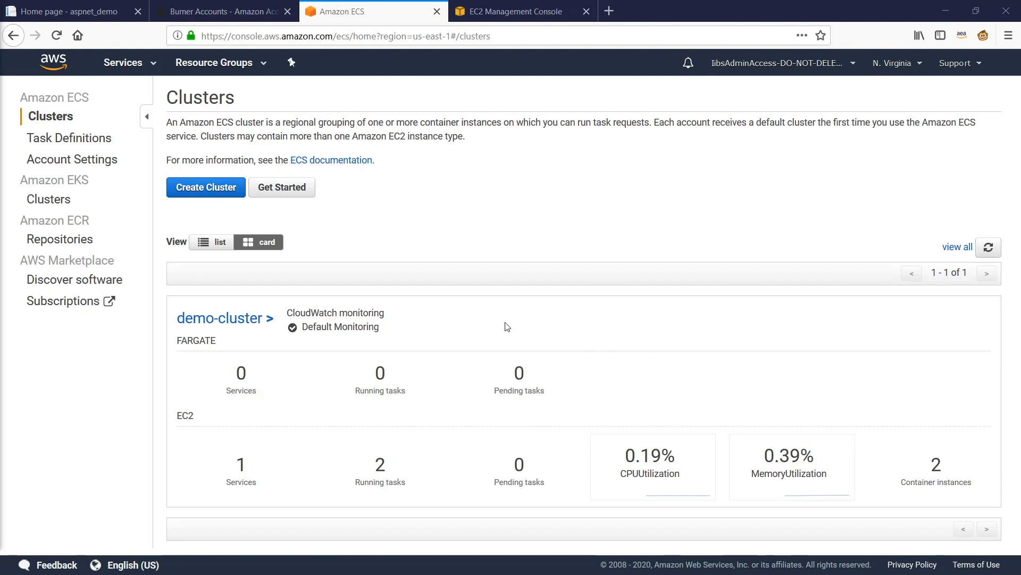
{"action": "mouse_move", "coordinate": [106, 376]}
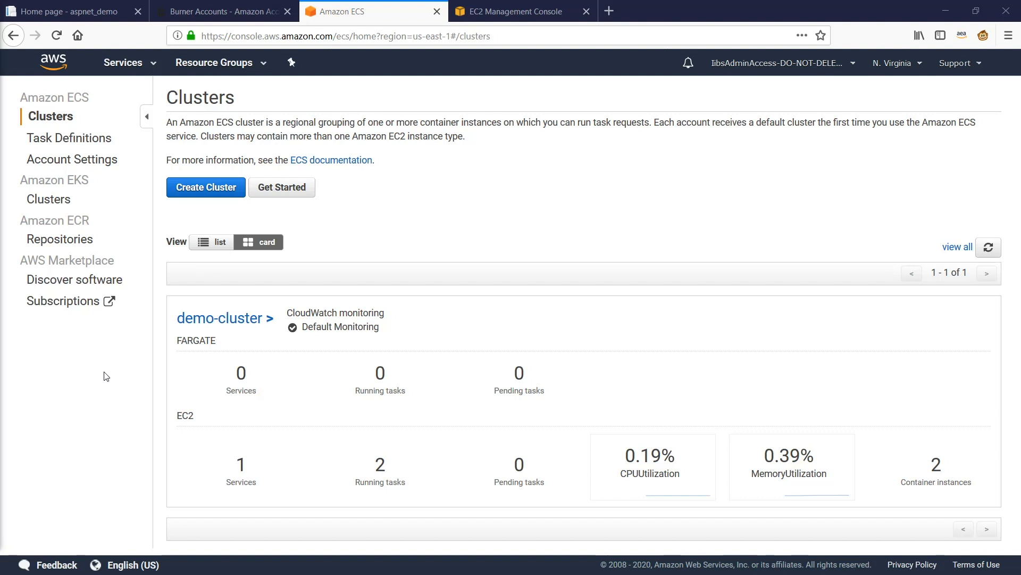
{"action": "mouse_move", "coordinate": [100, 372]}
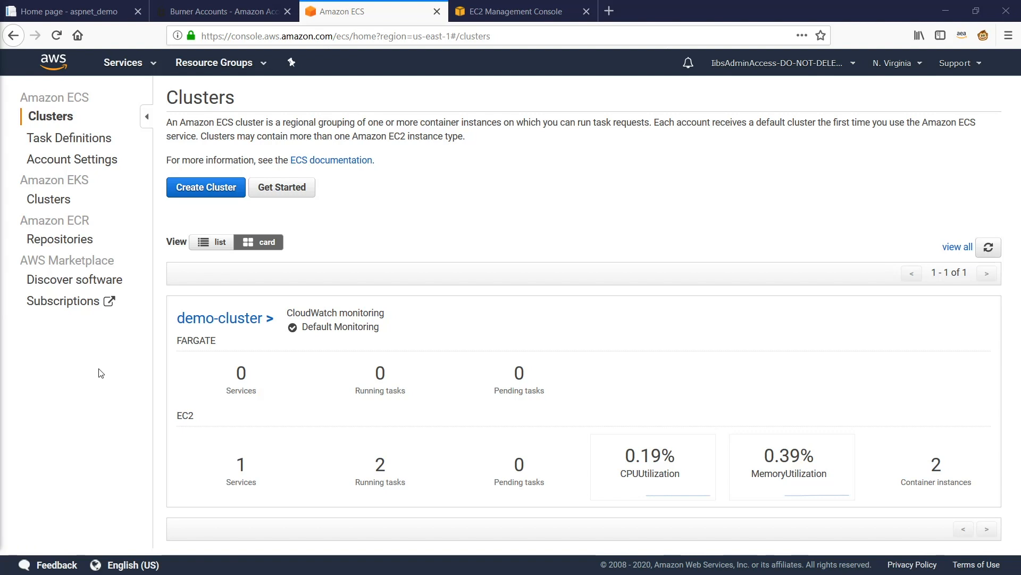
- Show the JSON of webapp-task-def revision 6 with awslogs logging and port 80 mappings
{"action": "left_click", "coordinate": [69, 137]}
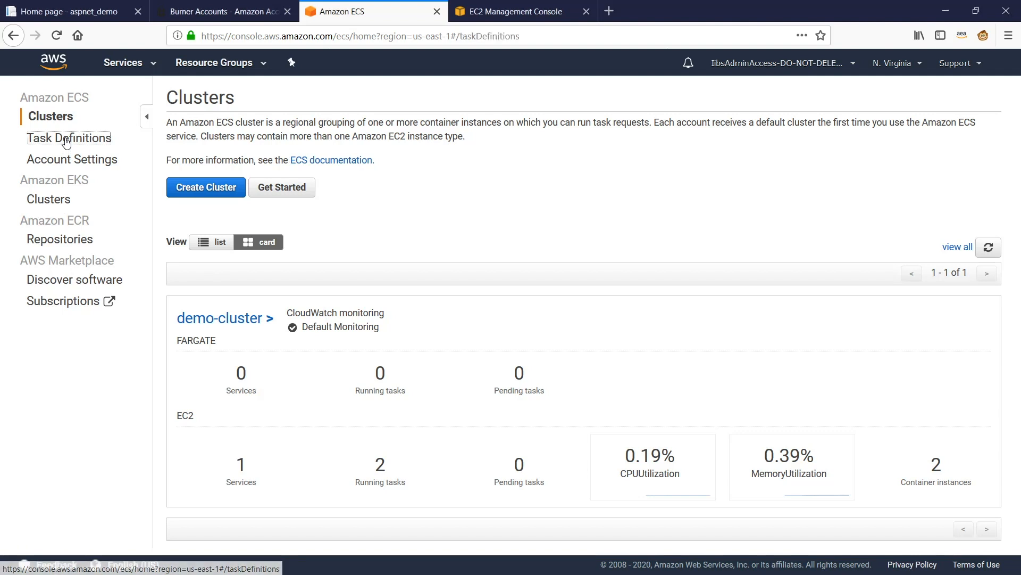
{"action": "left_click", "coordinate": [69, 137]}
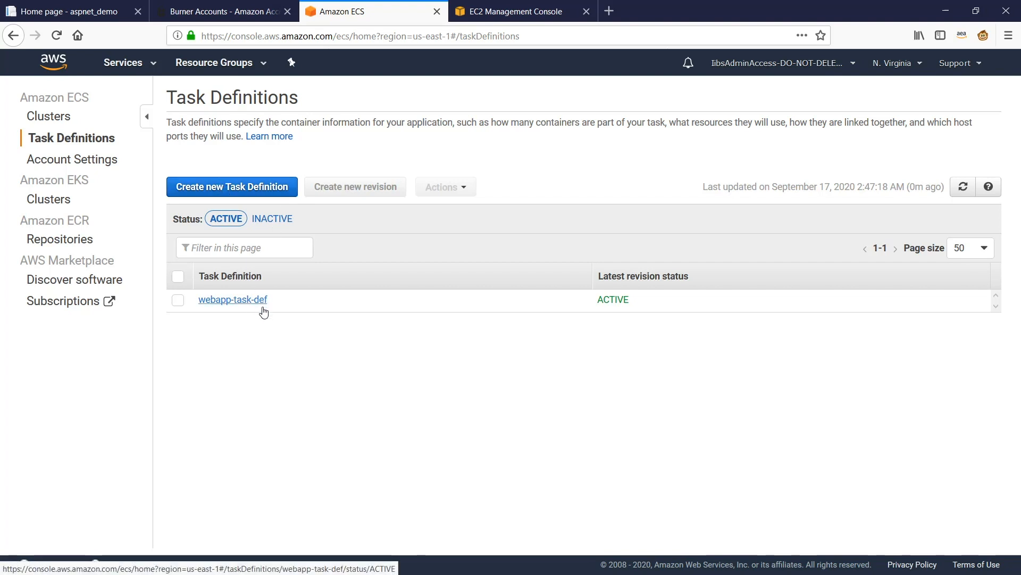
{"action": "left_click", "coordinate": [232, 299]}
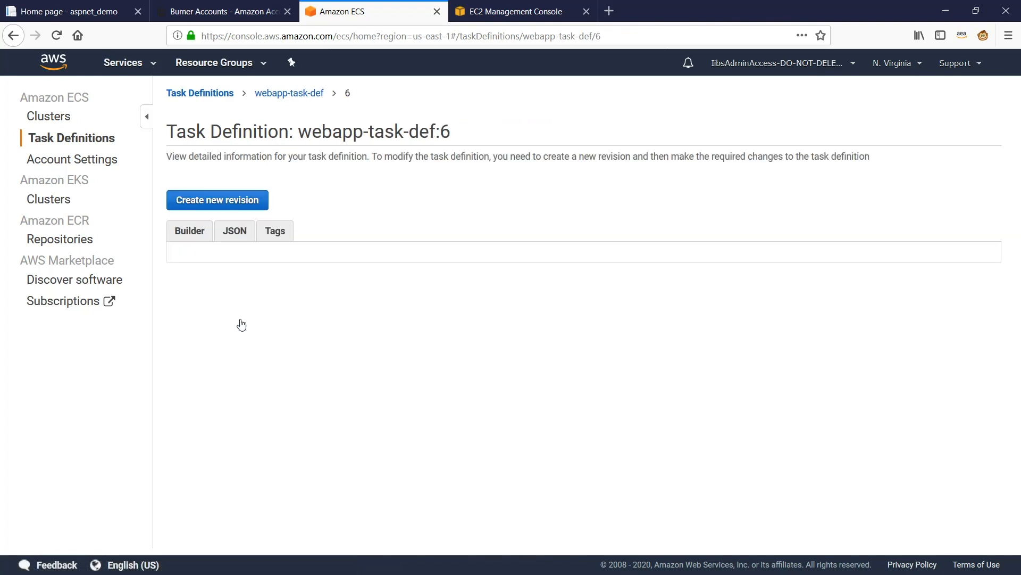
{"action": "scroll", "scroll_direction": "down", "scroll_amount": 3}
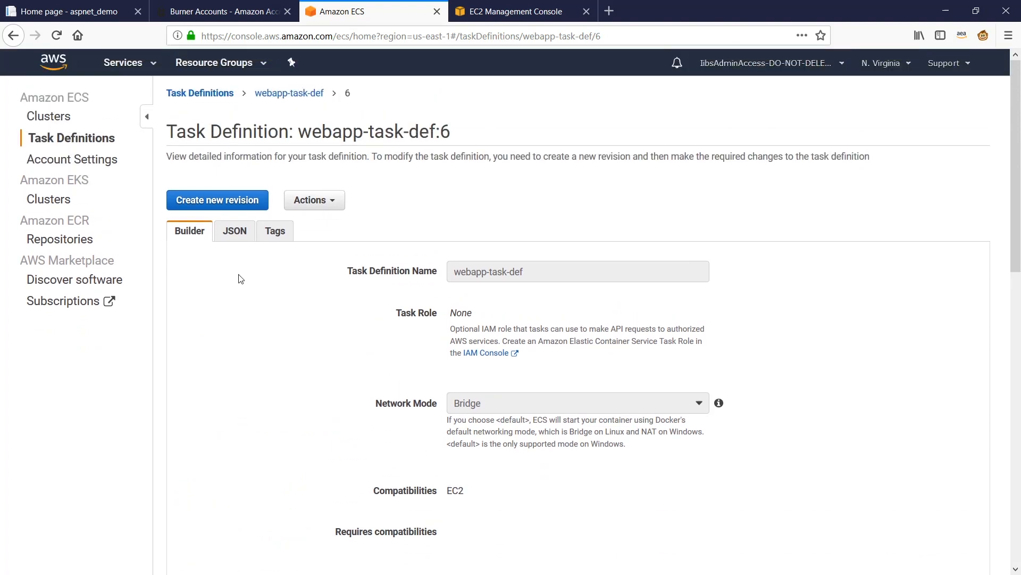
{"action": "left_click", "coordinate": [234, 231]}
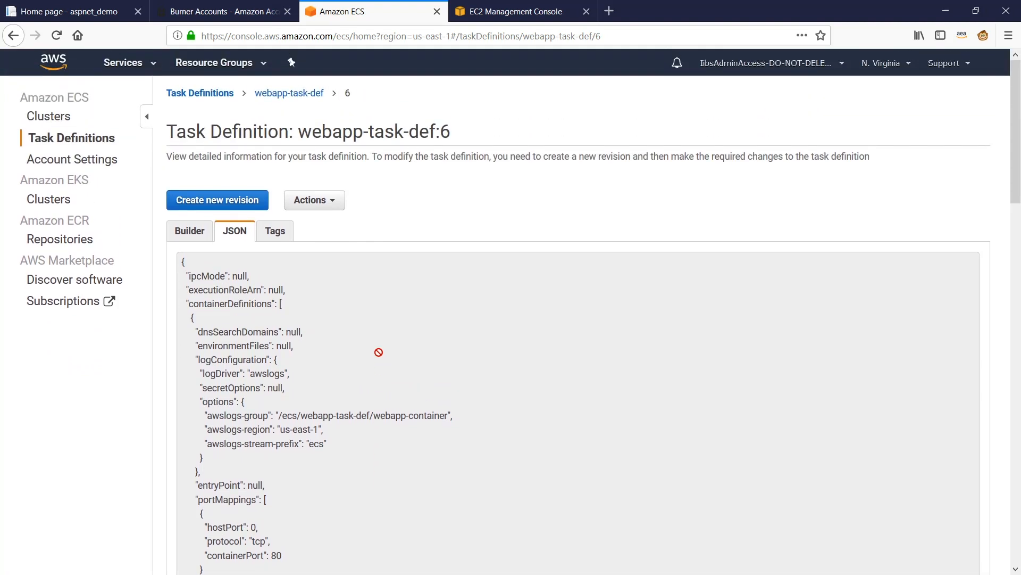
{"action": "mouse_move", "coordinate": [381, 375]}
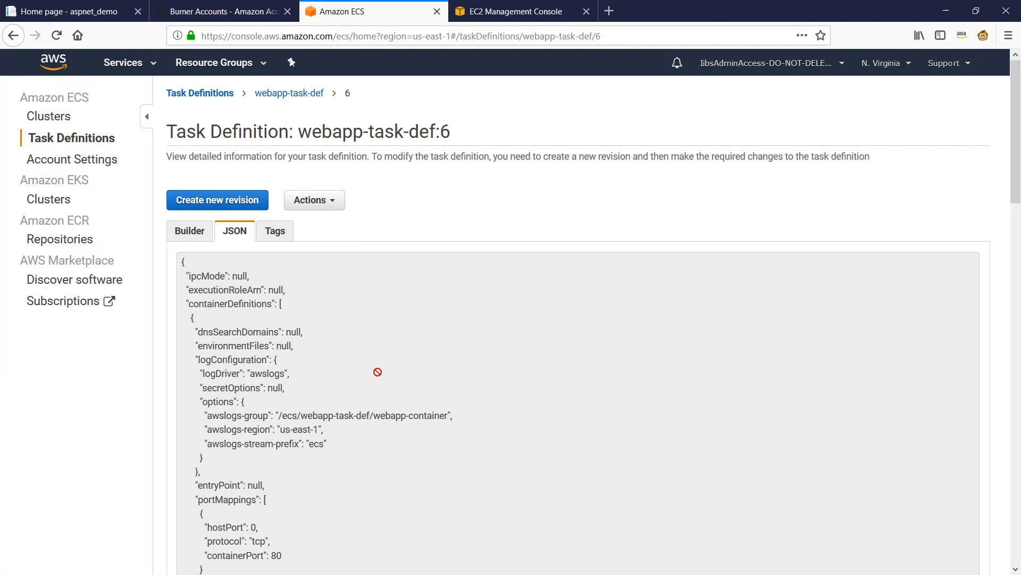
{"action": "mouse_move", "coordinate": [374, 370]}
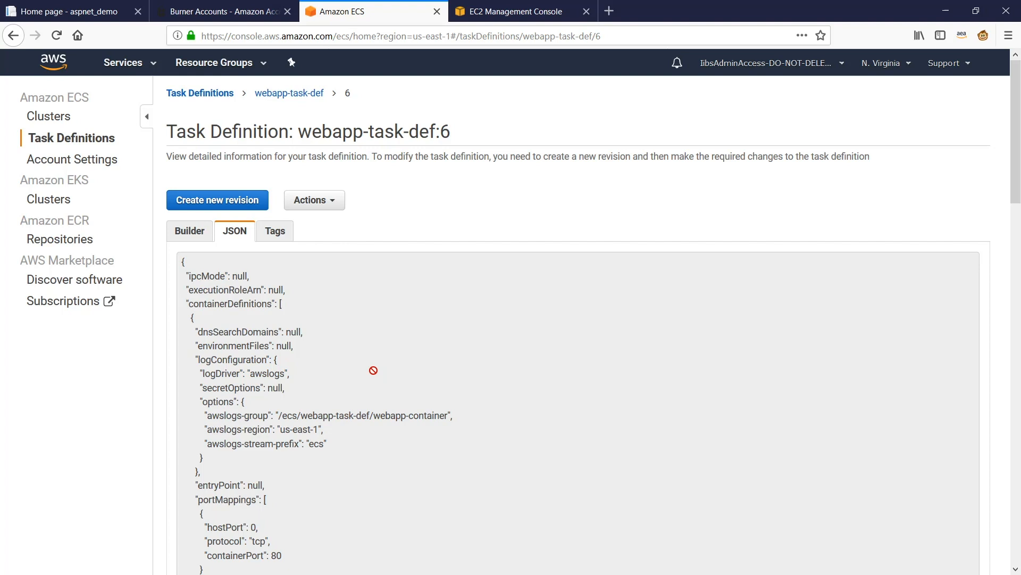
{"action": "mouse_move", "coordinate": [58, 120]}
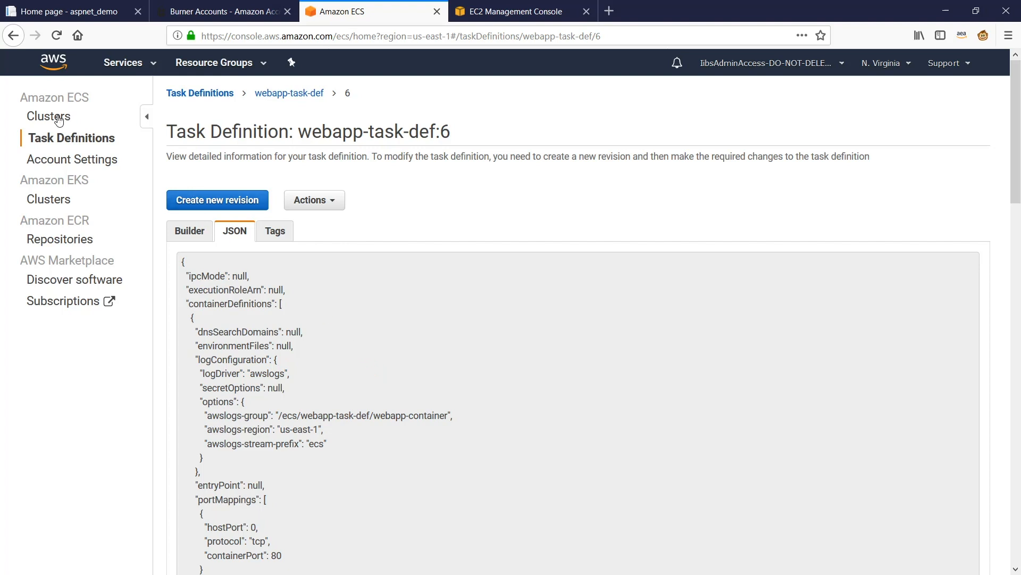
- Return to Clusters and show demo-cluster's services with webapp-service running two EC2 tasks
{"action": "left_click", "coordinate": [48, 115]}
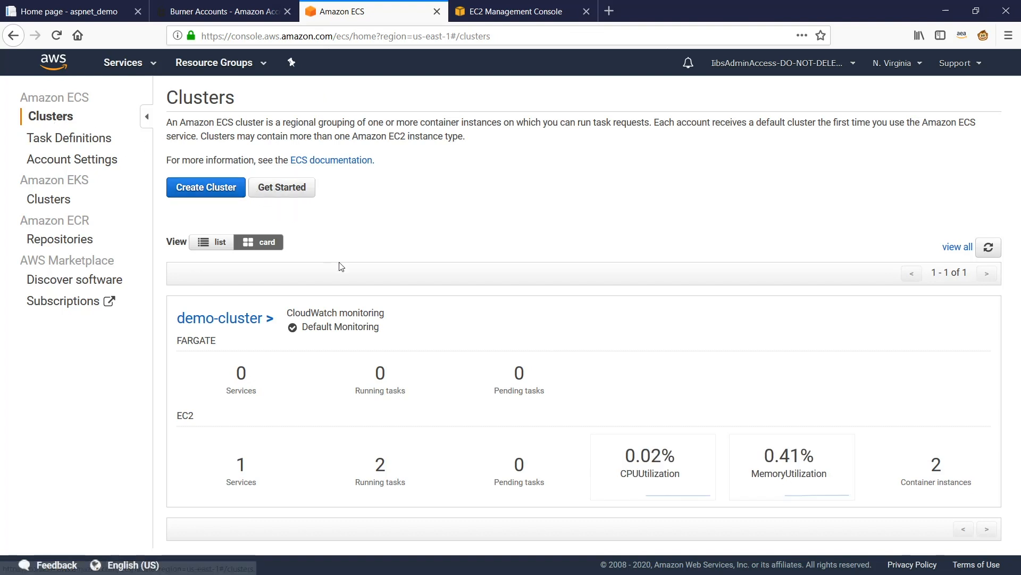
{"action": "mouse_move", "coordinate": [216, 333]}
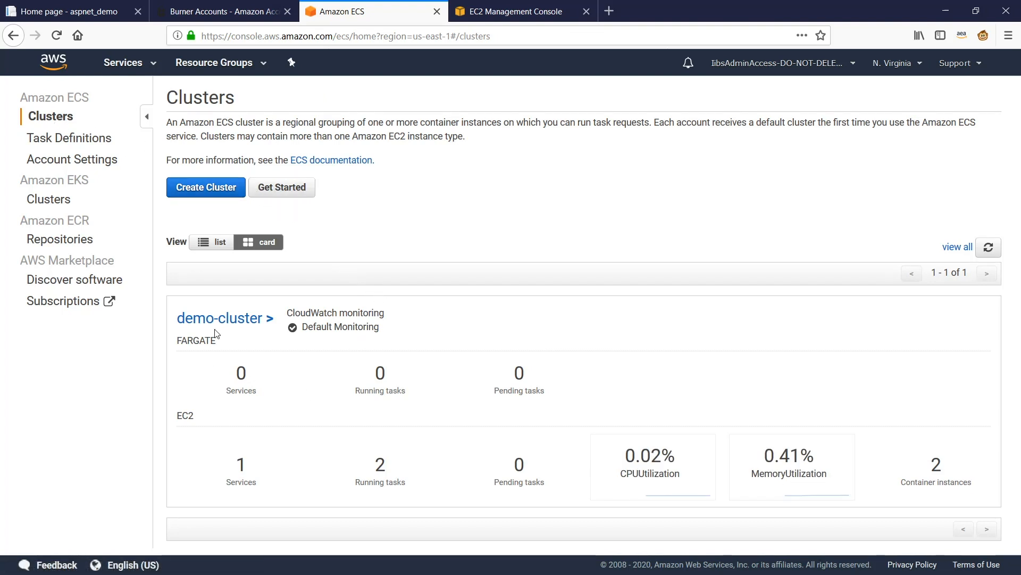
{"action": "left_click", "coordinate": [221, 318]}
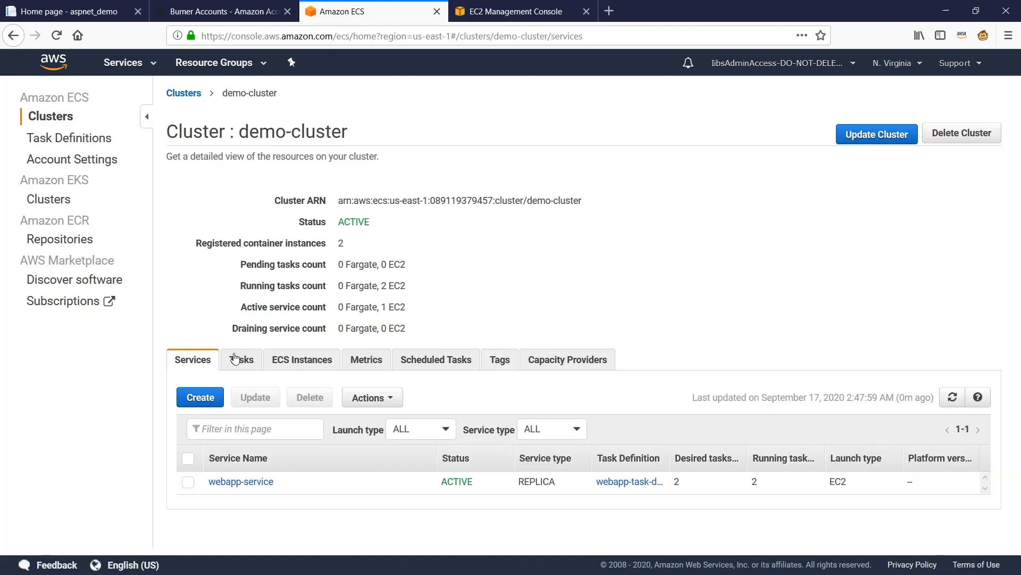
{"action": "mouse_move", "coordinate": [417, 492]}
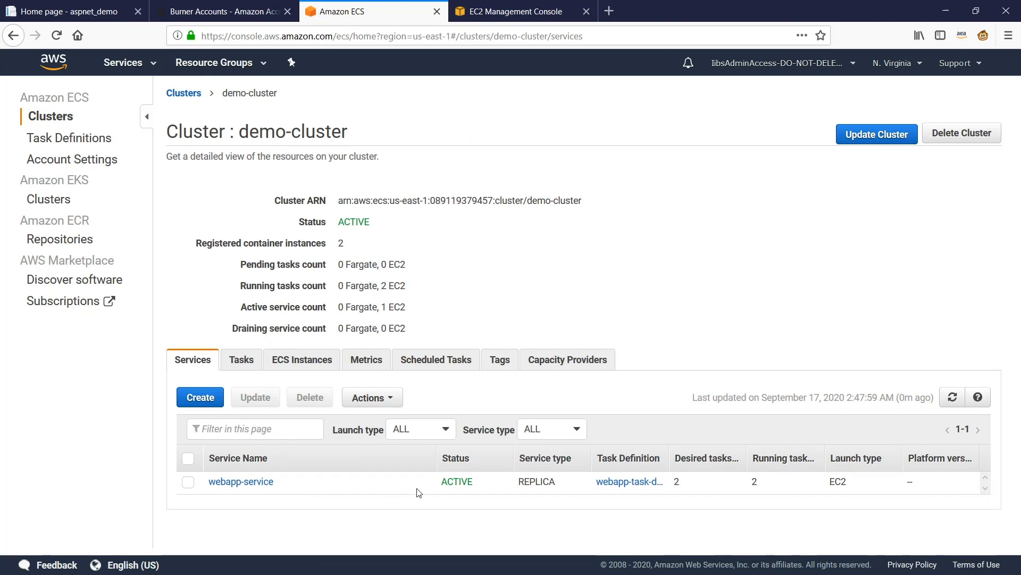
{"action": "mouse_move", "coordinate": [347, 485]}
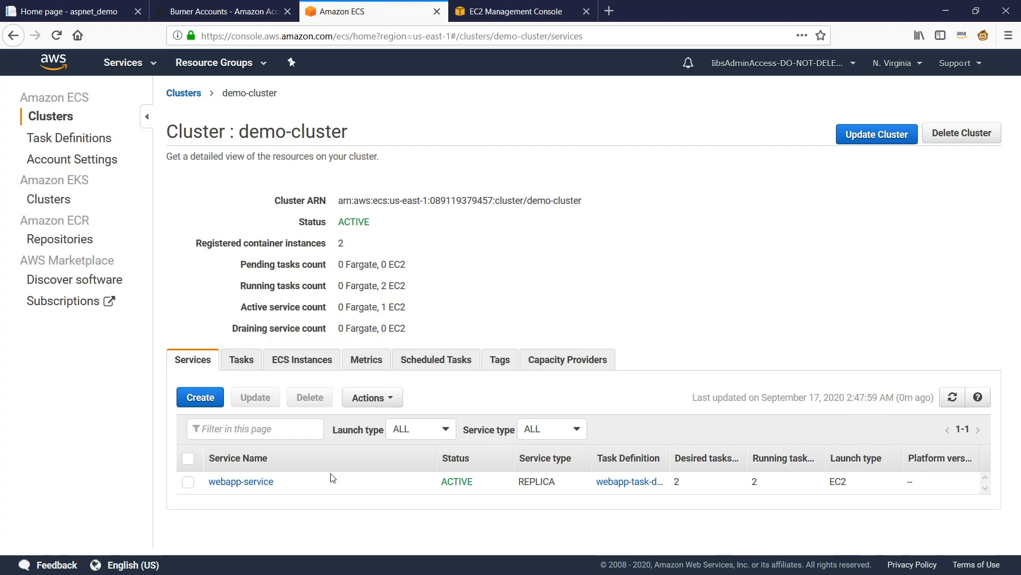
{"action": "mouse_move", "coordinate": [320, 479]}
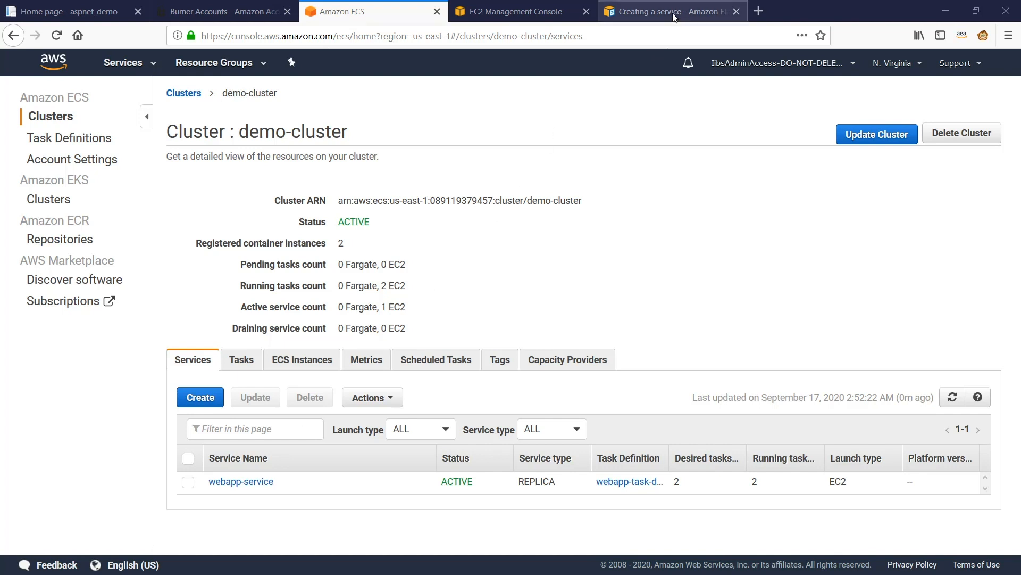
- Switch to the 'Creating a service - Amazon ECS' documentation tab
{"action": "left_click", "coordinate": [664, 11]}
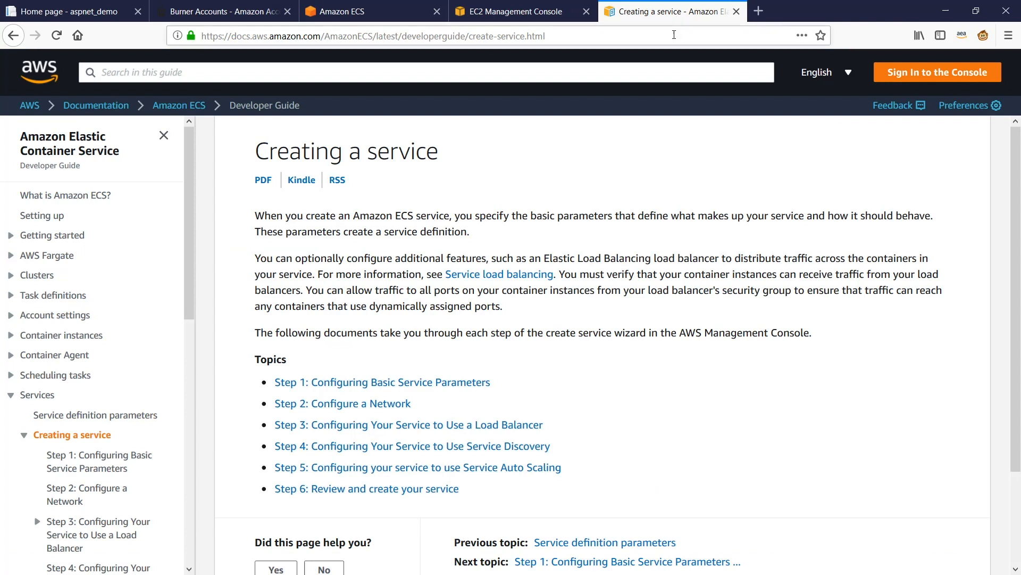
{"action": "mouse_move", "coordinate": [663, 397]}
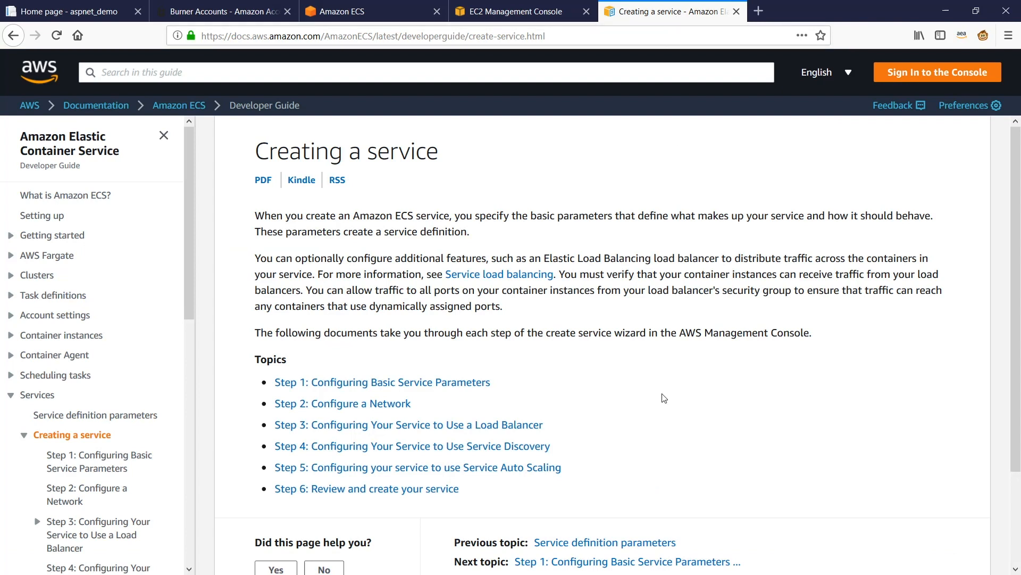
{"action": "mouse_move", "coordinate": [448, 53]}
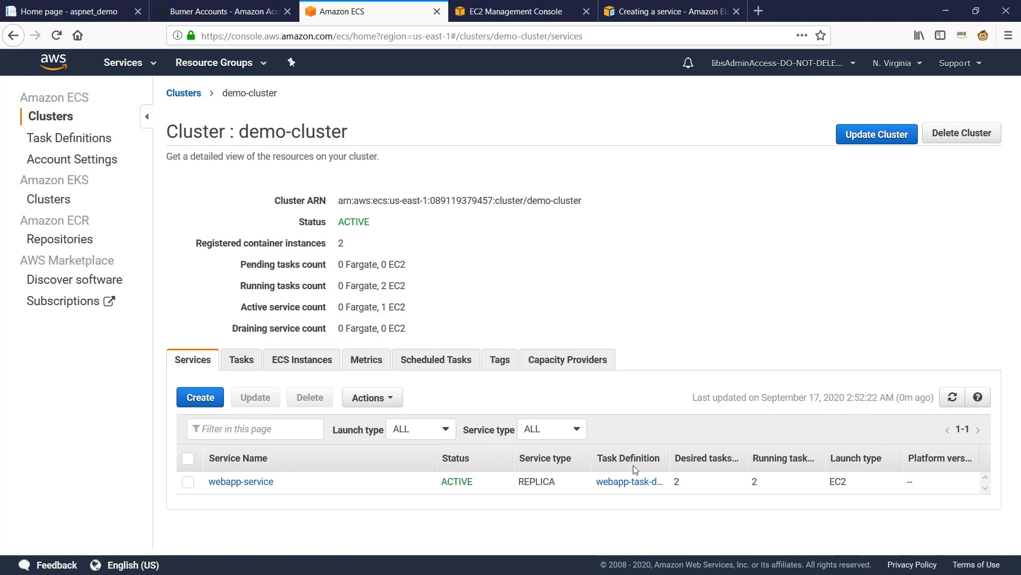
{"action": "mouse_move", "coordinate": [629, 481]}
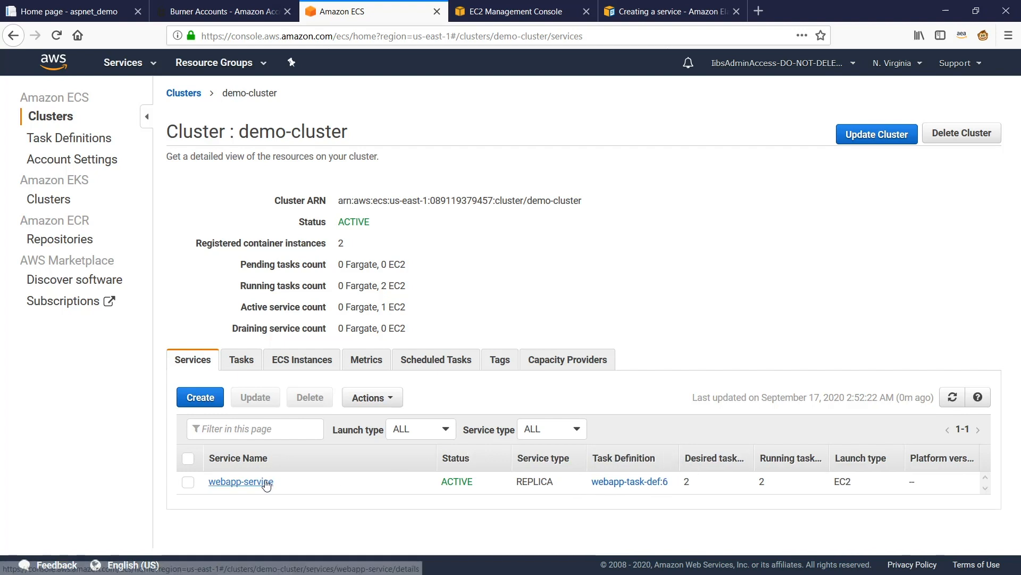
- Show webapp-service's two running tasks from webapp-task-def:6
{"action": "left_click", "coordinate": [241, 481]}
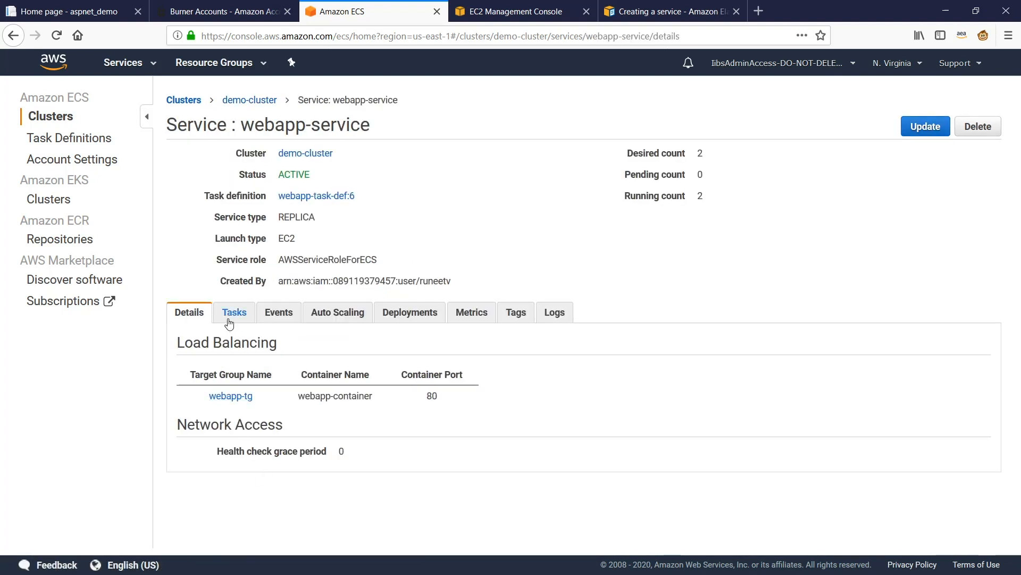
{"action": "left_click", "coordinate": [234, 312]}
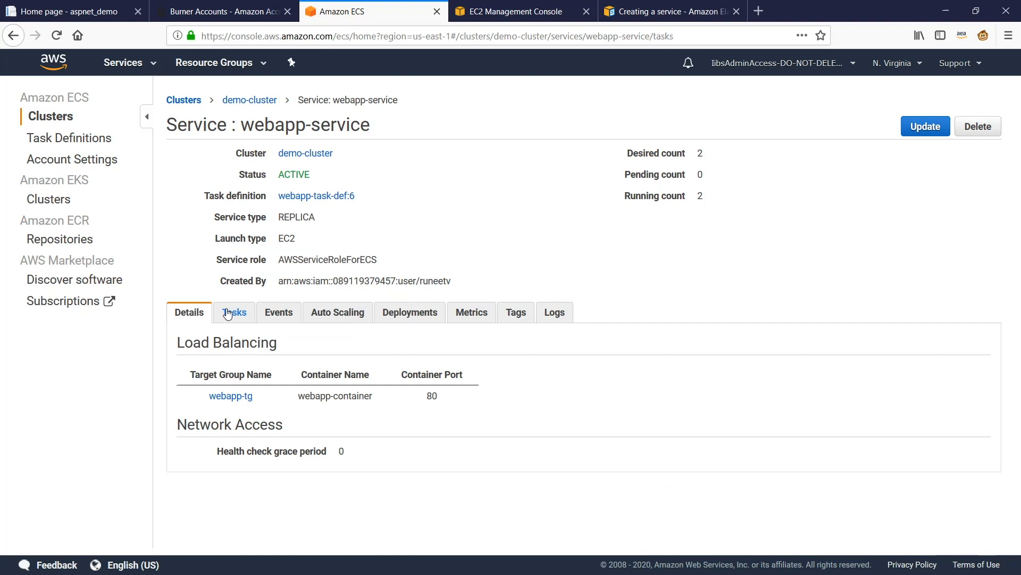
{"action": "left_click", "coordinate": [234, 312]}
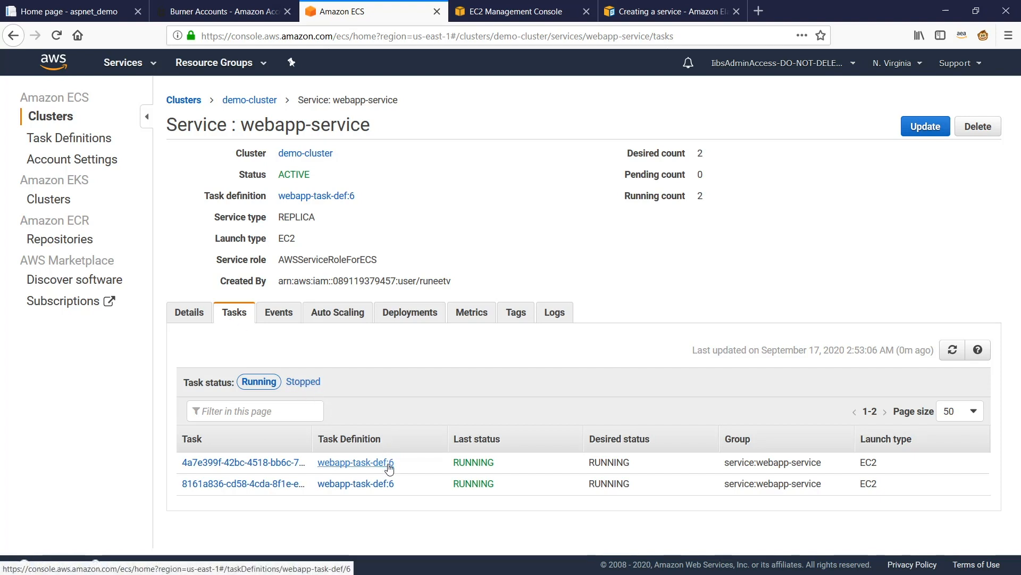
{"action": "mouse_move", "coordinate": [341, 461]}
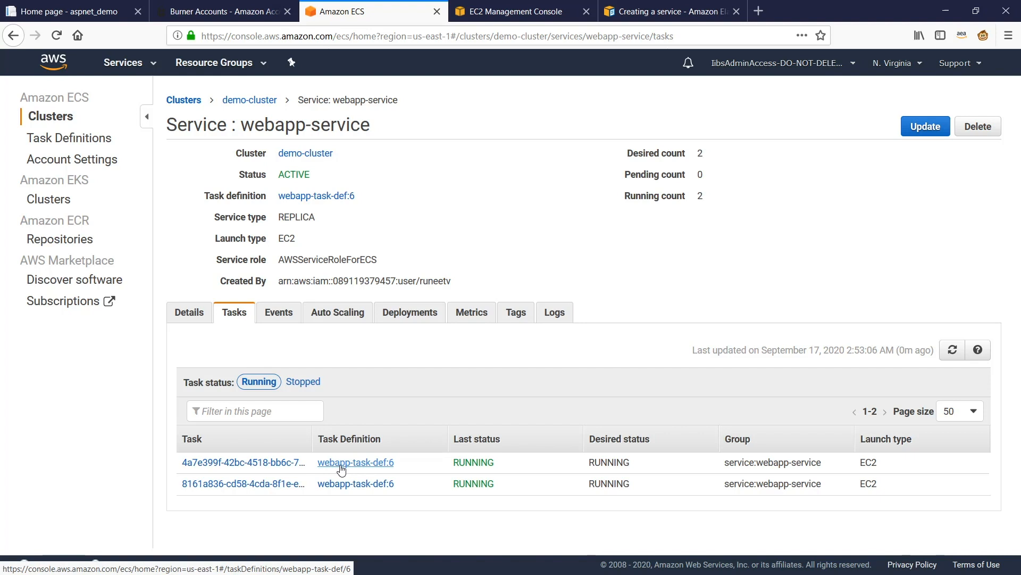
- Review webapp-task-def:6 settings and expand the webapp-container definition
{"action": "left_click", "coordinate": [355, 462]}
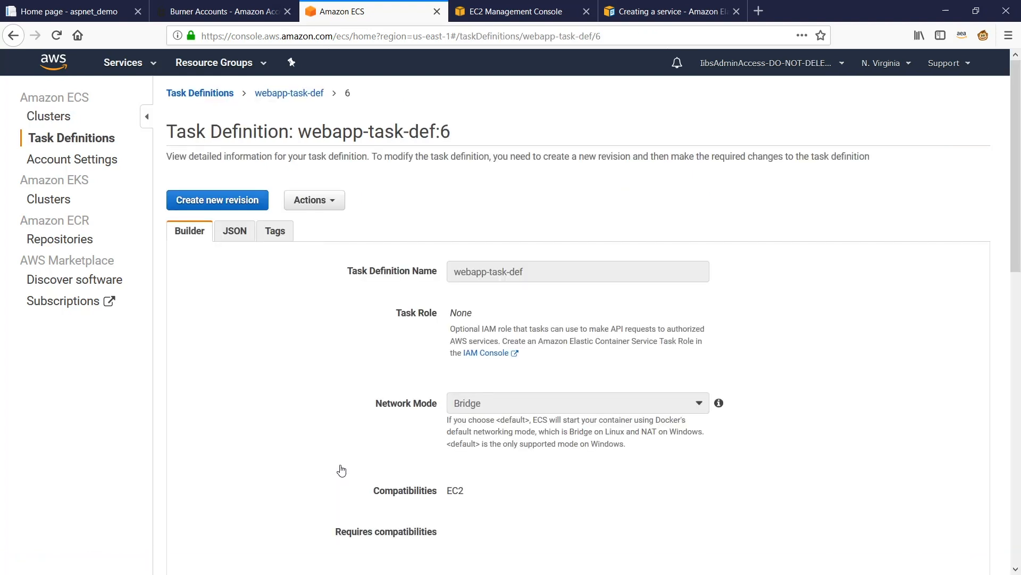
{"action": "mouse_move", "coordinate": [298, 334]}
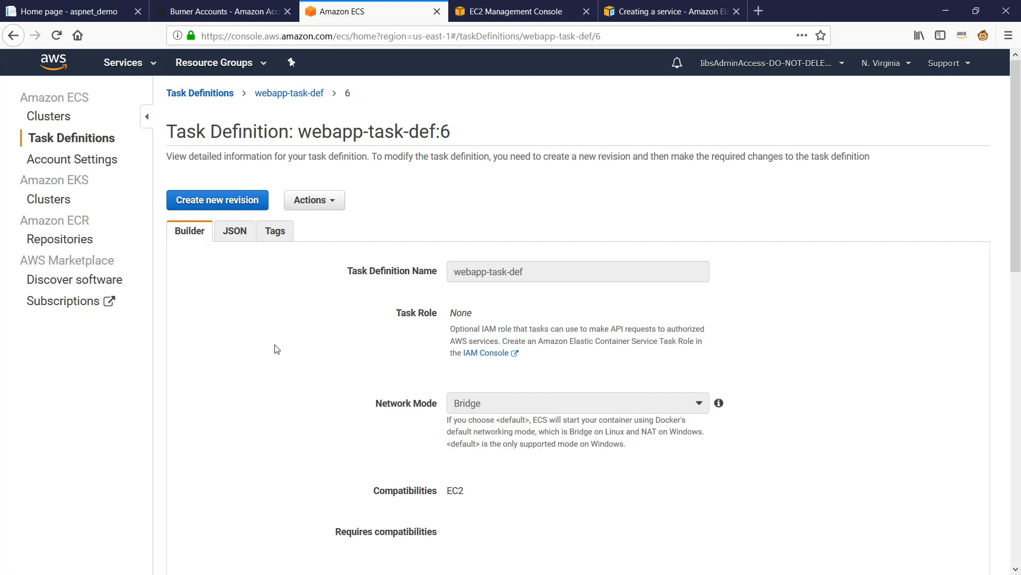
{"action": "mouse_move", "coordinate": [271, 344]}
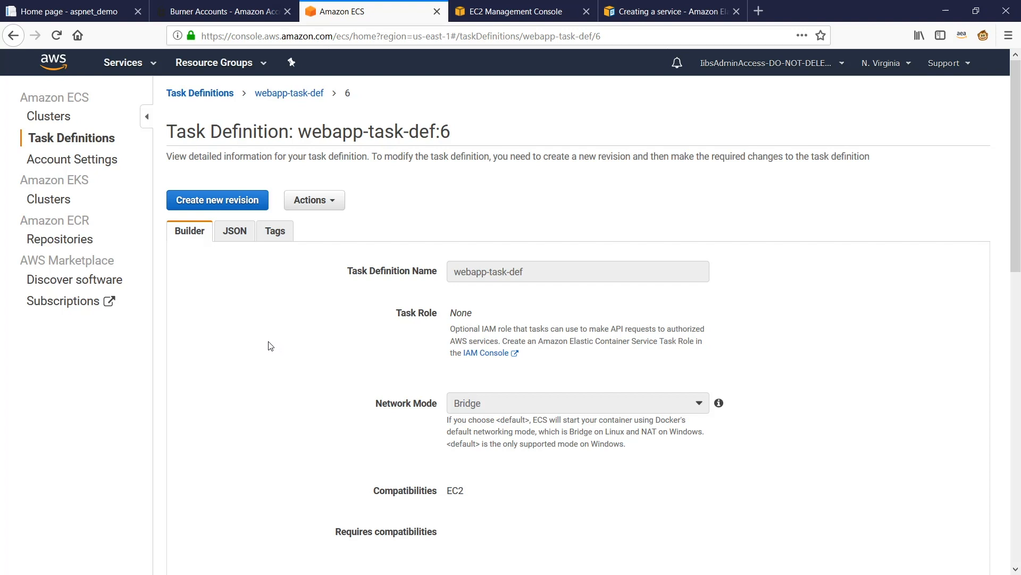
{"action": "scroll", "scroll_direction": "down", "scroll_amount": 3}
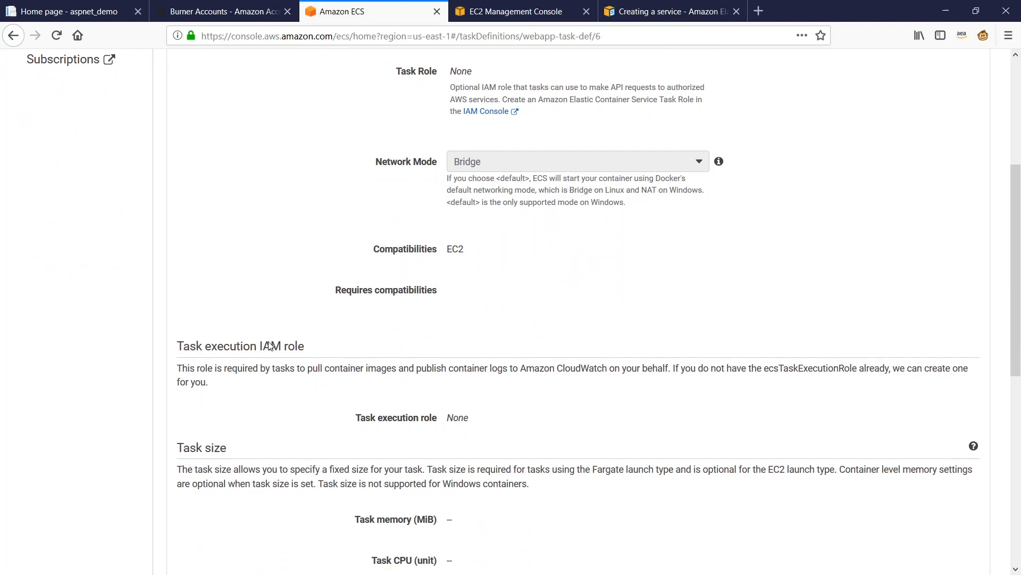
{"action": "scroll", "scroll_direction": "down", "scroll_amount": 3}
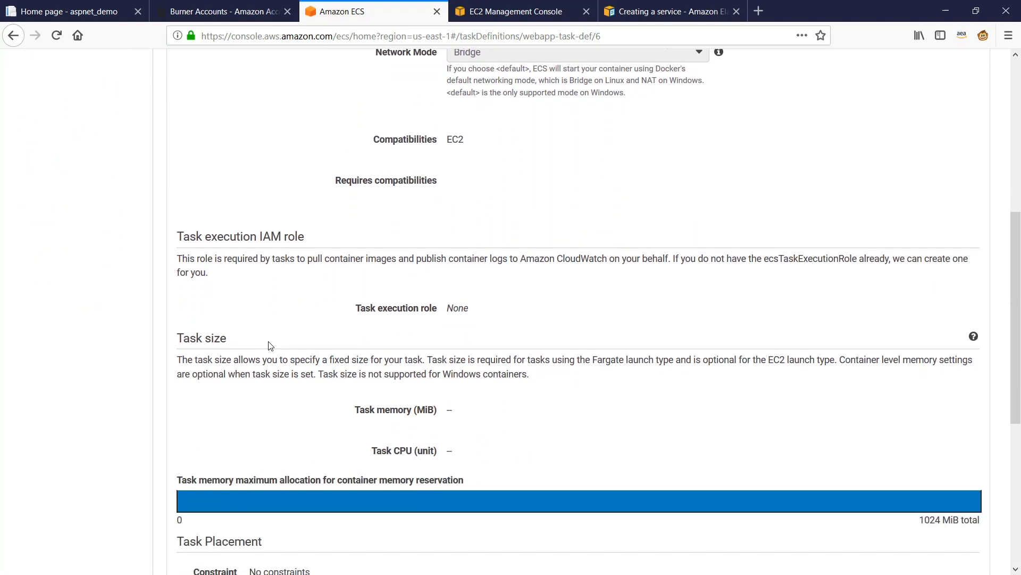
{"action": "scroll", "scroll_direction": "down", "scroll_amount": 3}
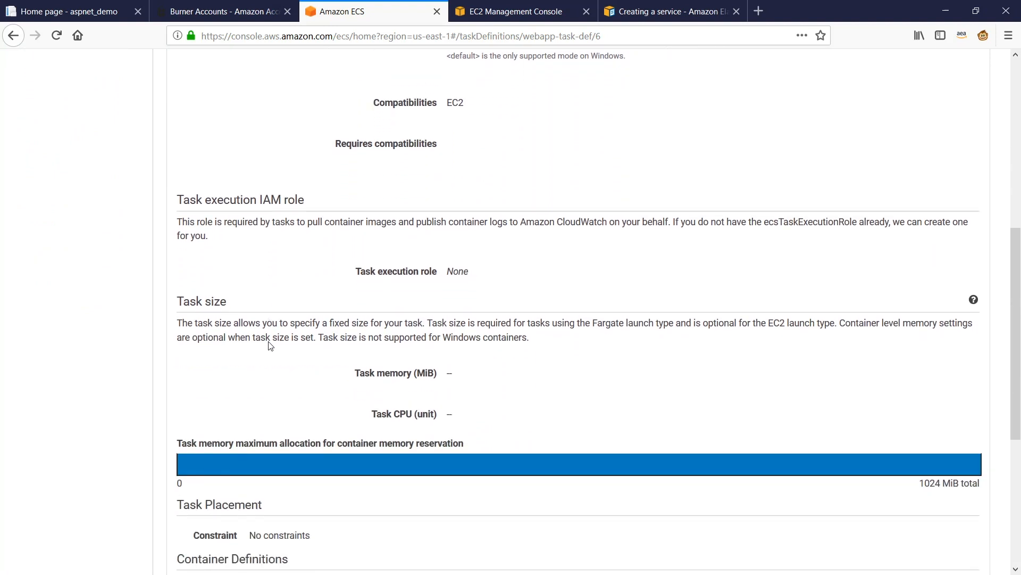
{"action": "scroll", "scroll_direction": "down", "scroll_amount": 3}
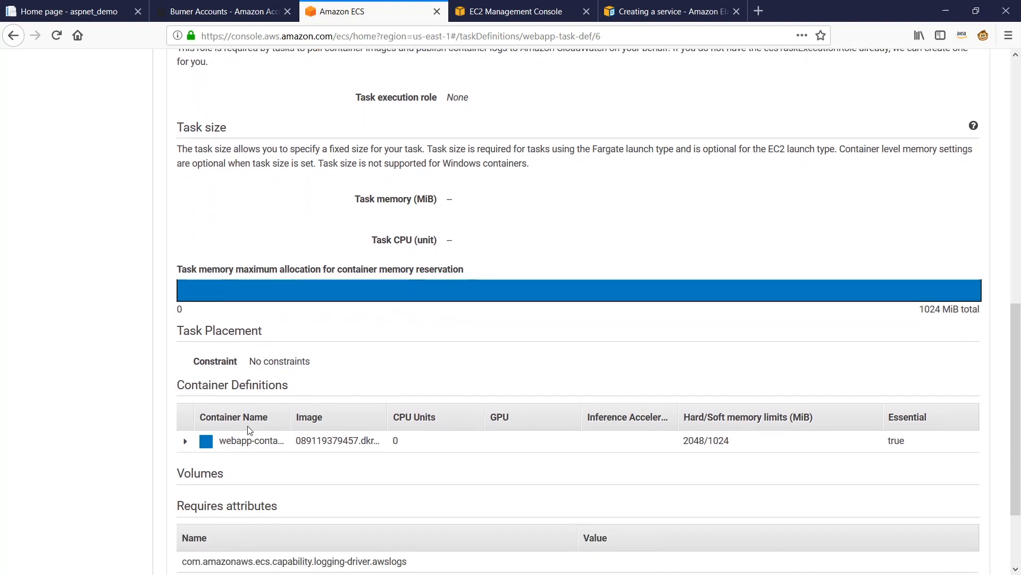
{"action": "scroll", "scroll_direction": "down", "scroll_amount": 3}
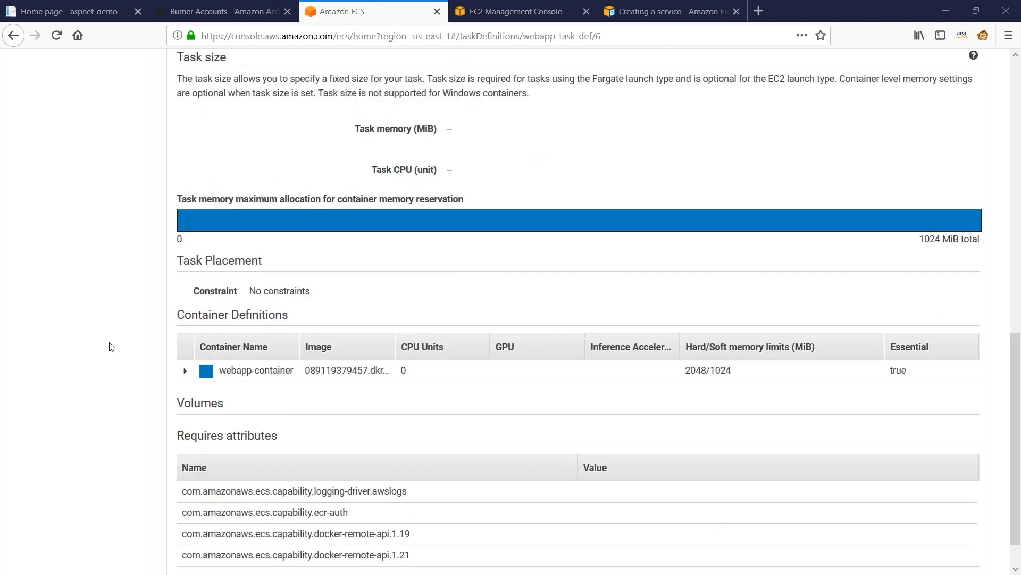
{"action": "mouse_move", "coordinate": [185, 377]}
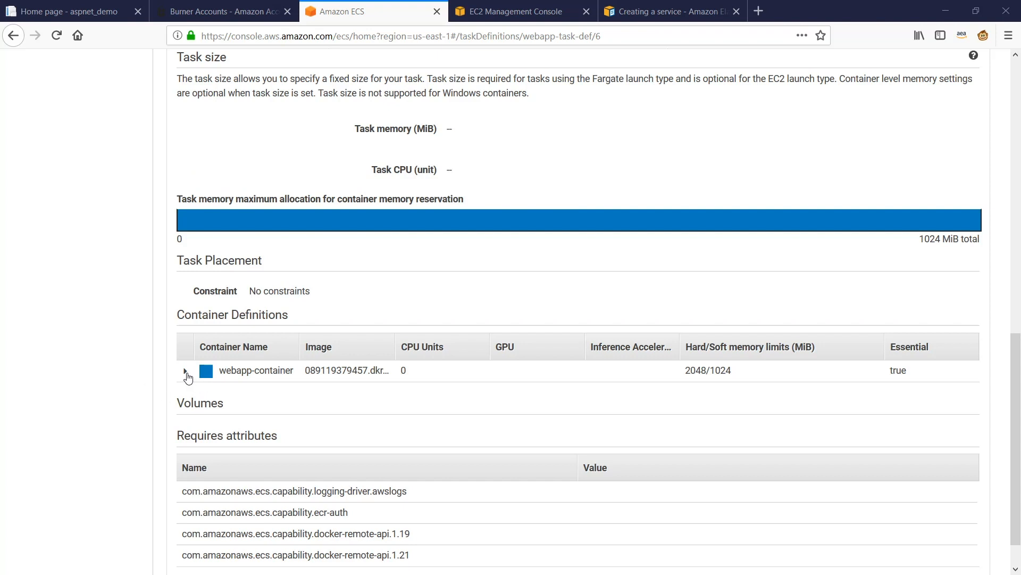
{"action": "left_click", "coordinate": [186, 370]}
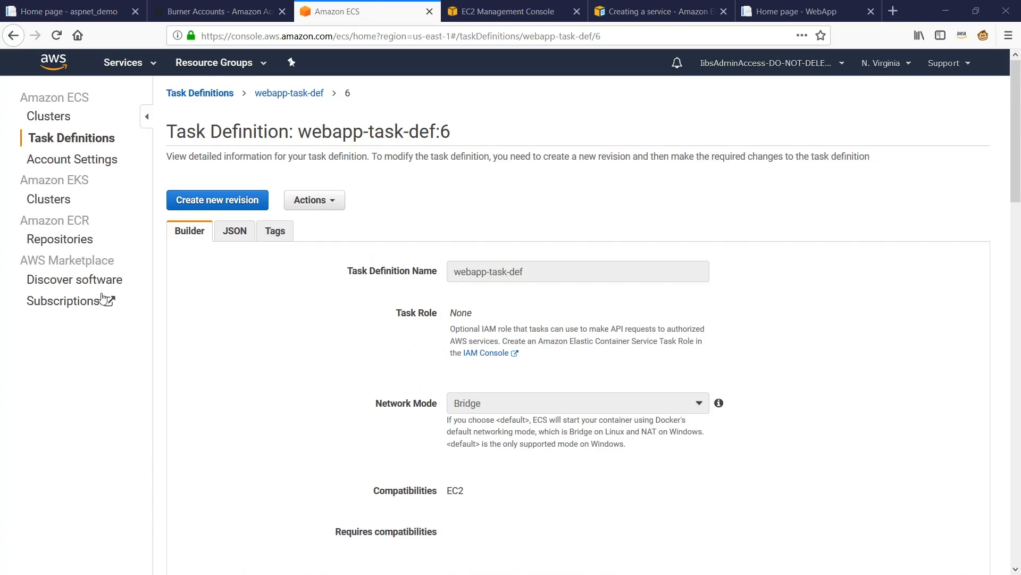
- Navigate demo-cluster to webapp-service and follow webapp-tg to the webapp-alb load balancer
{"action": "left_click", "coordinate": [49, 116]}
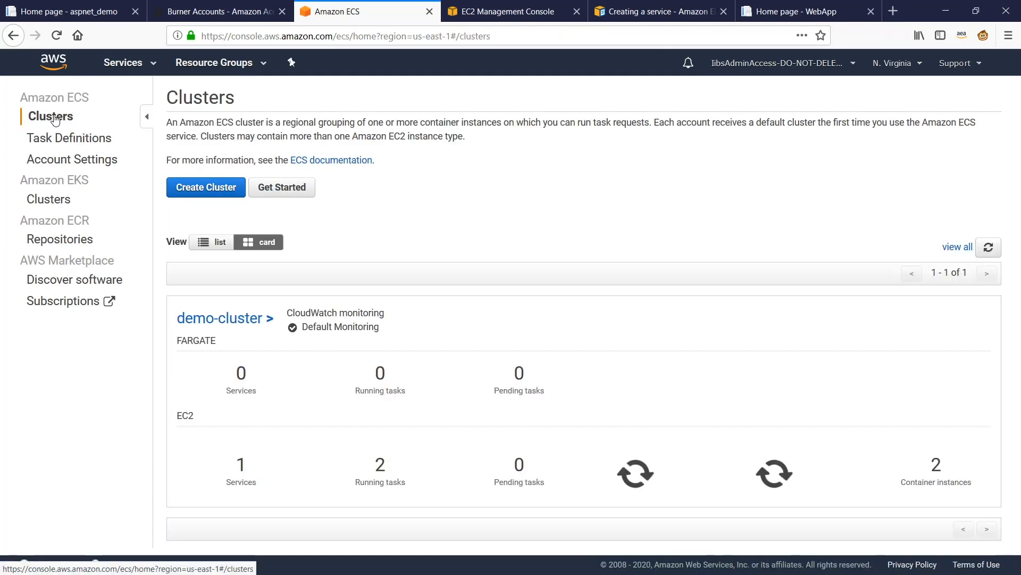
{"action": "left_click", "coordinate": [221, 318]}
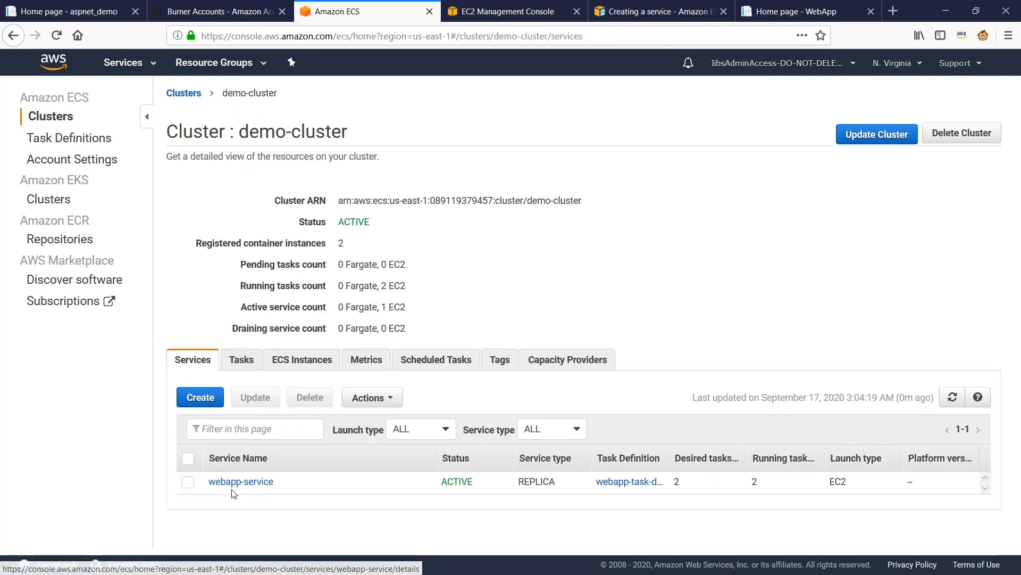
{"action": "left_click", "coordinate": [240, 481]}
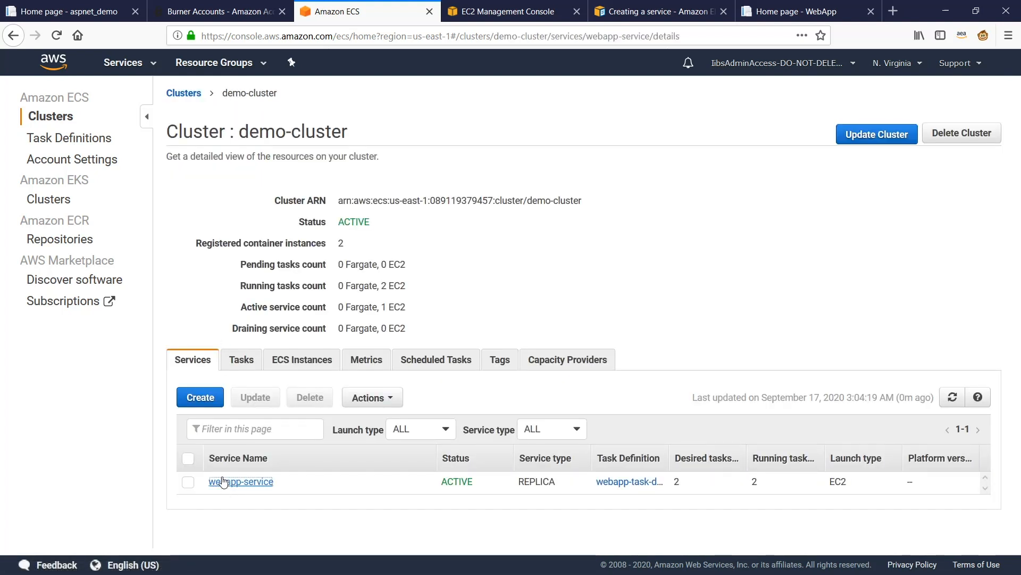
{"action": "left_click", "coordinate": [240, 481]}
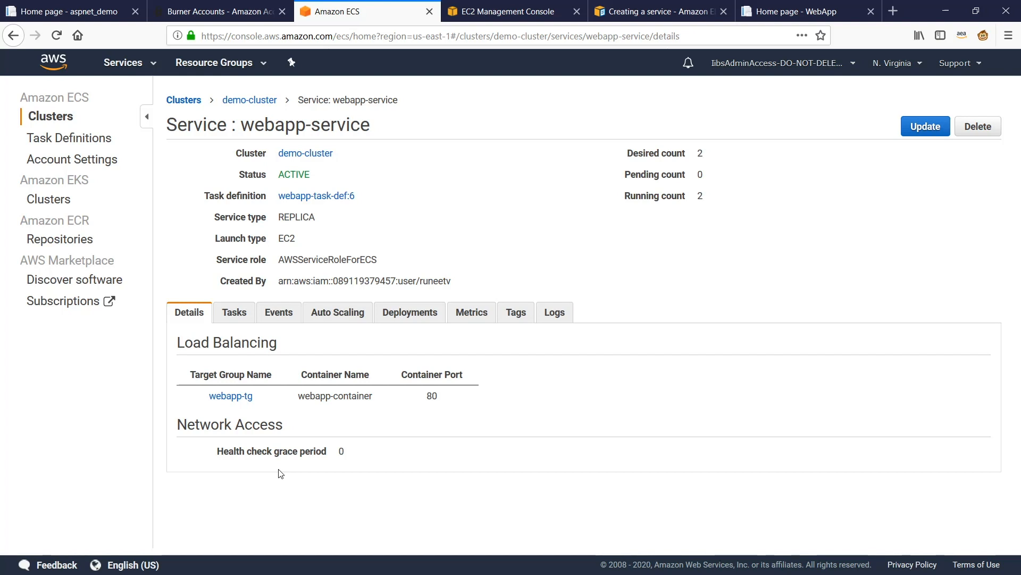
{"action": "left_click", "coordinate": [512, 12]}
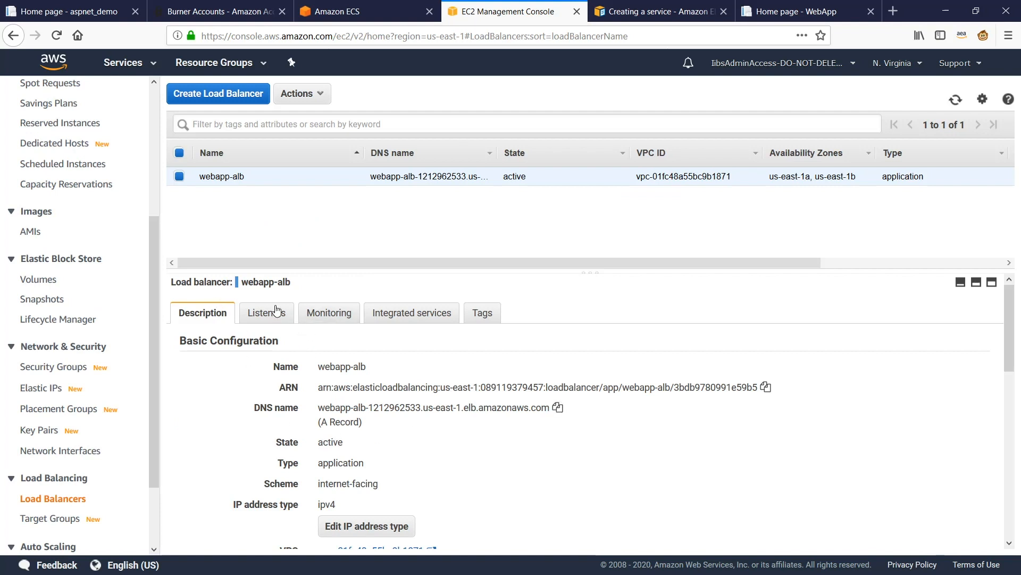
- Check webapp-alb's HTTP:80 listener forwards to webapp-tg and copy its DNS name
{"action": "left_click", "coordinate": [265, 312]}
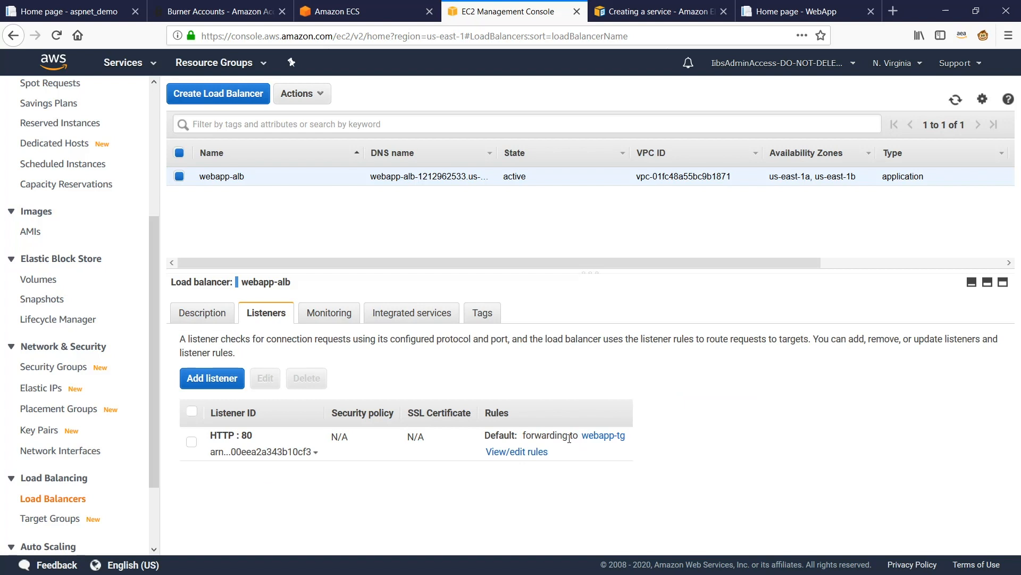
{"action": "mouse_move", "coordinate": [586, 450]}
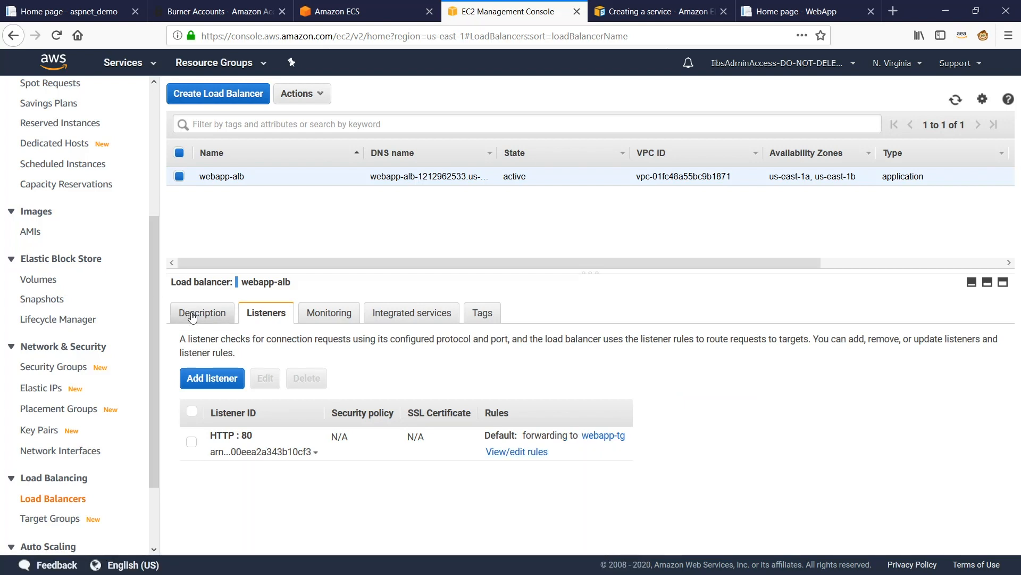
{"action": "left_click", "coordinate": [203, 313]}
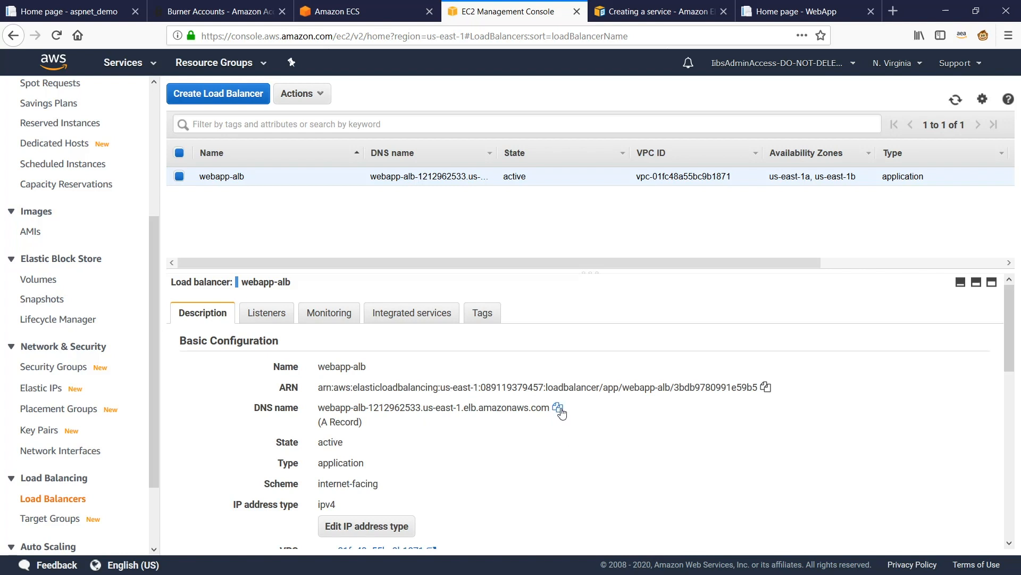
{"action": "left_click", "coordinate": [558, 408]}
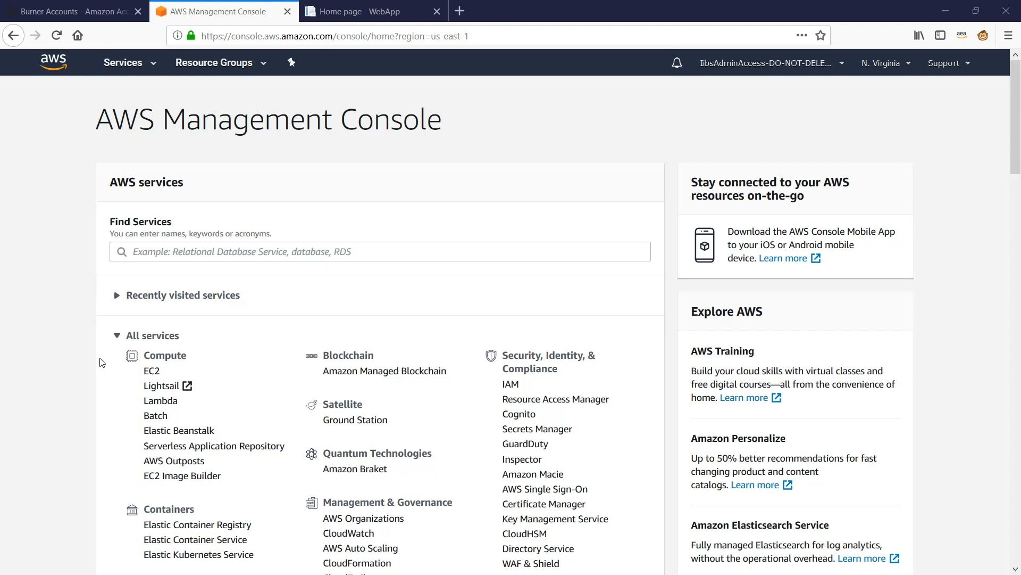
{"action": "mouse_move", "coordinate": [98, 360]}
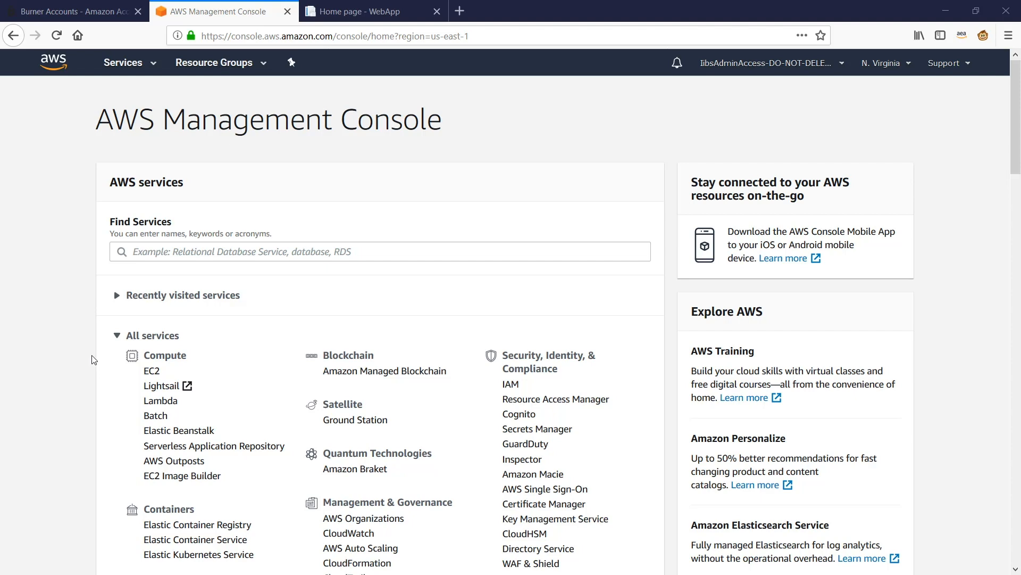
- Open CodeCommit from Developer Tools, listing the aspnet-demo repository
{"action": "scroll", "scroll_direction": "down", "scroll_amount": 3}
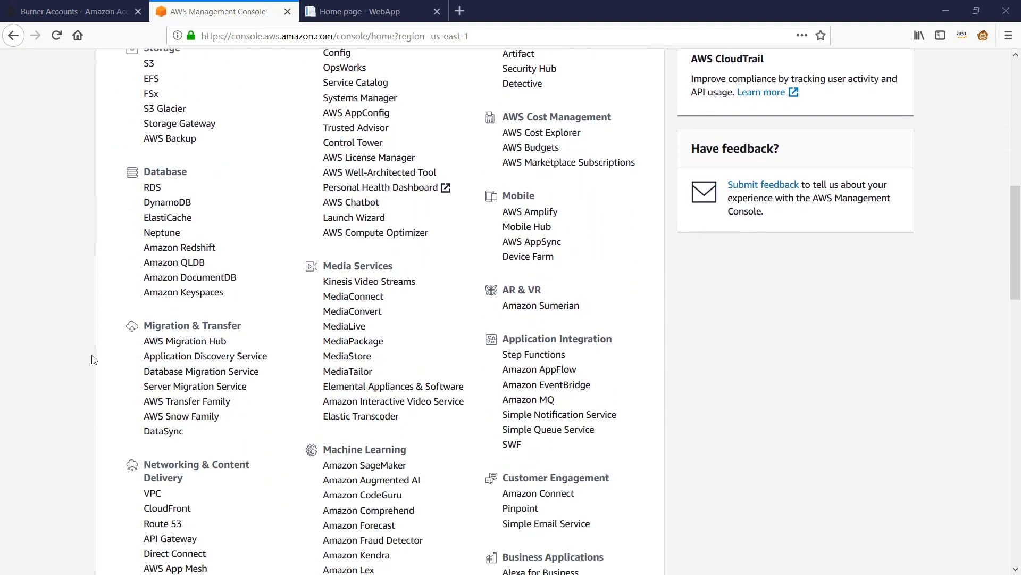
{"action": "scroll", "scroll_direction": "down", "scroll_amount": 3}
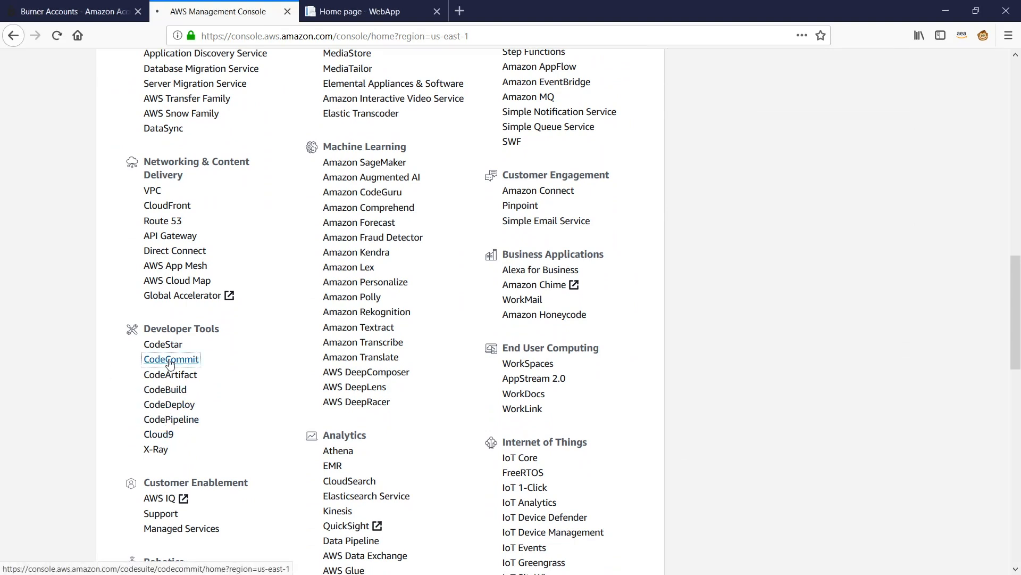
{"action": "left_click", "coordinate": [170, 358]}
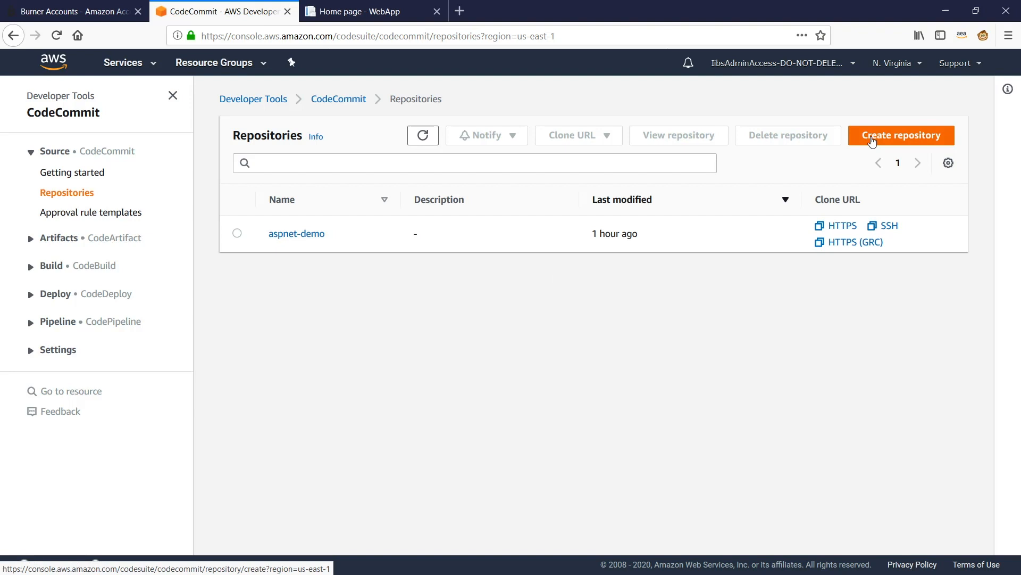
- Create a new CodeCommit repository named aspnet-demo-1
{"action": "left_click", "coordinate": [901, 135]}
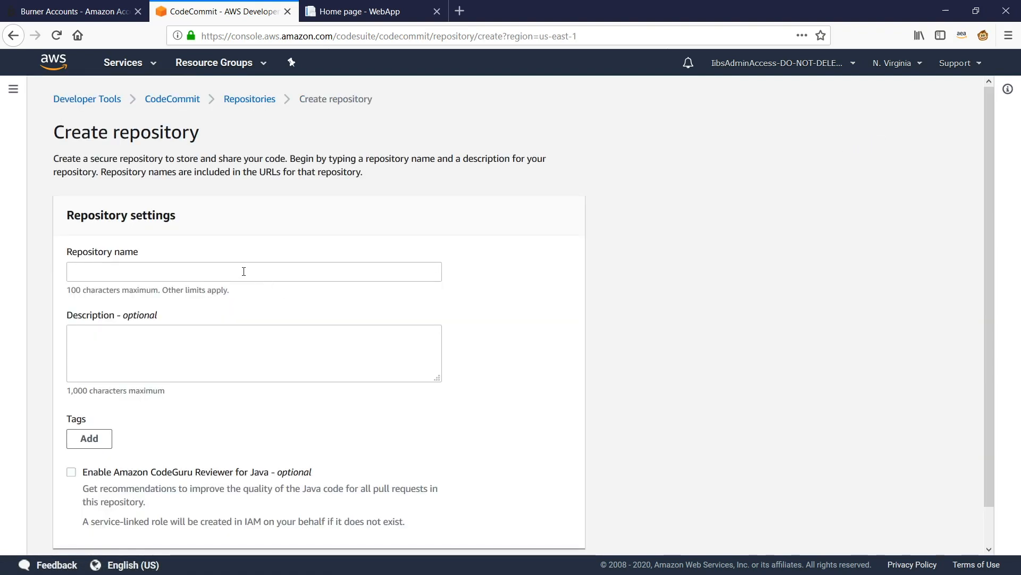
{"action": "type", "text": "asp"}
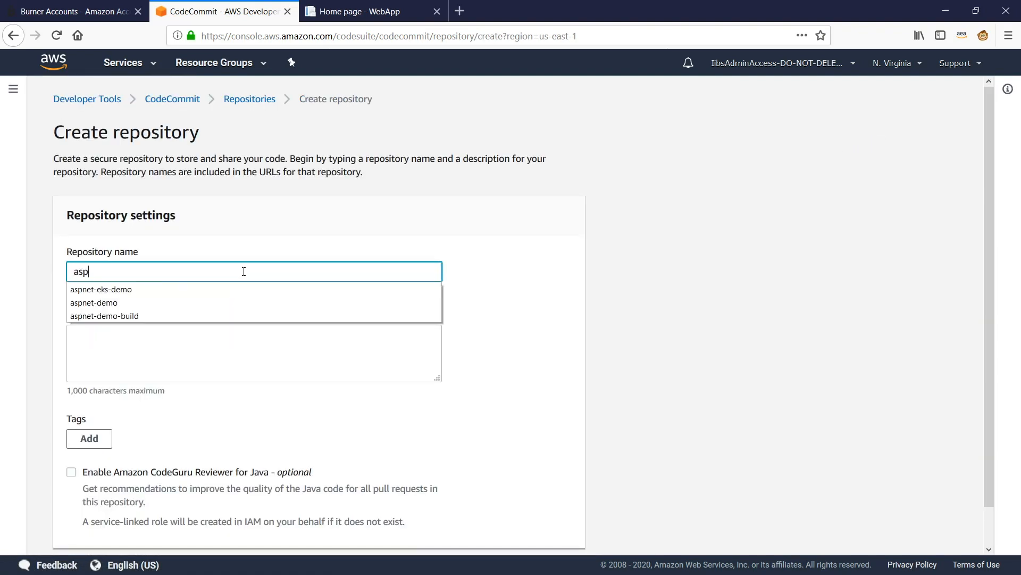
{"action": "left_click", "coordinate": [94, 303]}
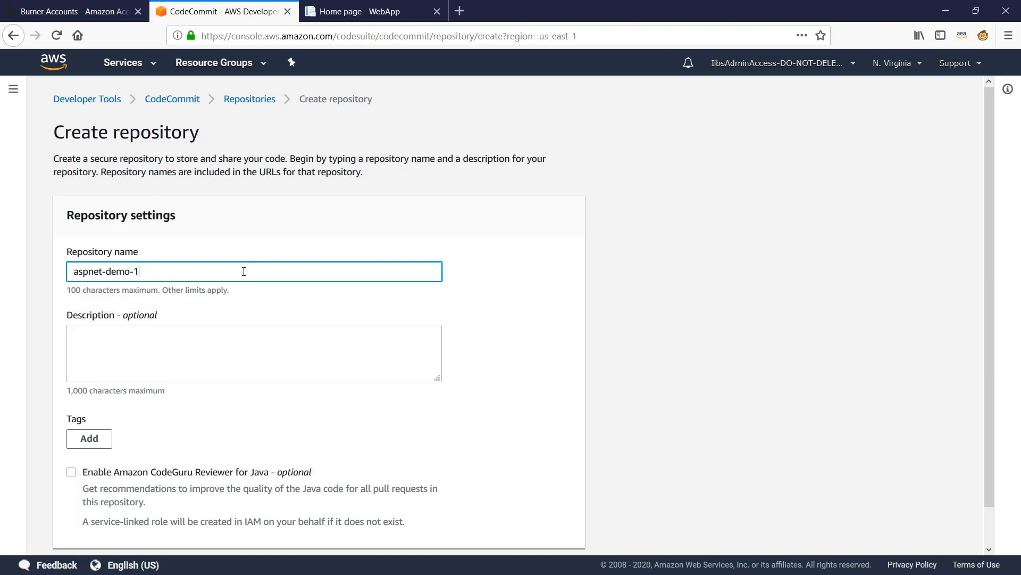
{"action": "scroll", "scroll_direction": "down", "scroll_amount": 3}
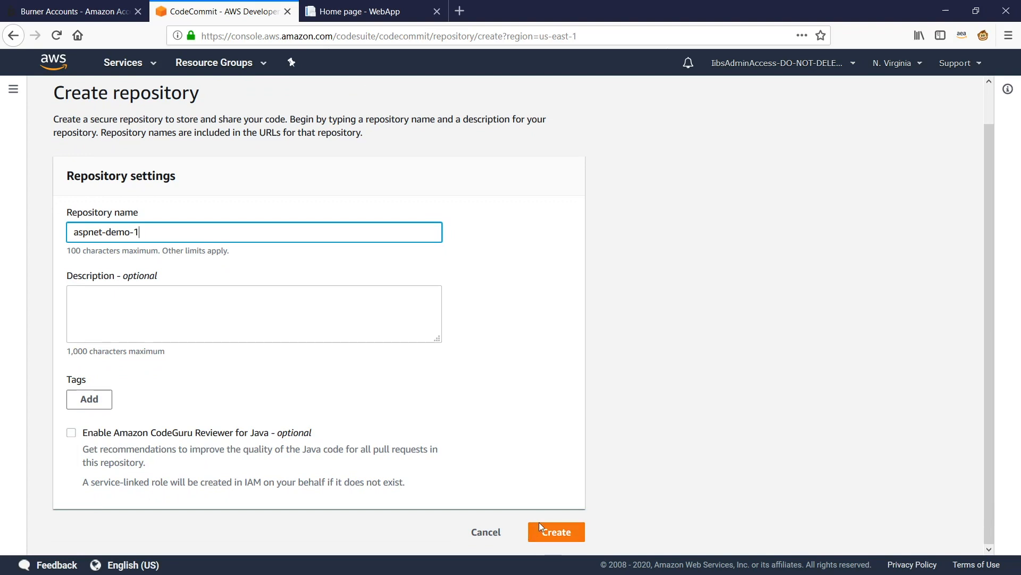
{"action": "left_click", "coordinate": [556, 532]}
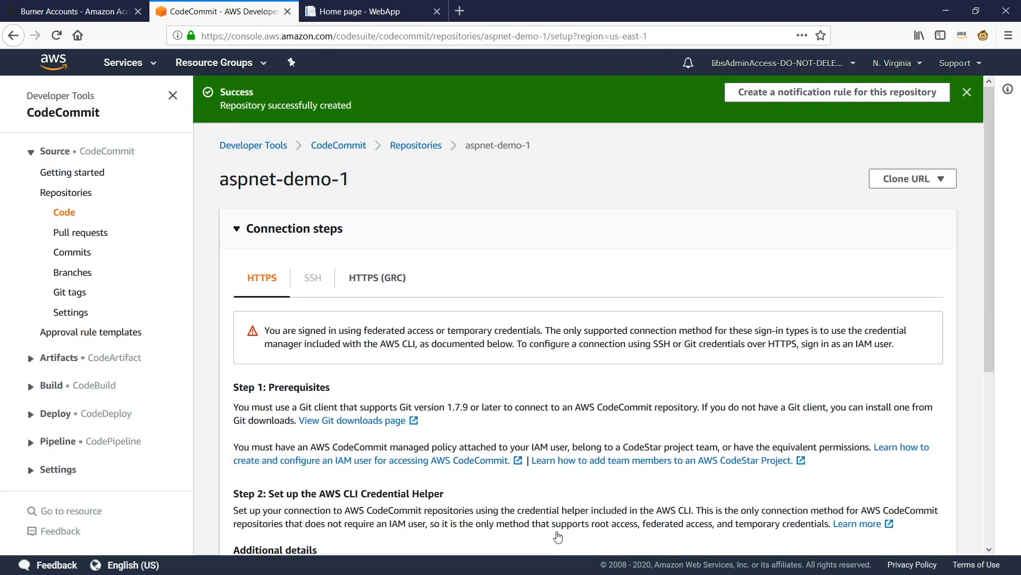
{"action": "mouse_move", "coordinate": [465, 433]}
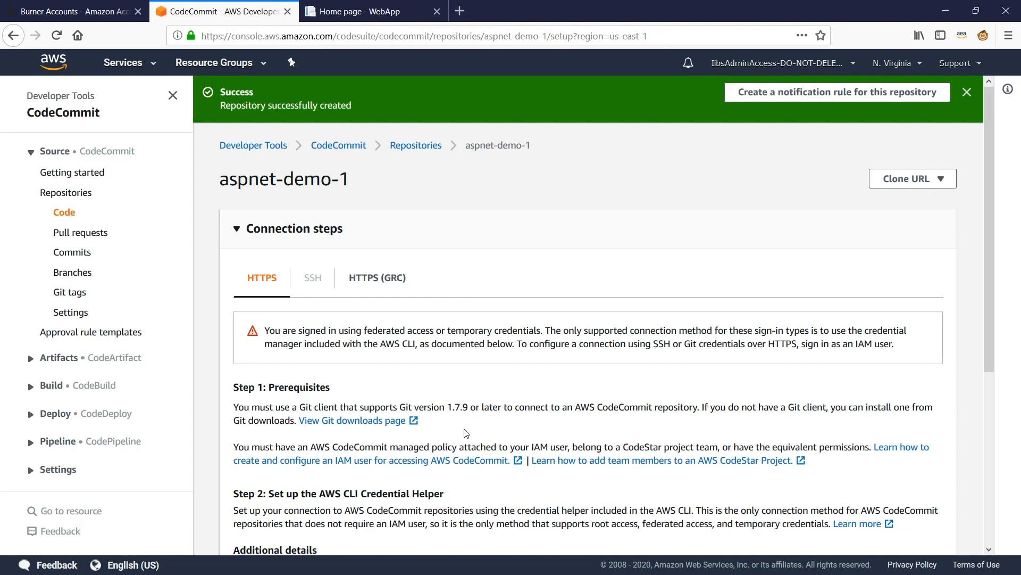
{"action": "mouse_move", "coordinate": [464, 431]}
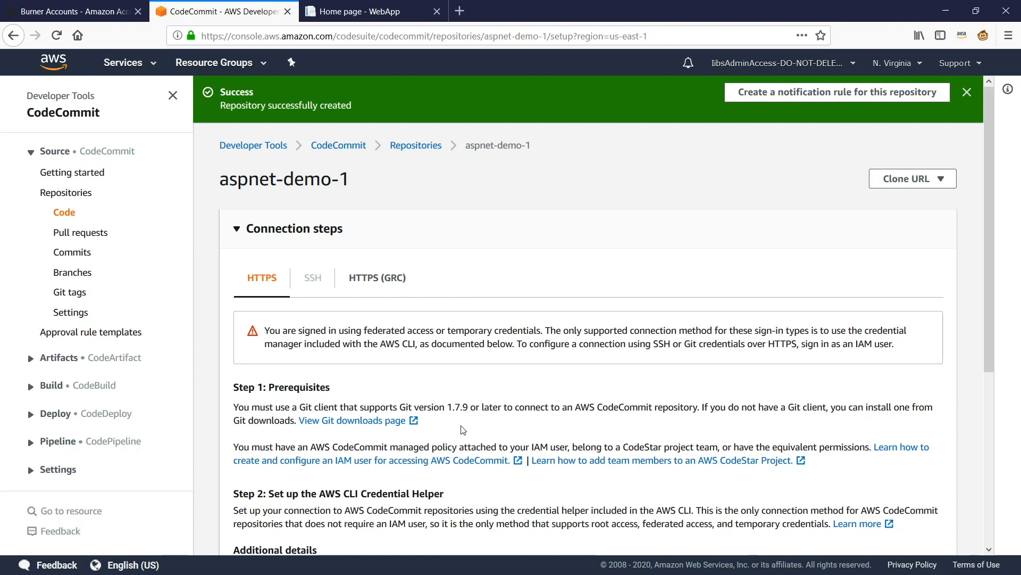
{"action": "mouse_move", "coordinate": [450, 421]}
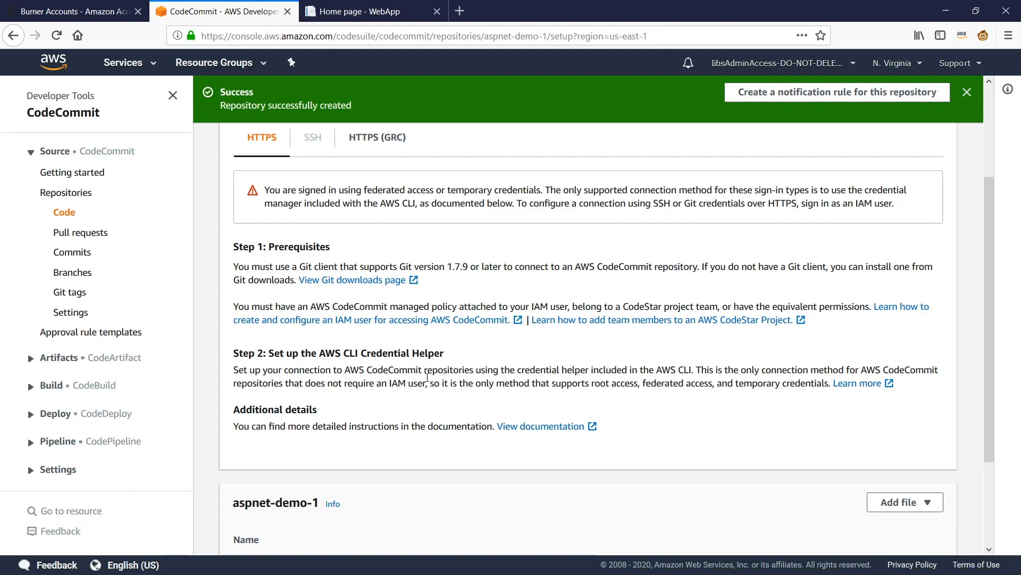
{"action": "mouse_move", "coordinate": [281, 259]}
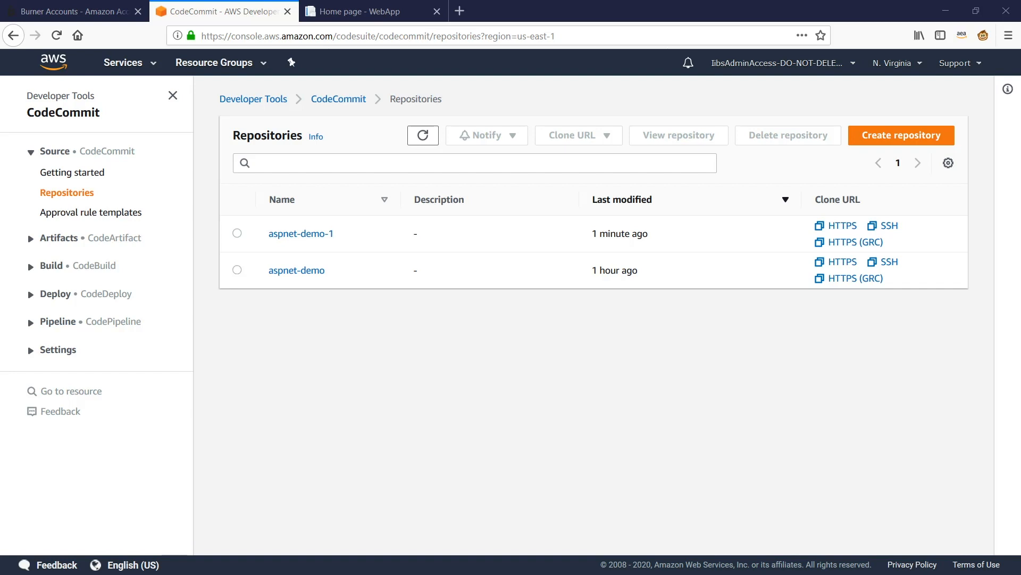
{"action": "mouse_move", "coordinate": [204, 378]}
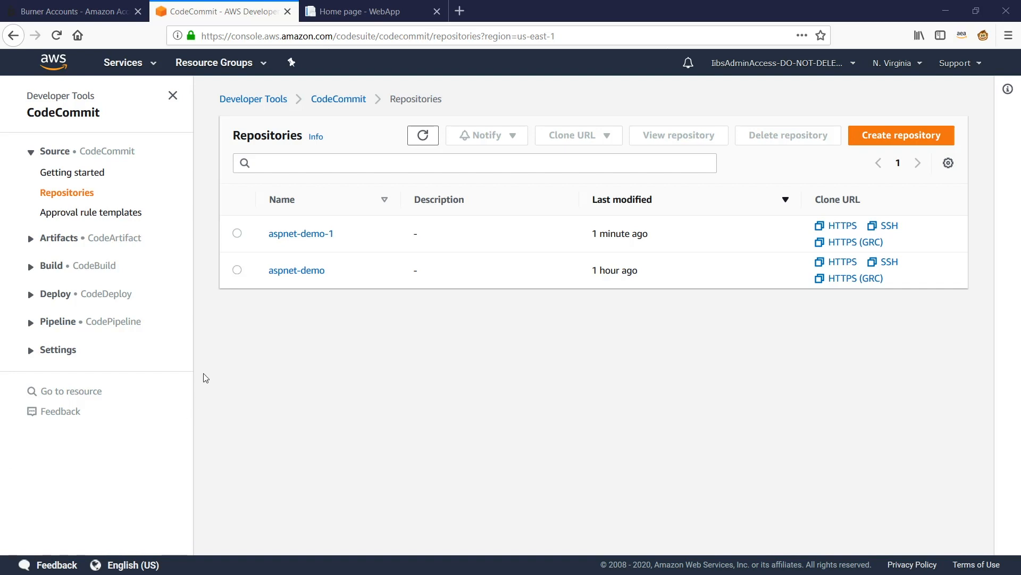
- Browse the aspnet-demo-1 repository's code on master, including buildspec.yml
{"action": "left_click", "coordinate": [300, 233]}
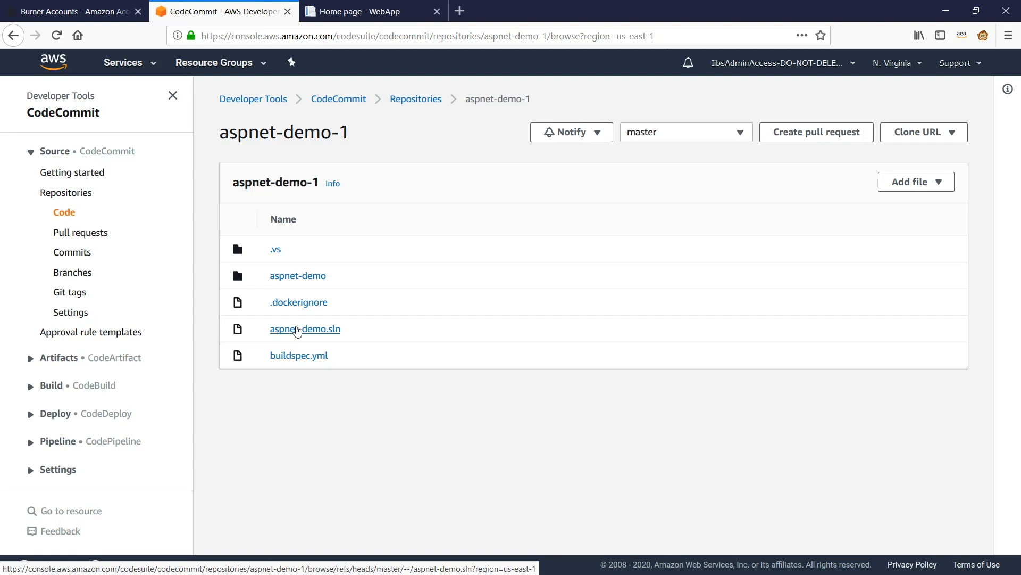
{"action": "mouse_move", "coordinate": [297, 355]}
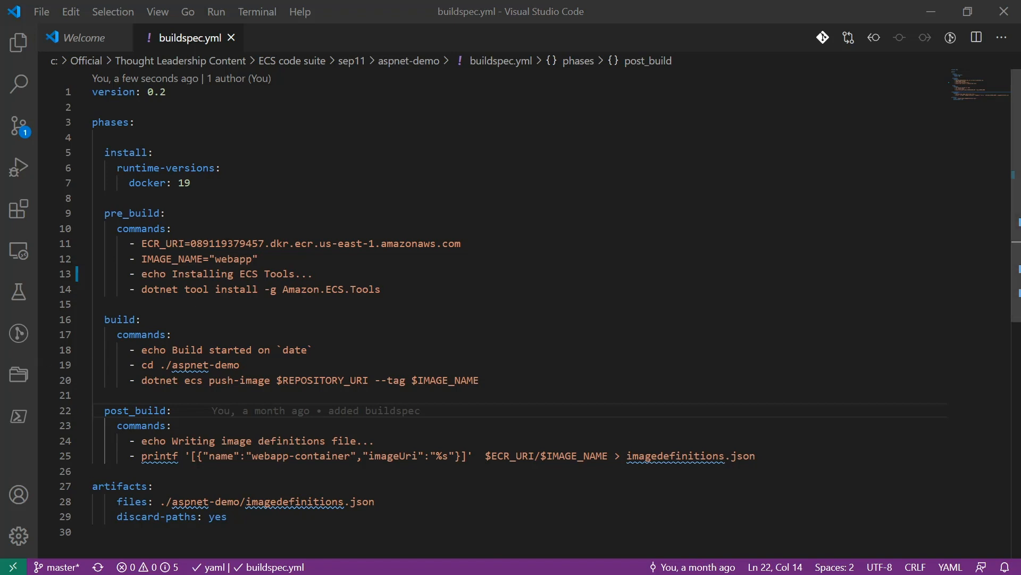
- Review buildspec.yml's install, pre_build, build and post_build phases in VS Code
{"action": "double_click", "coordinate": [132, 212]}
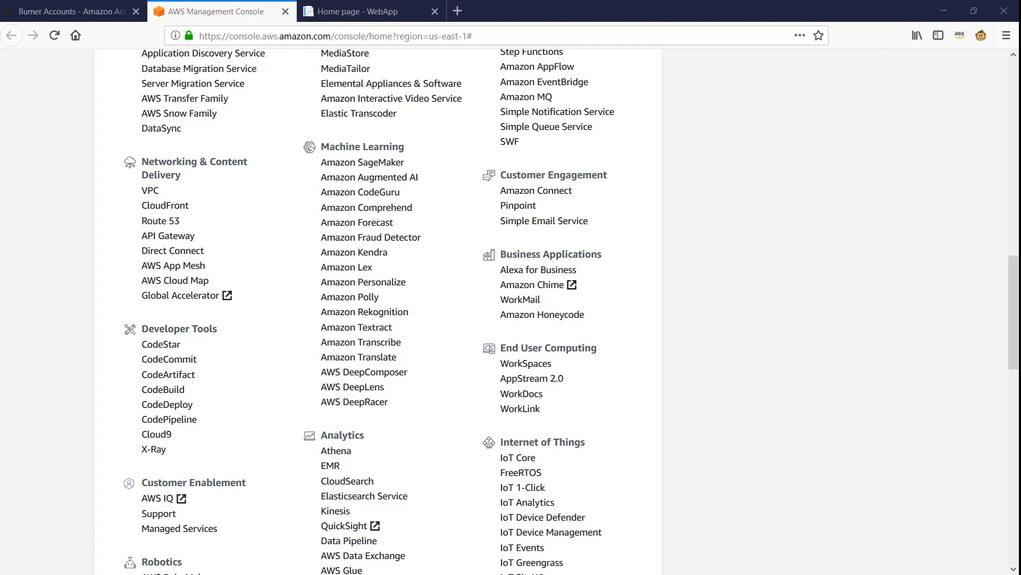
- Go to the CodeBuild service from the Developer Tools list
{"action": "left_click", "coordinate": [162, 389]}
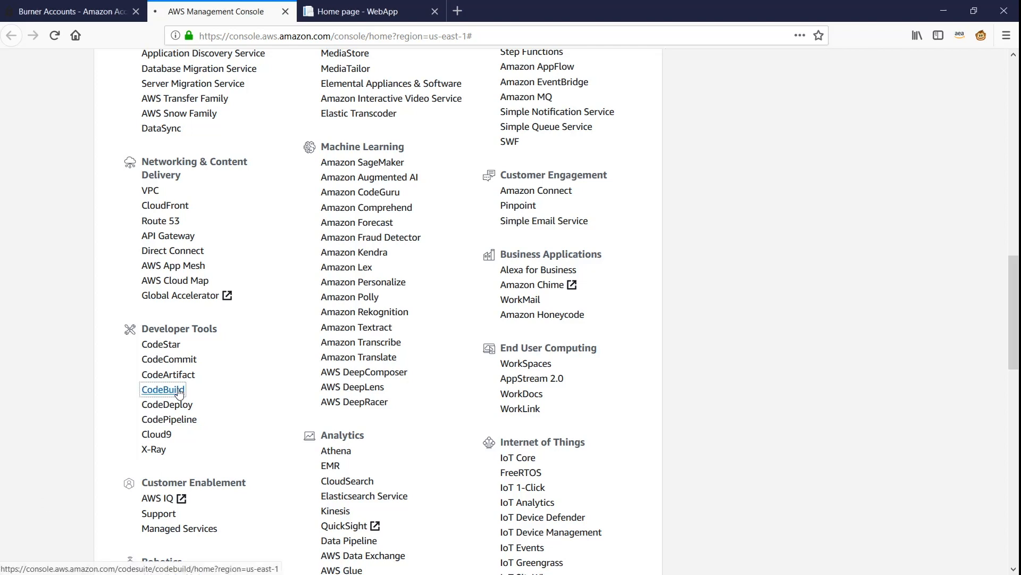
{"action": "left_click", "coordinate": [162, 389]}
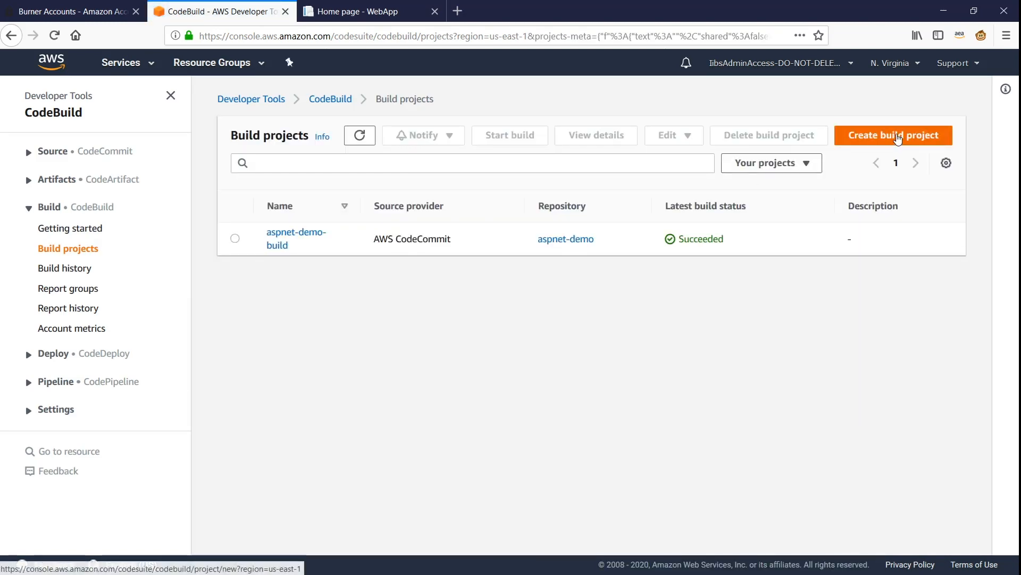
- Start a new build project named aspne-demo-project-1
{"action": "left_click", "coordinate": [892, 135]}
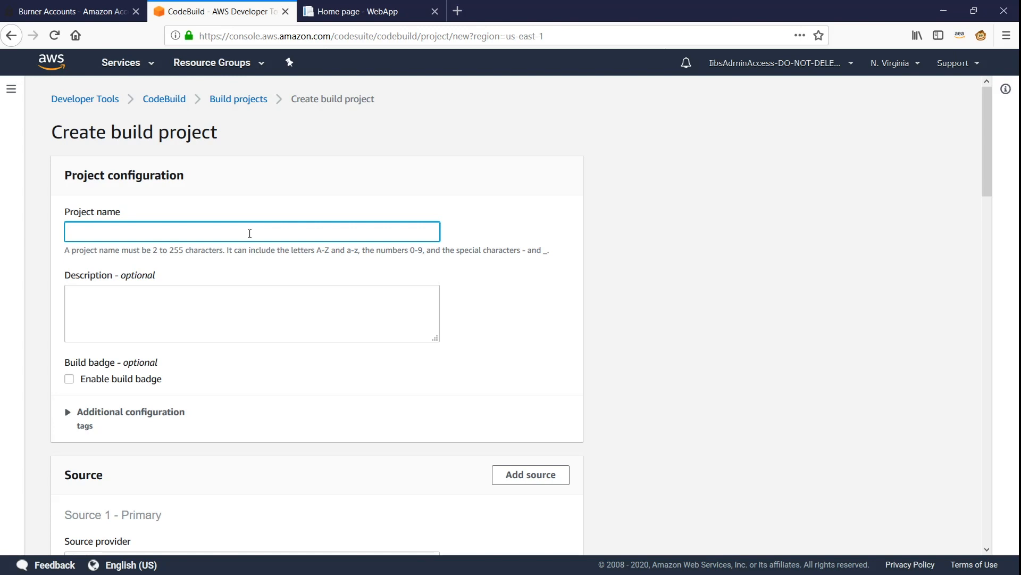
{"action": "type", "text": "aspne"}
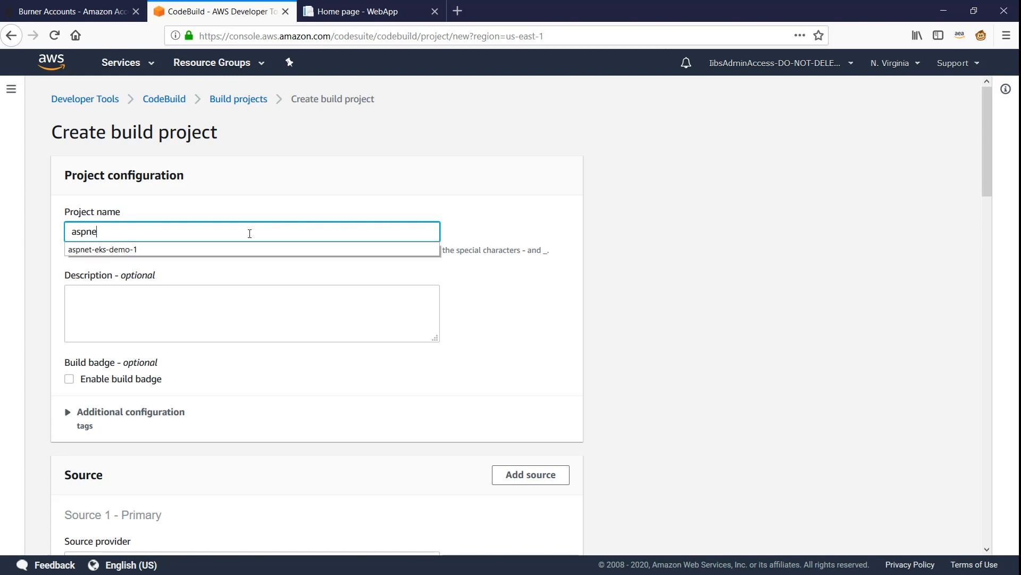
{"action": "type", "text": "-demo"}
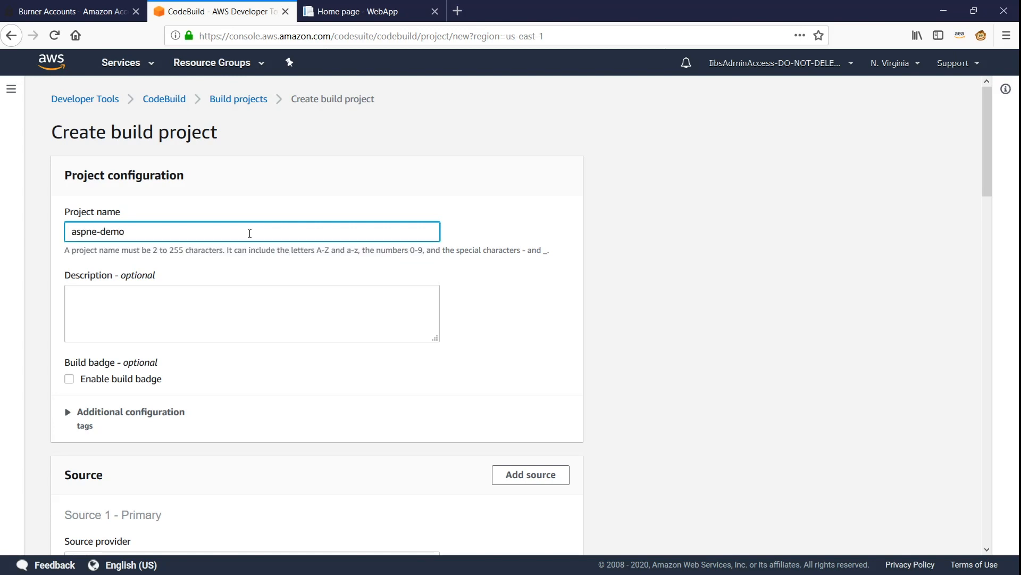
{"action": "type", "text": "-project"}
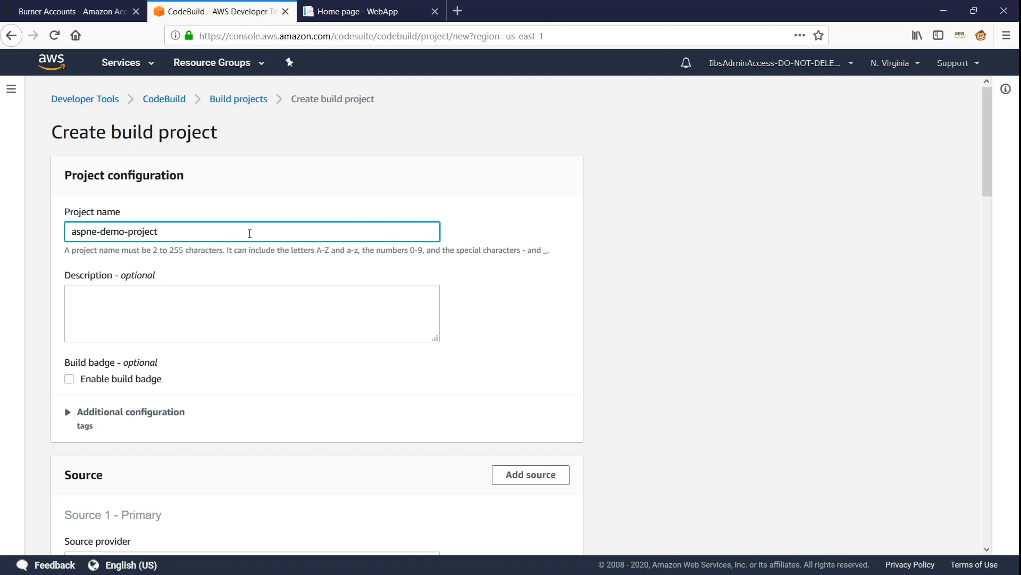
{"action": "type", "text": "-1"}
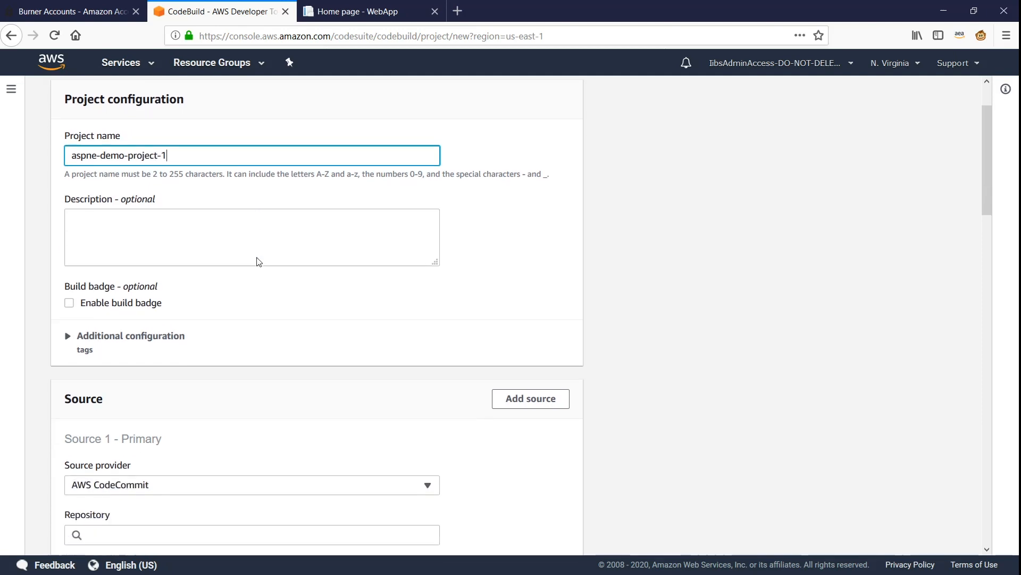
{"action": "scroll", "scroll_direction": "down", "scroll_amount": 3}
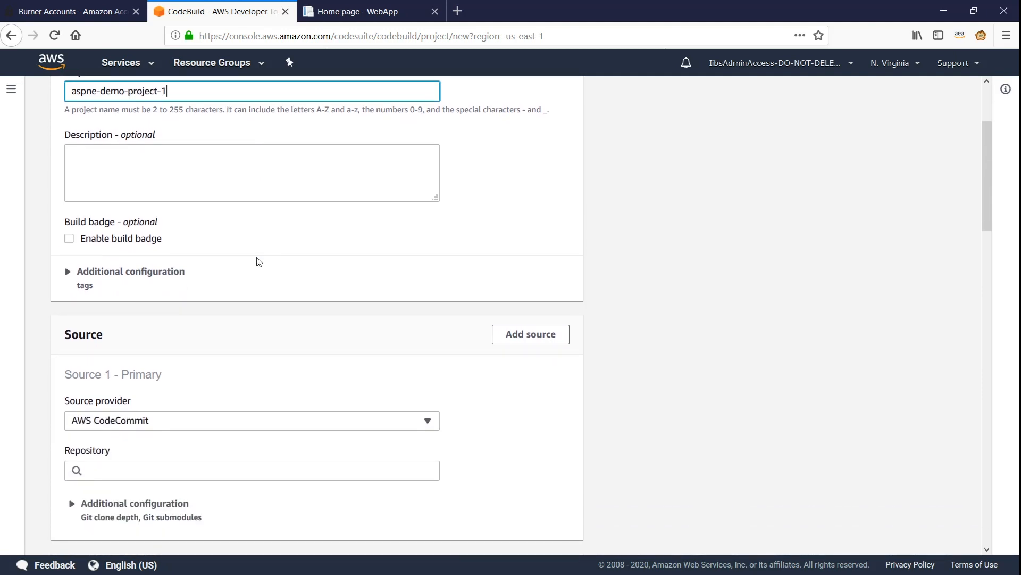
{"action": "scroll", "scroll_direction": "down", "scroll_amount": 3}
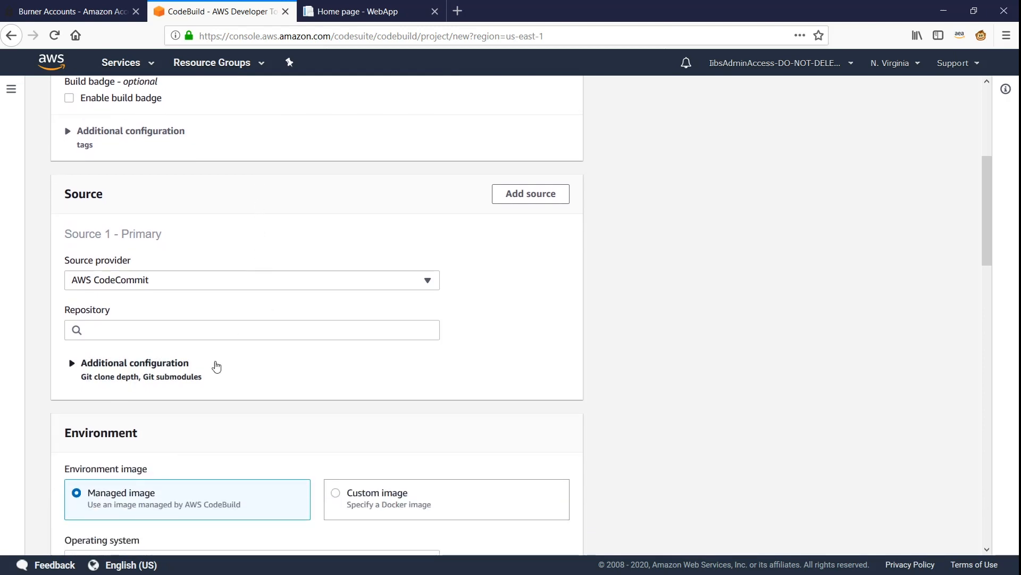
{"action": "mouse_move", "coordinate": [156, 289]}
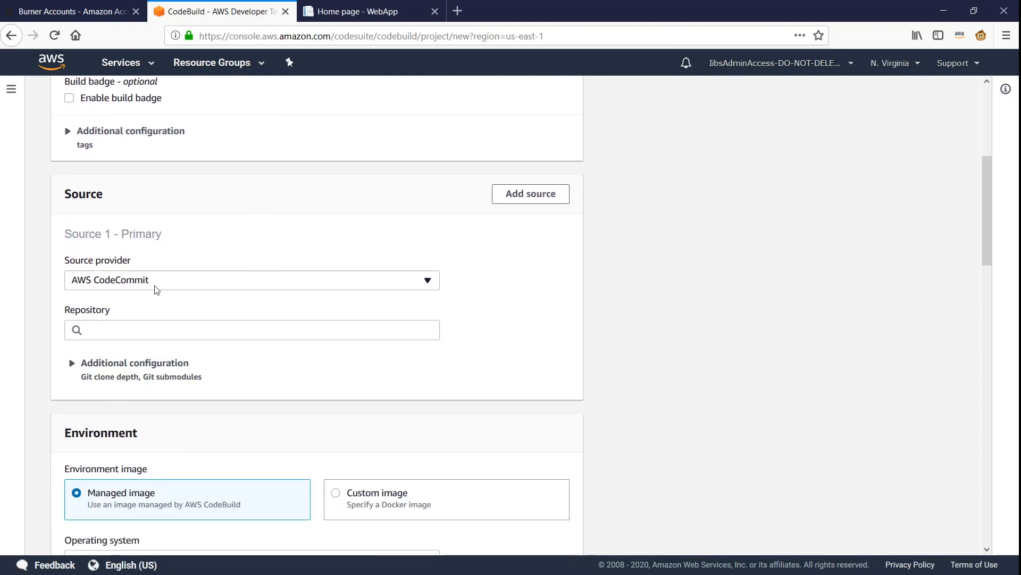
- Set the source to AWS CodeCommit repository aspnet-demo-1 on branch master
{"action": "left_click", "coordinate": [251, 280]}
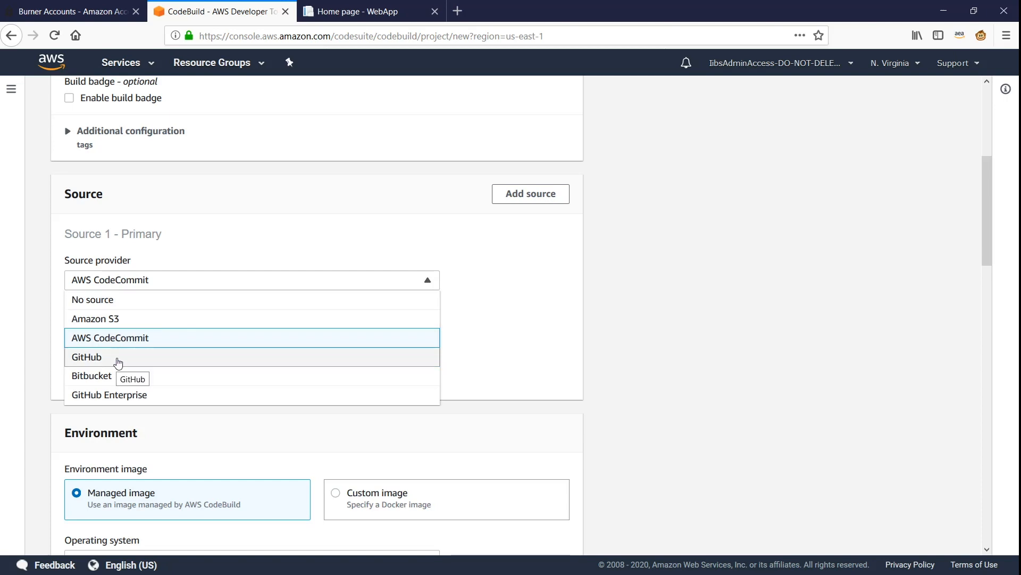
{"action": "mouse_move", "coordinate": [108, 345]}
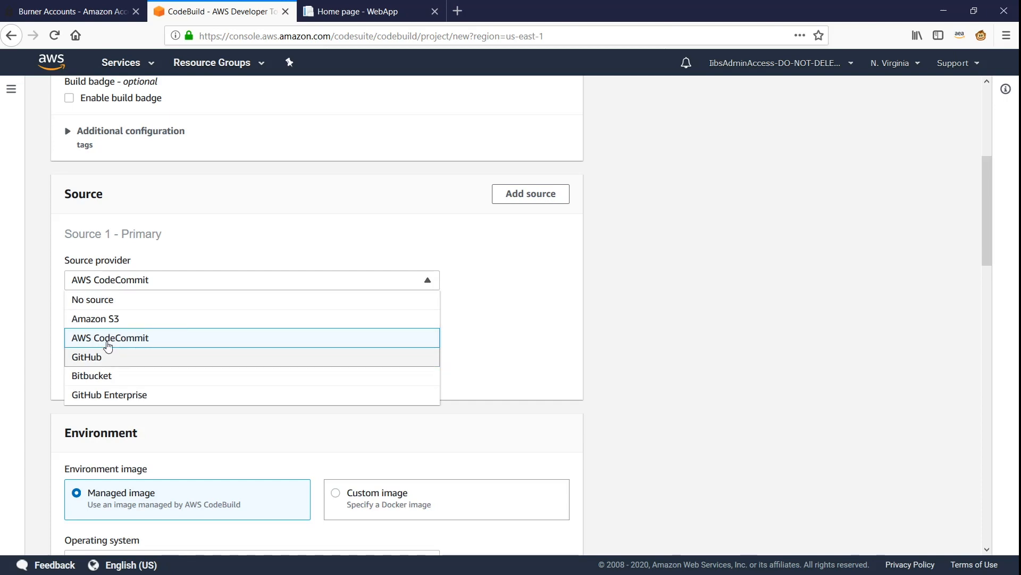
{"action": "left_click", "coordinate": [110, 338]}
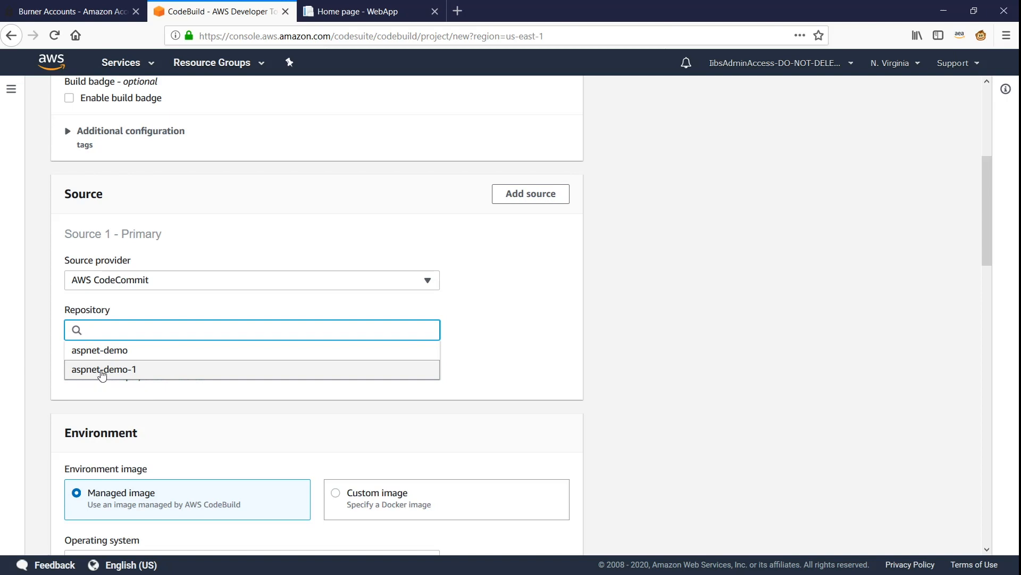
{"action": "left_click", "coordinate": [104, 369]}
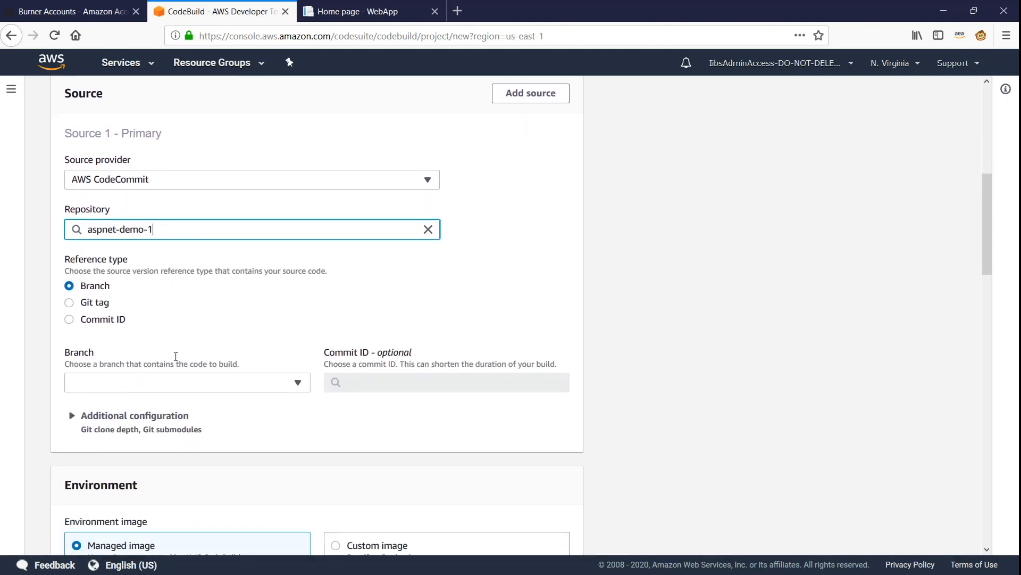
{"action": "left_click", "coordinate": [187, 382]}
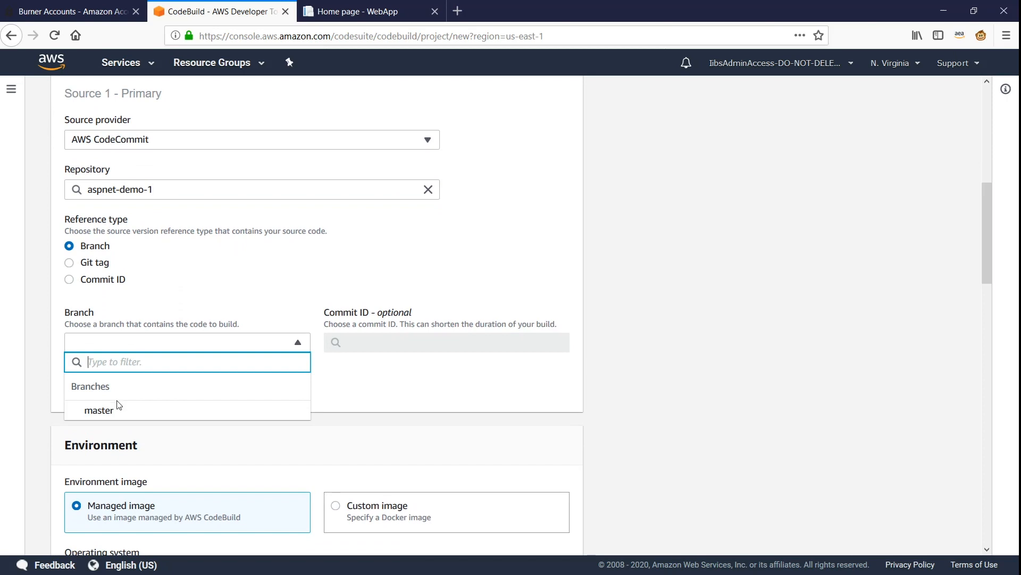
{"action": "left_click", "coordinate": [100, 409]}
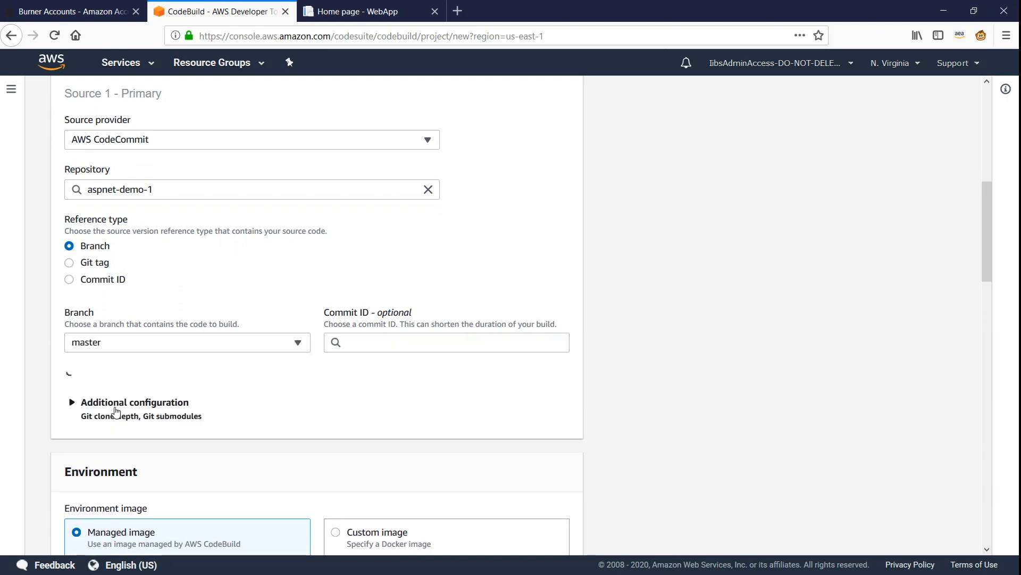
{"action": "scroll", "scroll_direction": "down", "scroll_amount": 3}
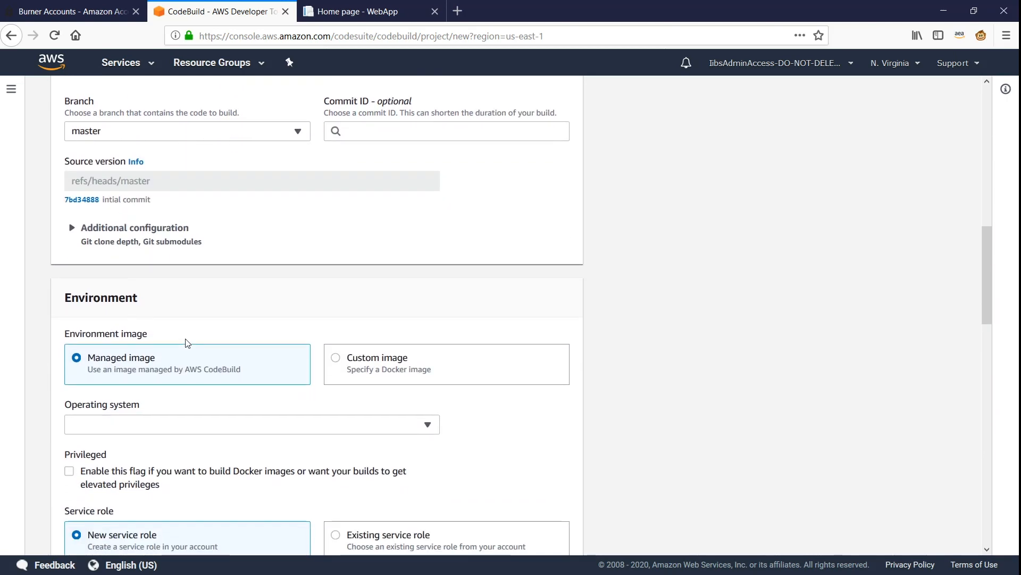
- Choose Ubuntu as the build operating system with the Standard runtime
{"action": "scroll", "scroll_direction": "down", "scroll_amount": 3}
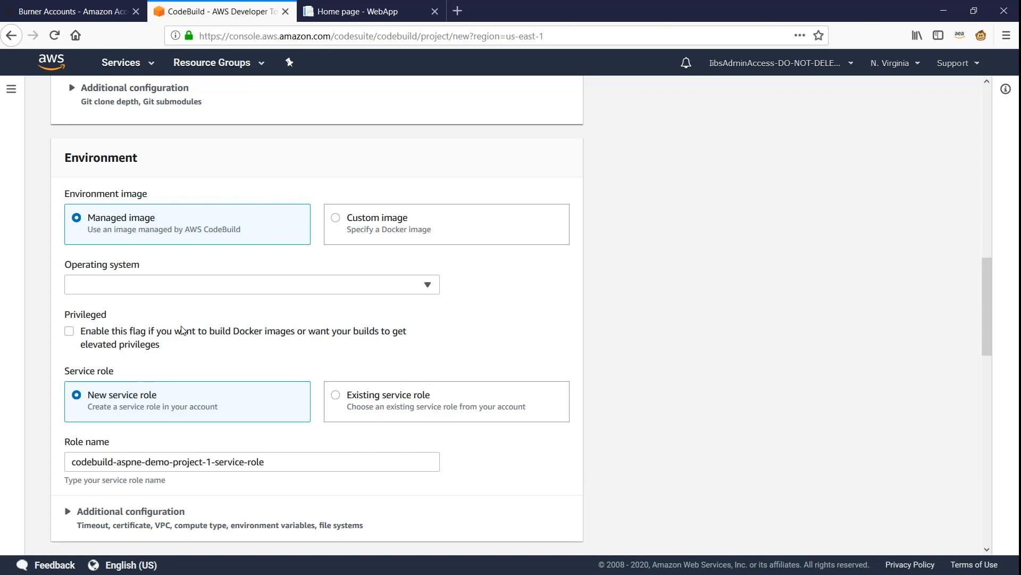
{"action": "left_click", "coordinate": [251, 284]}
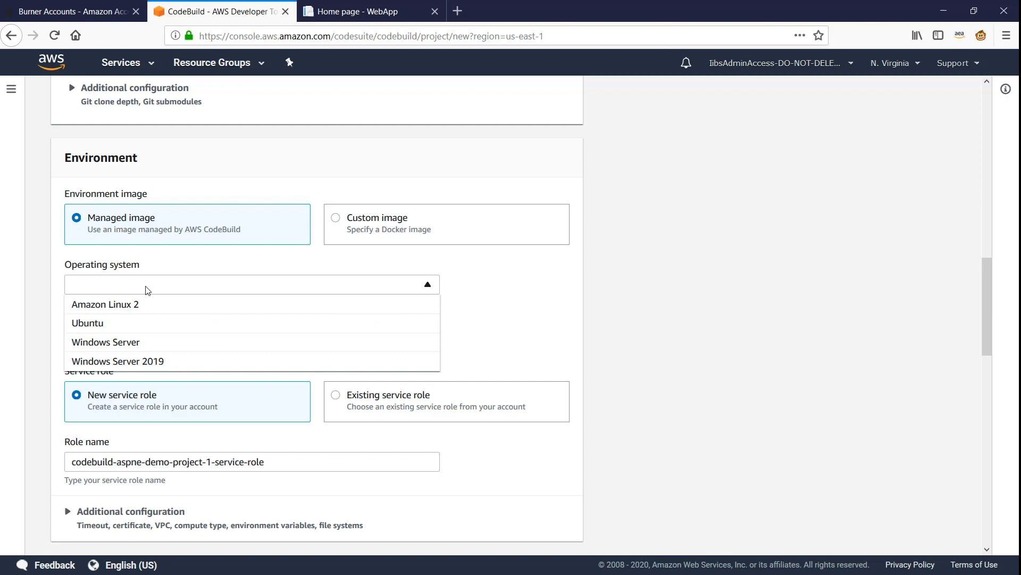
{"action": "left_click", "coordinate": [88, 322]}
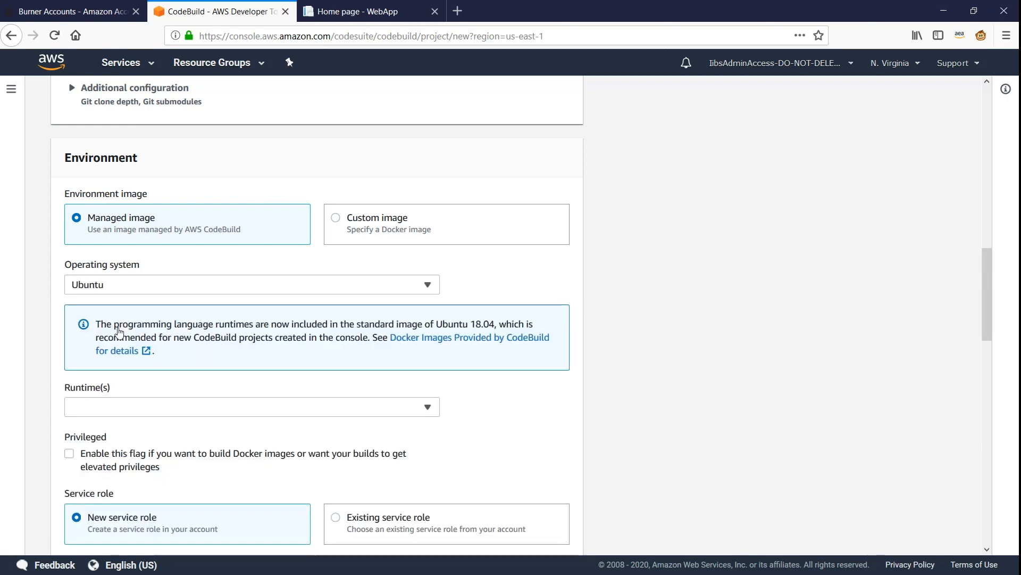
{"action": "scroll", "scroll_direction": "down", "scroll_amount": 3}
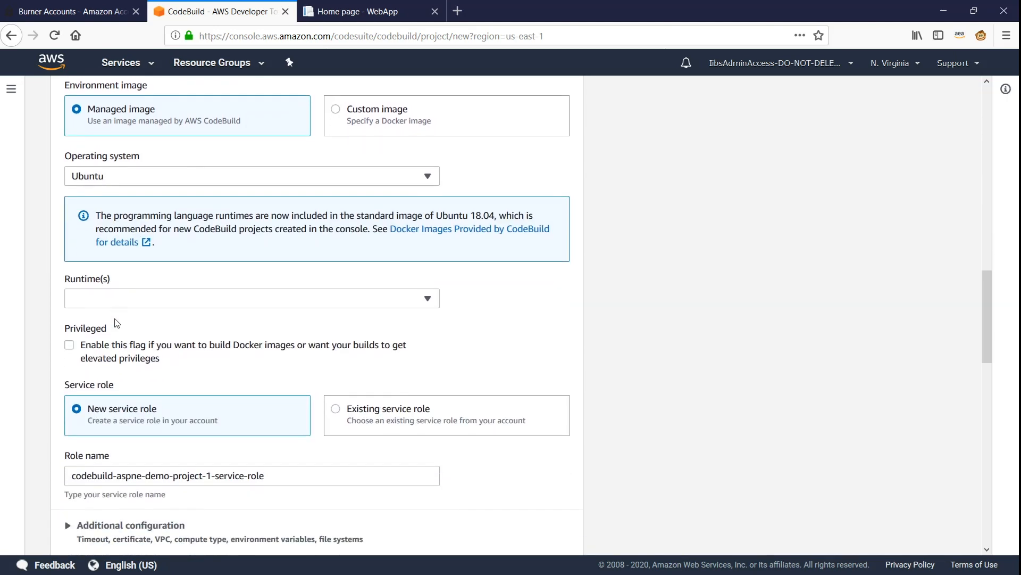
{"action": "left_click", "coordinate": [251, 298]}
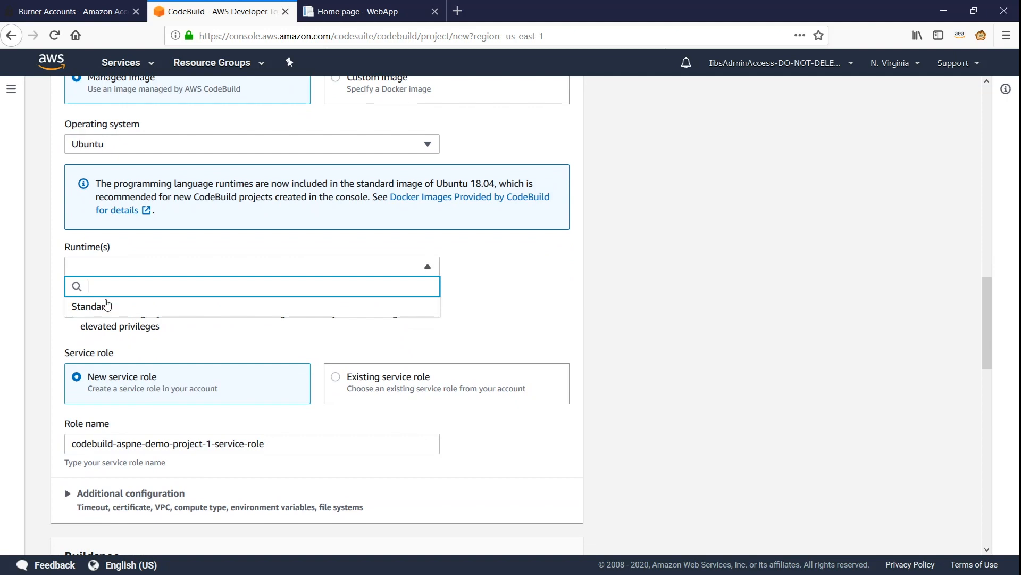
{"action": "left_click", "coordinate": [91, 306]}
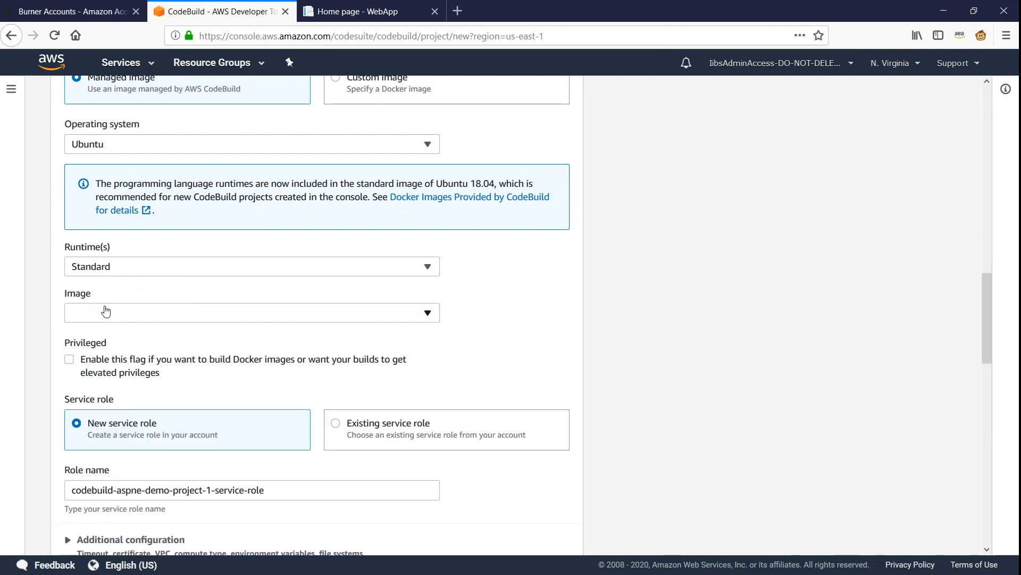
- Pin the image to standard:4.0-20.08.14 and enable privileged mode for Docker builds
{"action": "left_click", "coordinate": [251, 312]}
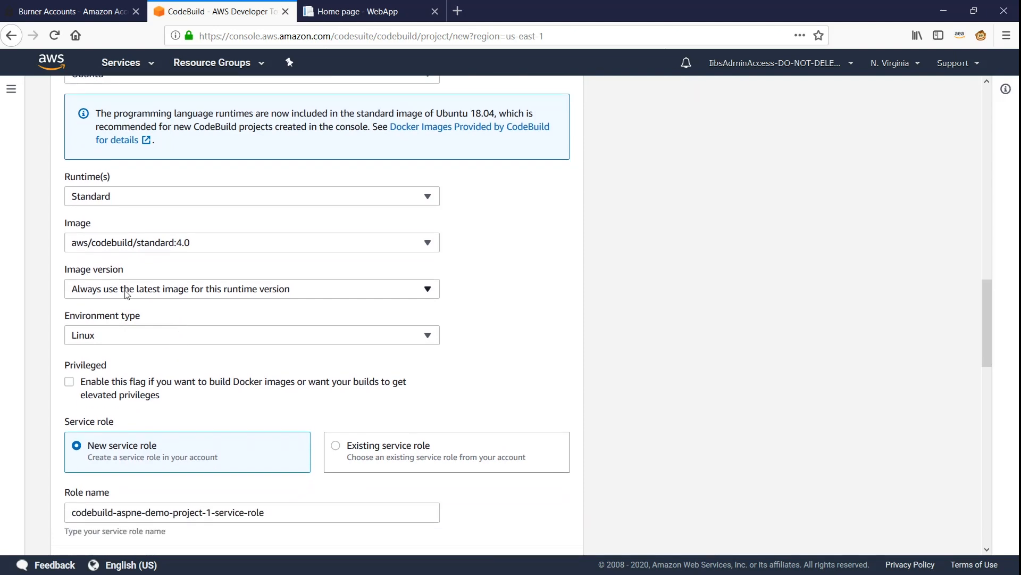
{"action": "left_click", "coordinate": [251, 289]}
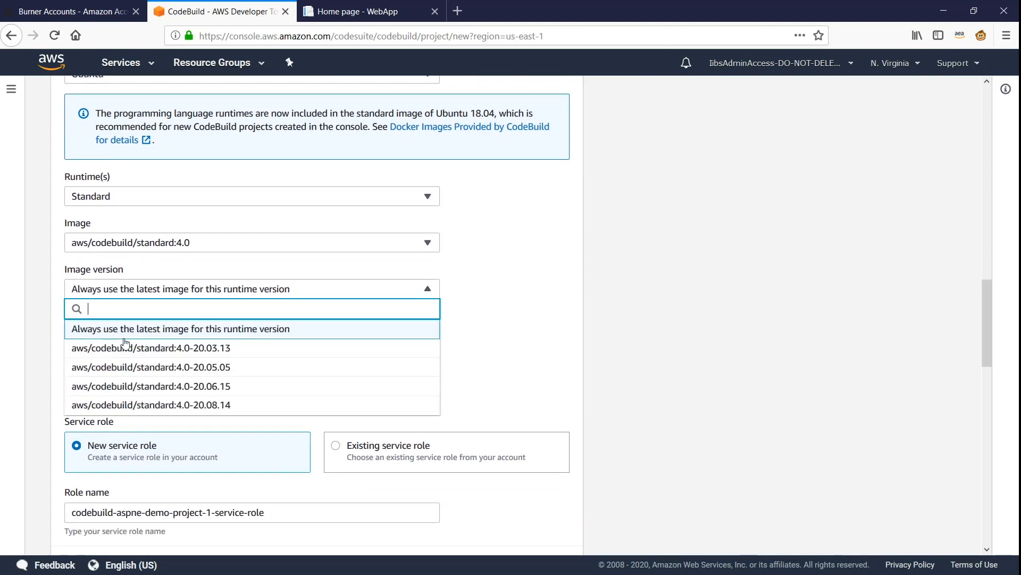
{"action": "mouse_move", "coordinate": [113, 337]}
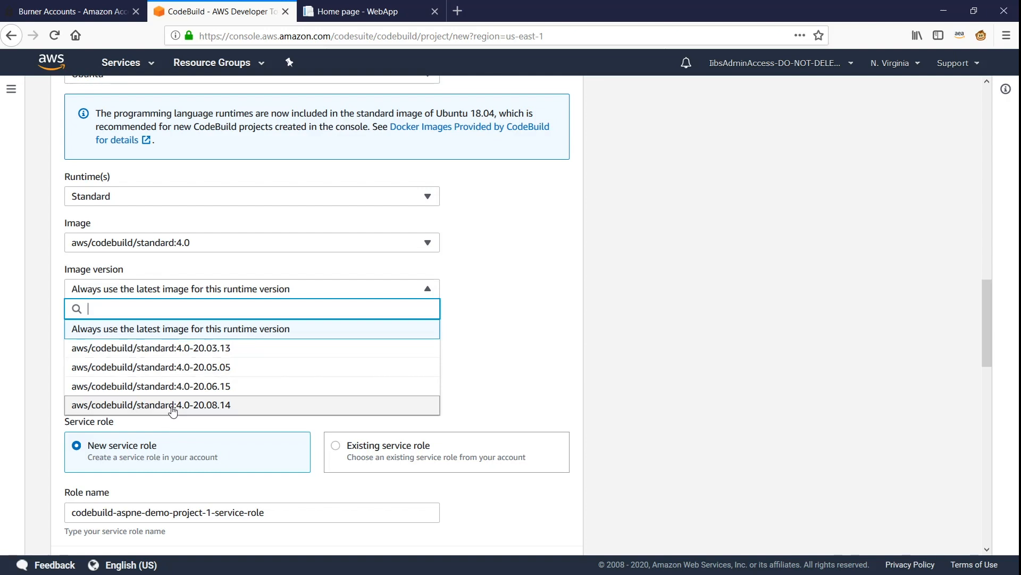
{"action": "left_click", "coordinate": [150, 404]}
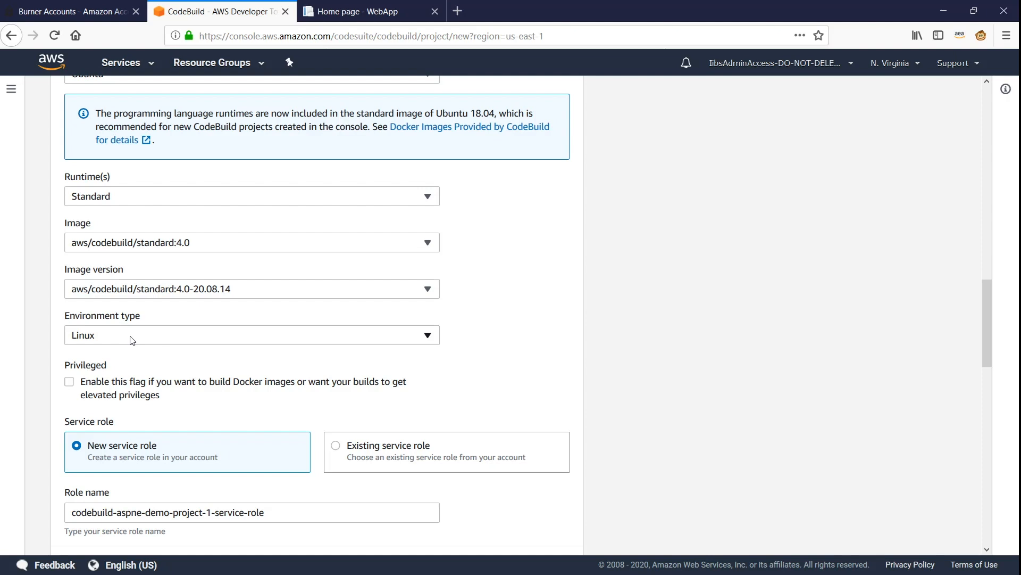
{"action": "mouse_move", "coordinate": [140, 408]}
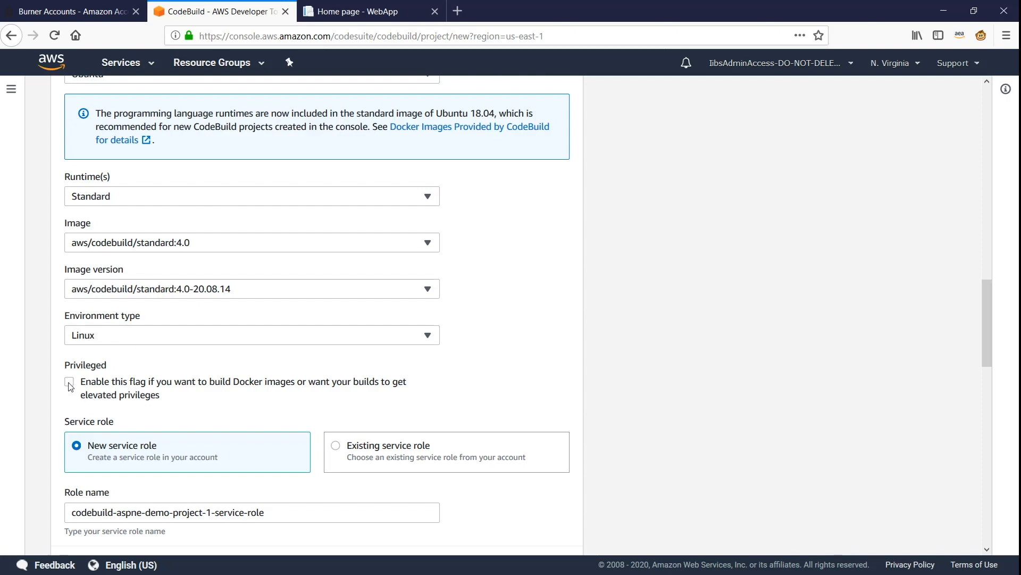
{"action": "left_click", "coordinate": [69, 382]}
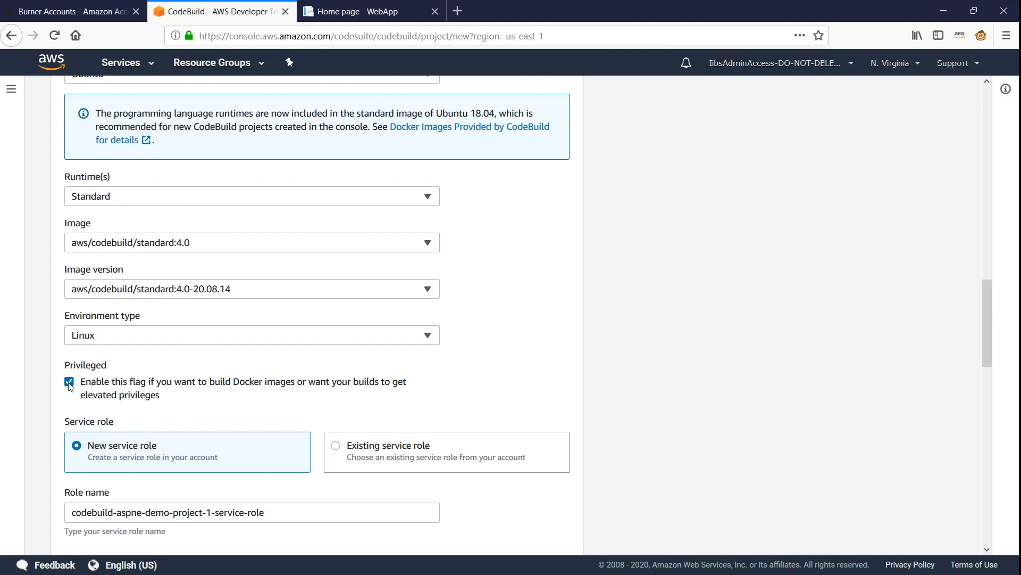
{"action": "scroll", "scroll_direction": "down", "scroll_amount": 3}
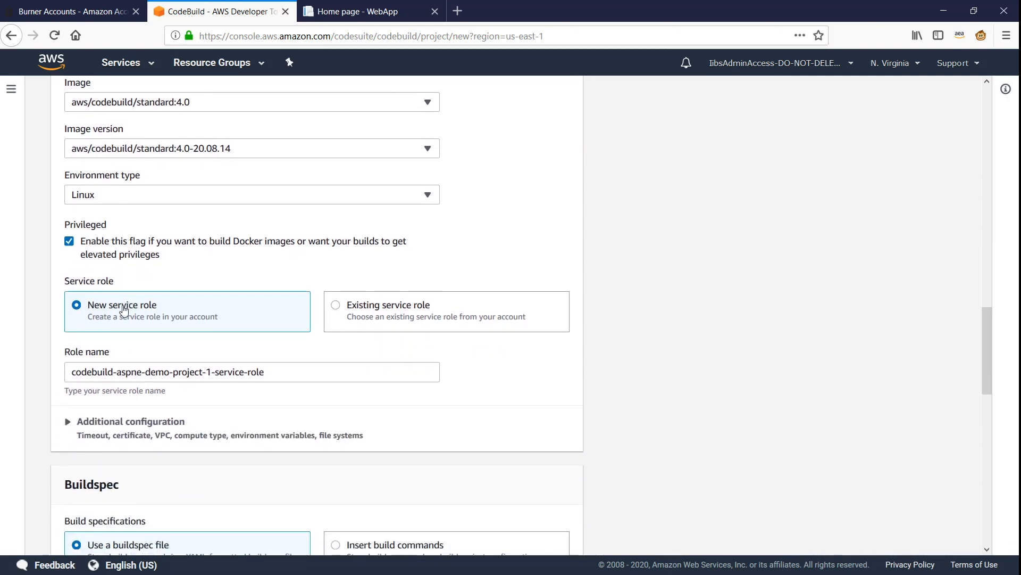
{"action": "mouse_move", "coordinate": [93, 315]}
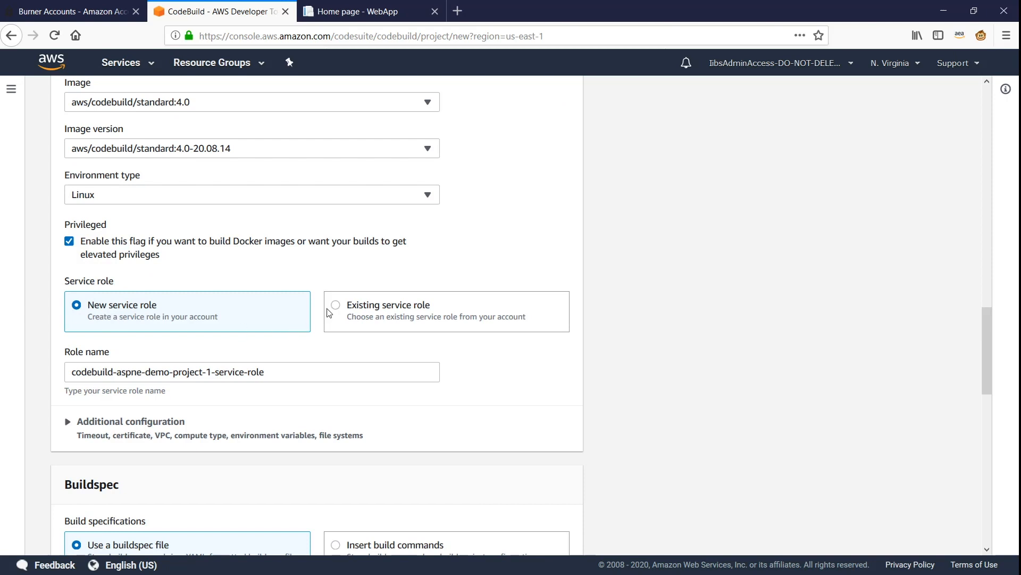
- Reuse the existing codebuild-aspnet-demo-build-service-role as the project's service role
{"action": "left_click", "coordinate": [336, 304]}
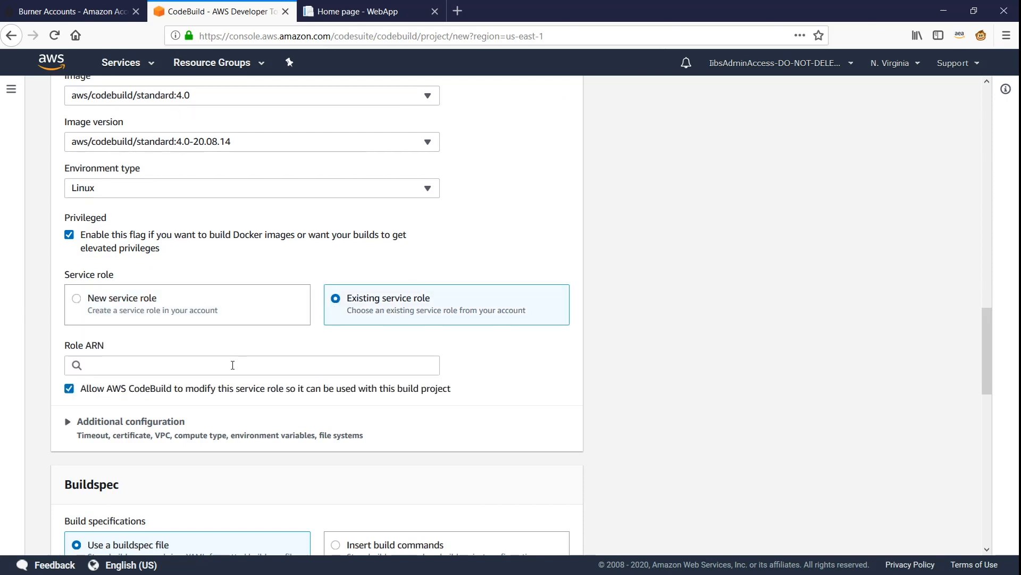
{"action": "left_click", "coordinate": [251, 365]}
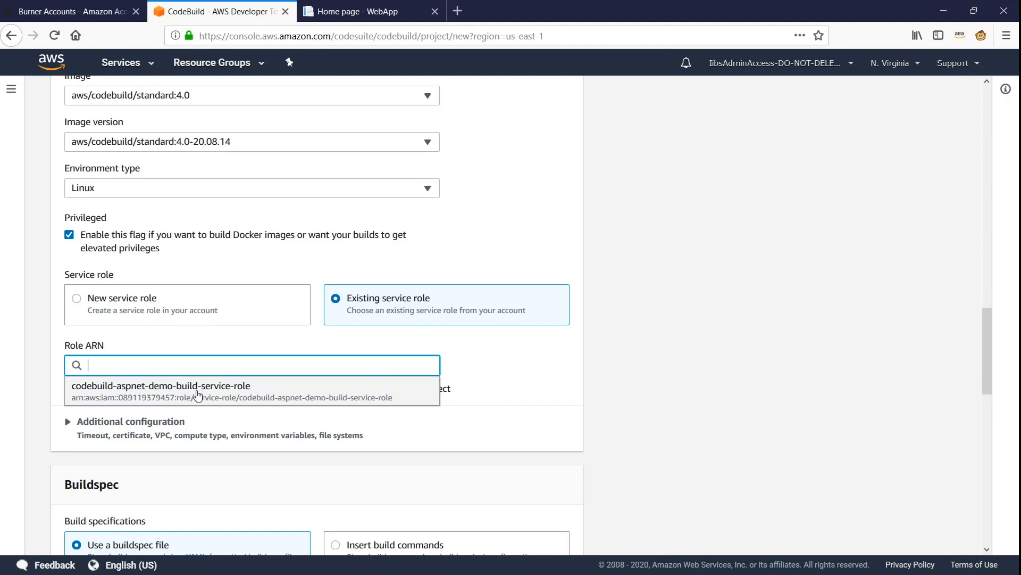
{"action": "left_click", "coordinate": [160, 385]}
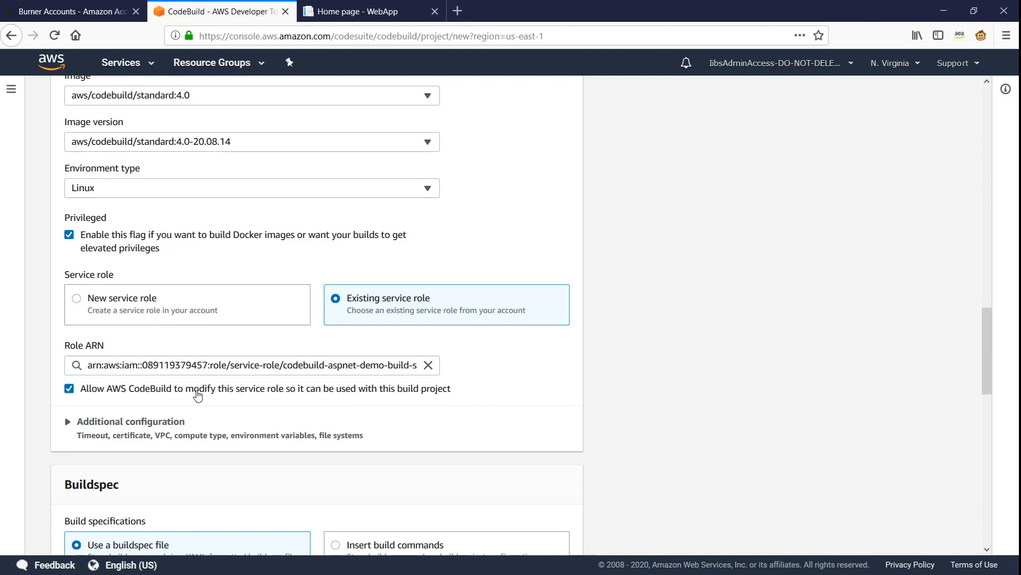
{"action": "scroll", "scroll_direction": "down", "scroll_amount": 3}
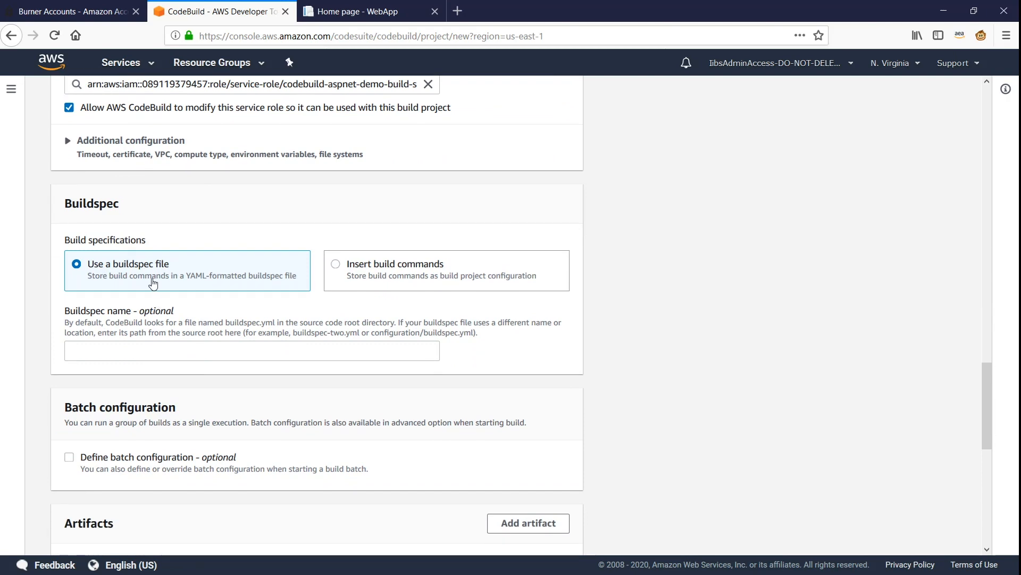
{"action": "mouse_move", "coordinate": [135, 287]}
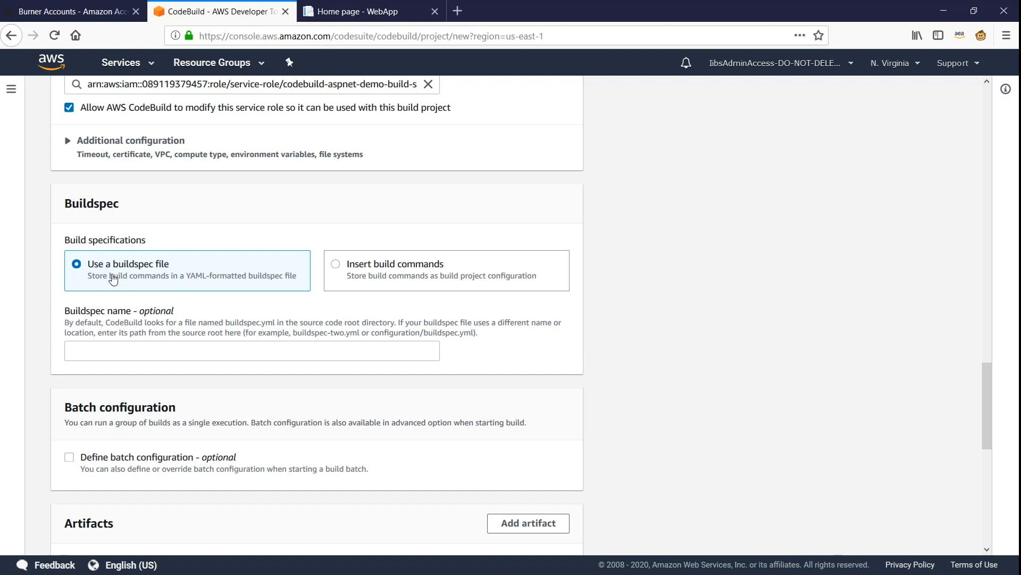
{"action": "mouse_move", "coordinate": [338, 270]}
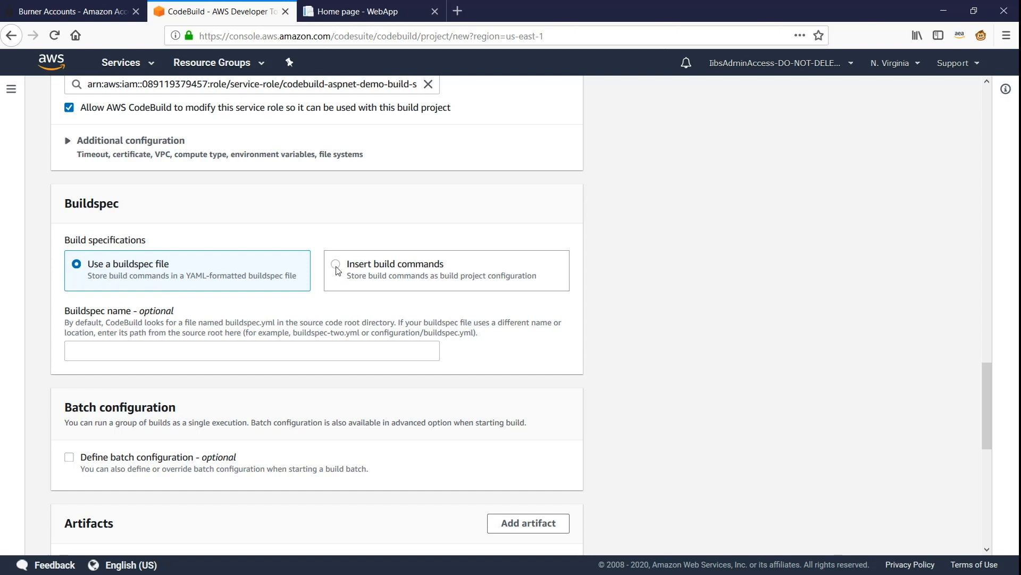
- Try inserting build commands, then revert to using the repository's buildspec file
{"action": "left_click", "coordinate": [336, 262]}
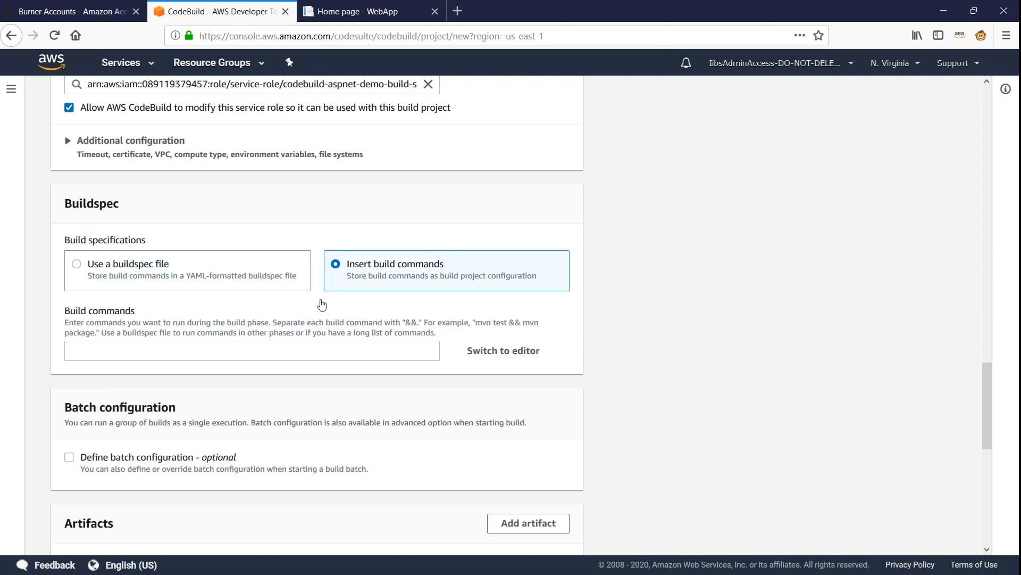
{"action": "left_click", "coordinate": [252, 350]}
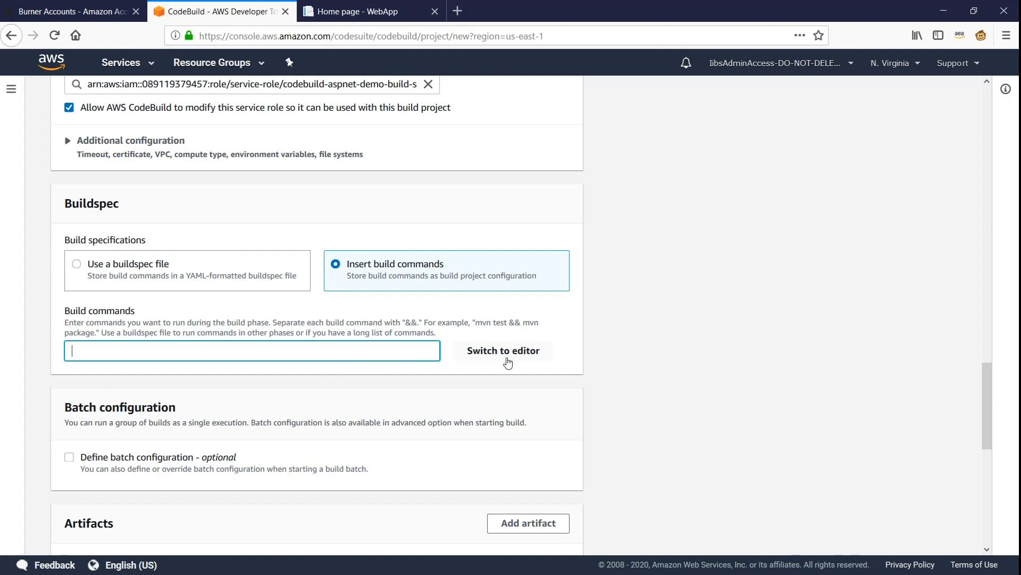
{"action": "left_click", "coordinate": [503, 350]}
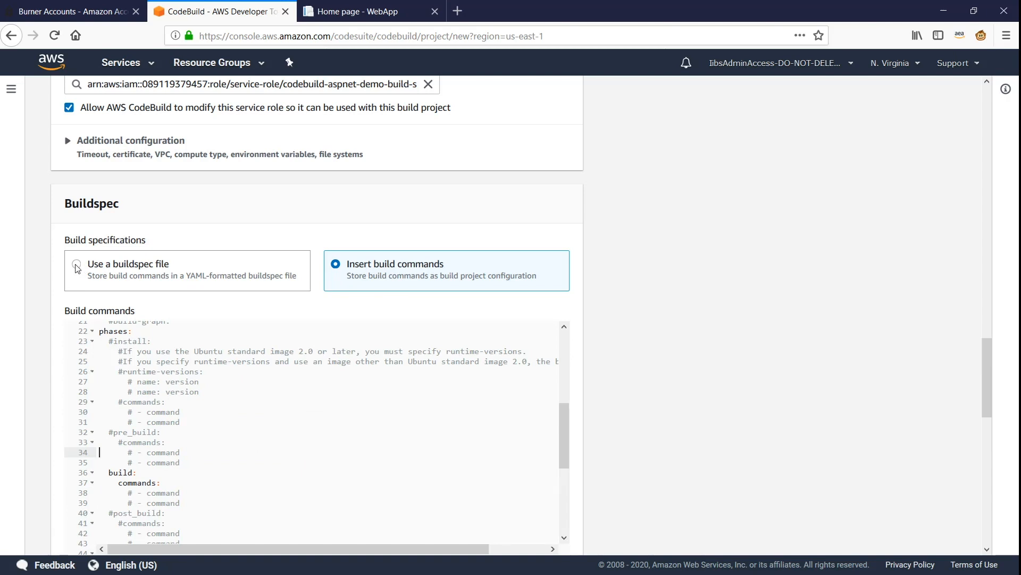
{"action": "left_click", "coordinate": [76, 268]}
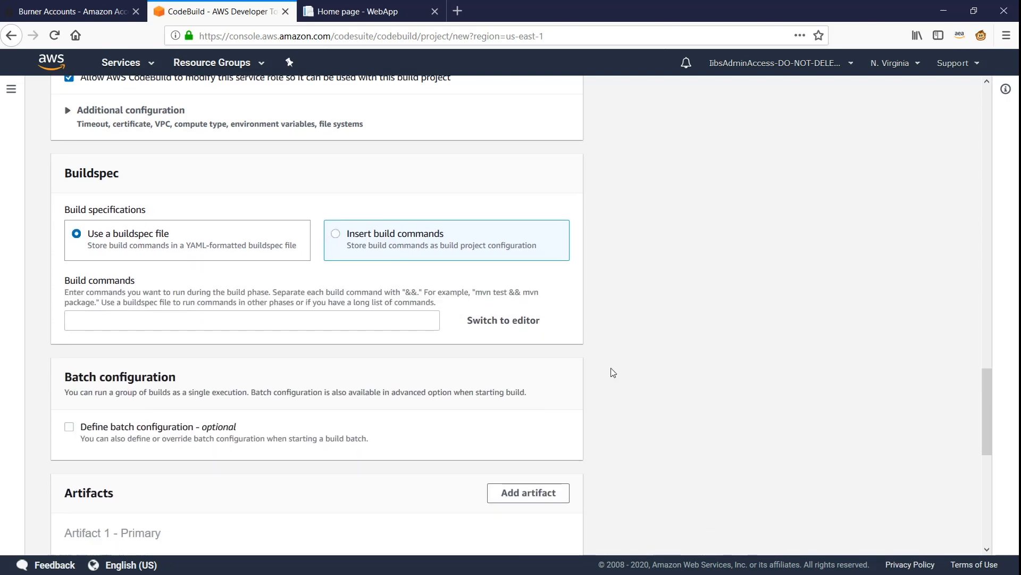
- Finish creating the aspne-demo-project-1 build project
{"action": "scroll", "scroll_direction": "down", "scroll_amount": 3}
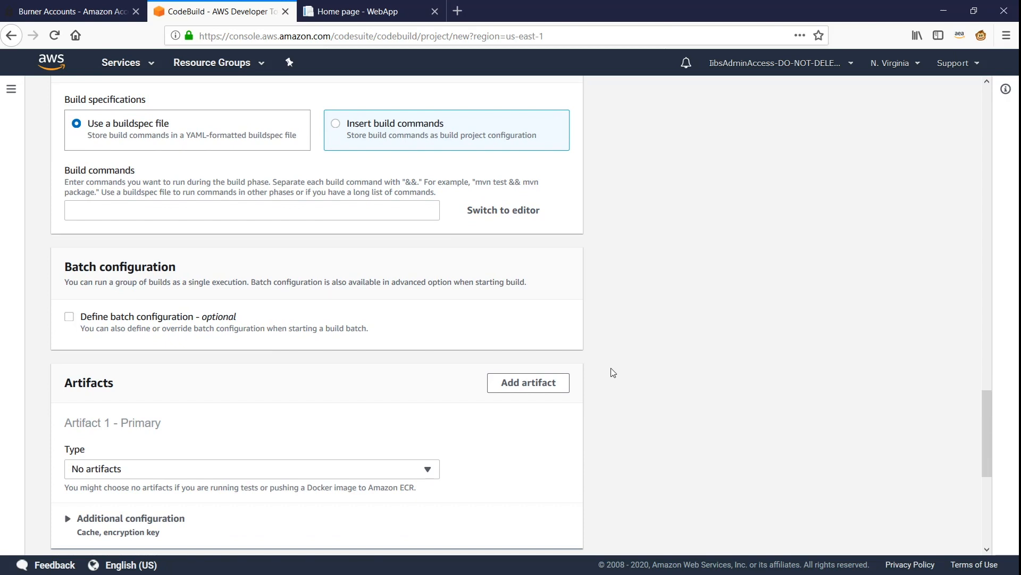
{"action": "scroll", "scroll_direction": "down", "scroll_amount": 3}
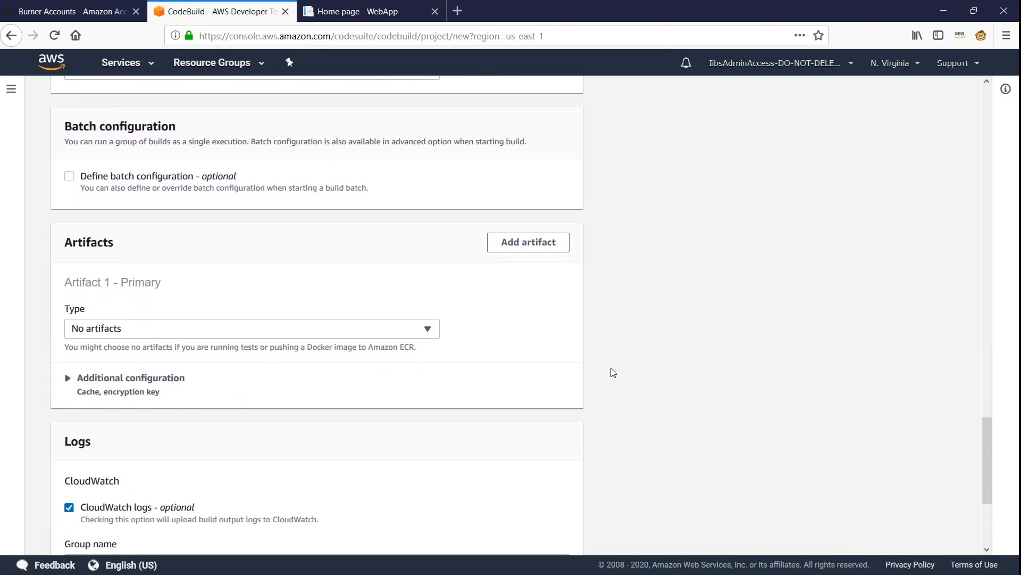
{"action": "scroll", "scroll_direction": "down", "scroll_amount": 3}
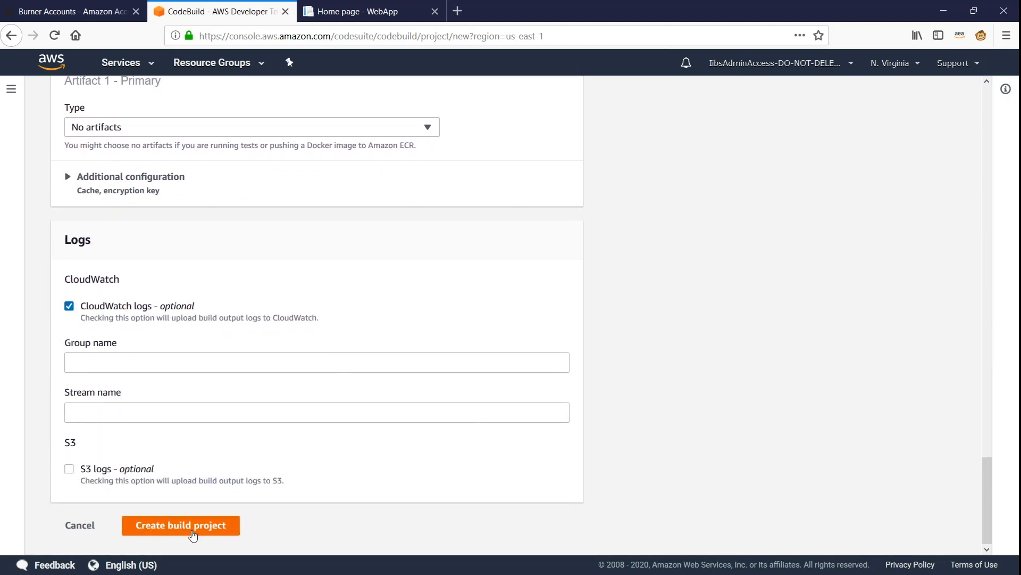
{"action": "left_click", "coordinate": [181, 524]}
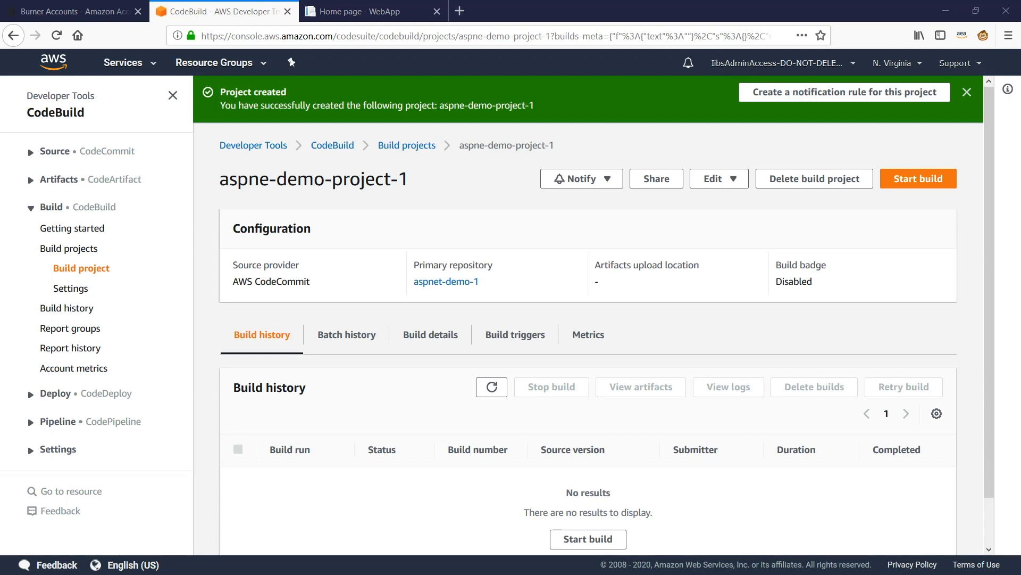
{"action": "mouse_move", "coordinate": [58, 421]}
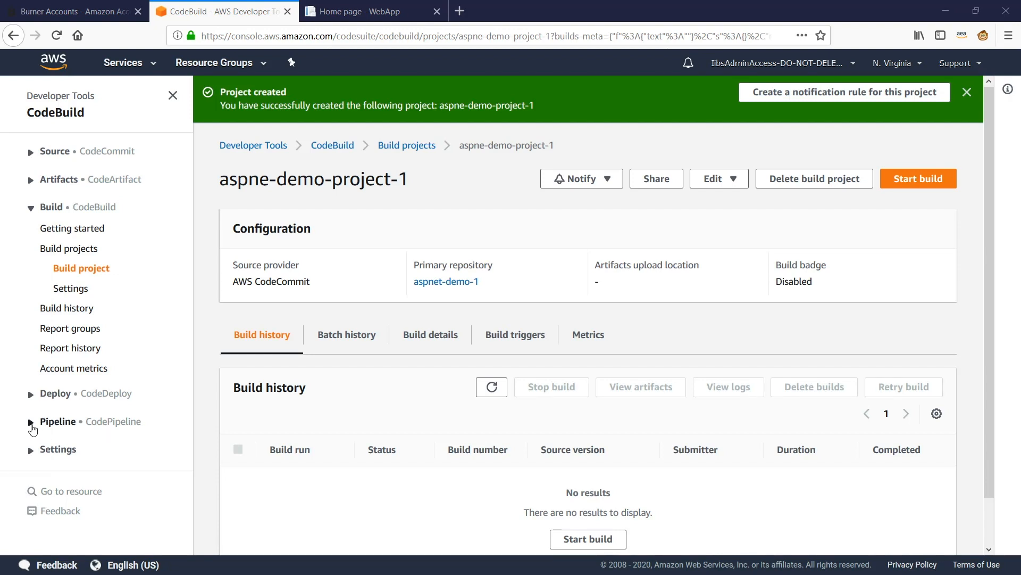
- Go to the CodePipeline Pipelines list from the left navigation
{"action": "left_click", "coordinate": [30, 421]}
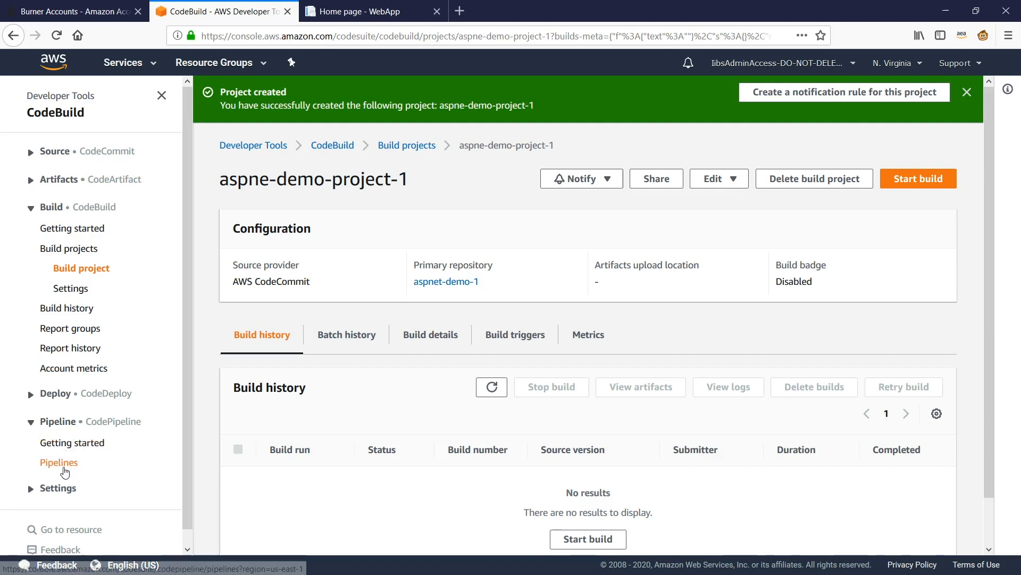
{"action": "left_click", "coordinate": [59, 462]}
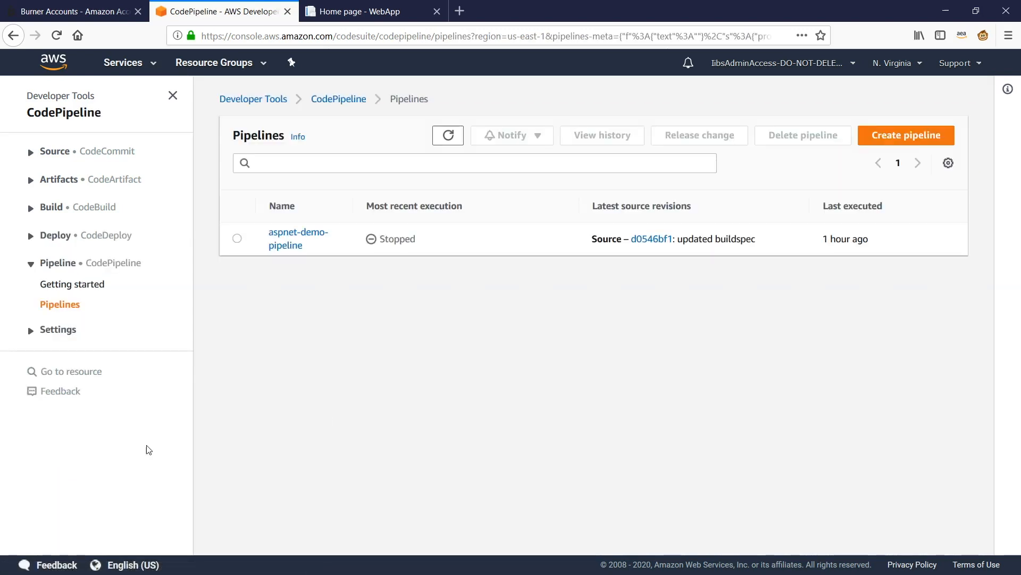
{"action": "mouse_move", "coordinate": [906, 135]}
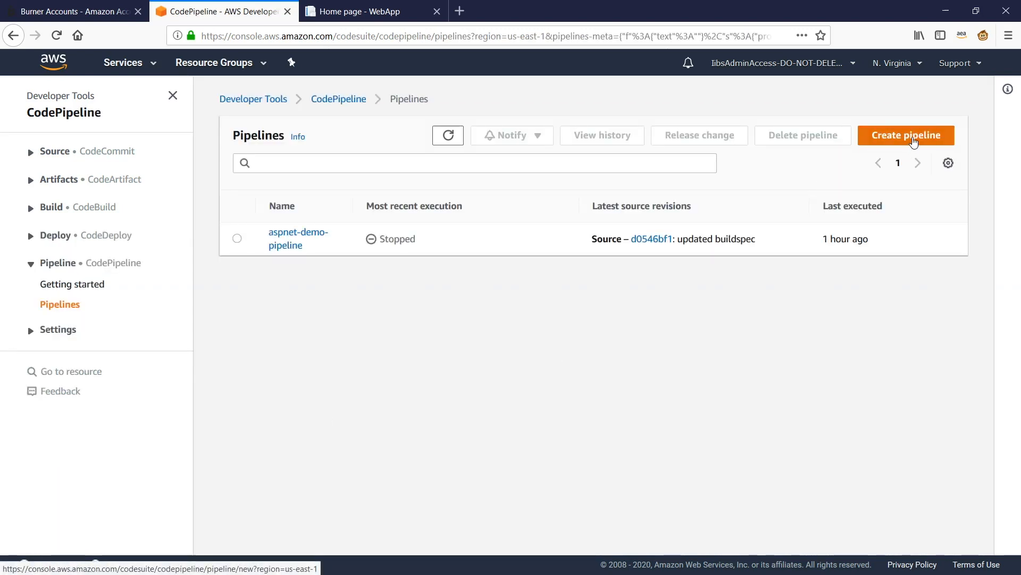
- Start a new pipeline named aspnet-demo-pipeline-2 with a new service role and continue
{"action": "left_click", "coordinate": [904, 135]}
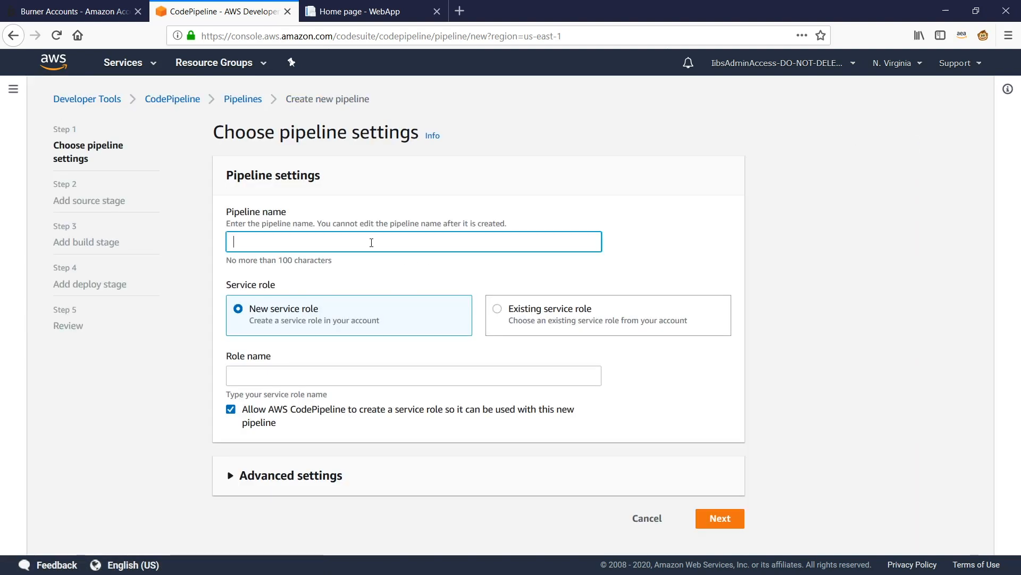
{"action": "type", "text": "aspnet-demo-pipeline-2"}
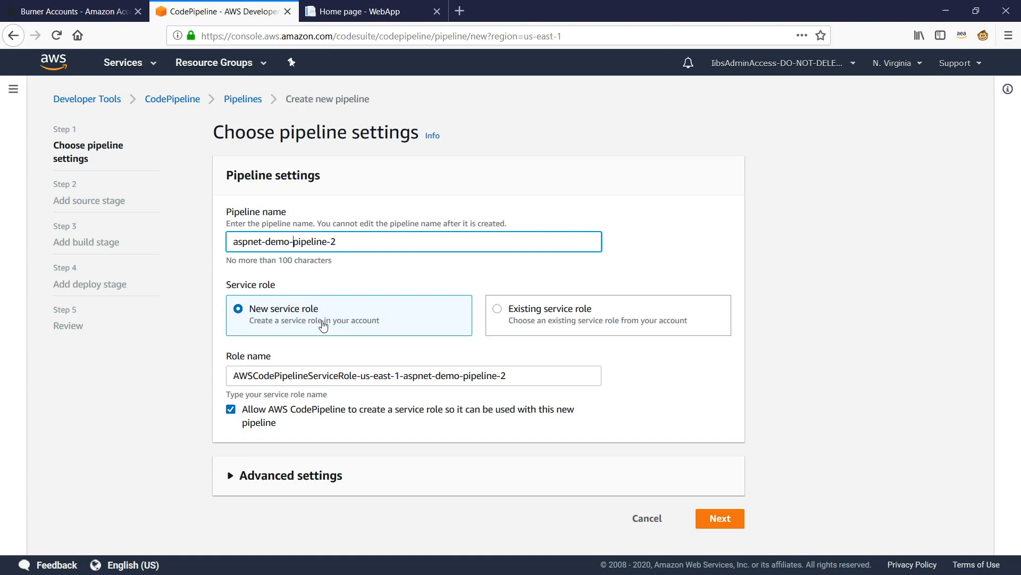
{"action": "mouse_move", "coordinate": [291, 334]}
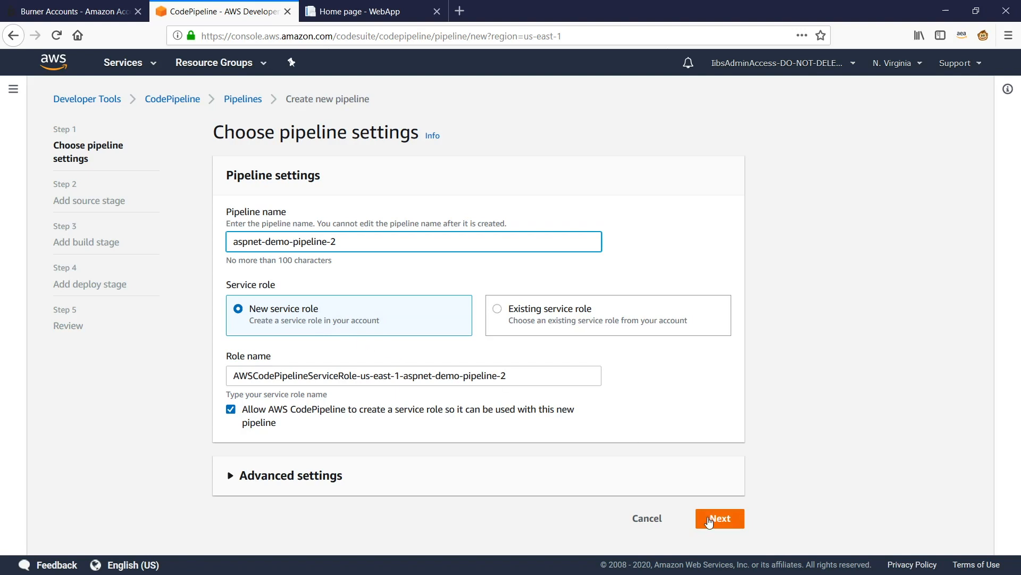
{"action": "left_click", "coordinate": [719, 519]}
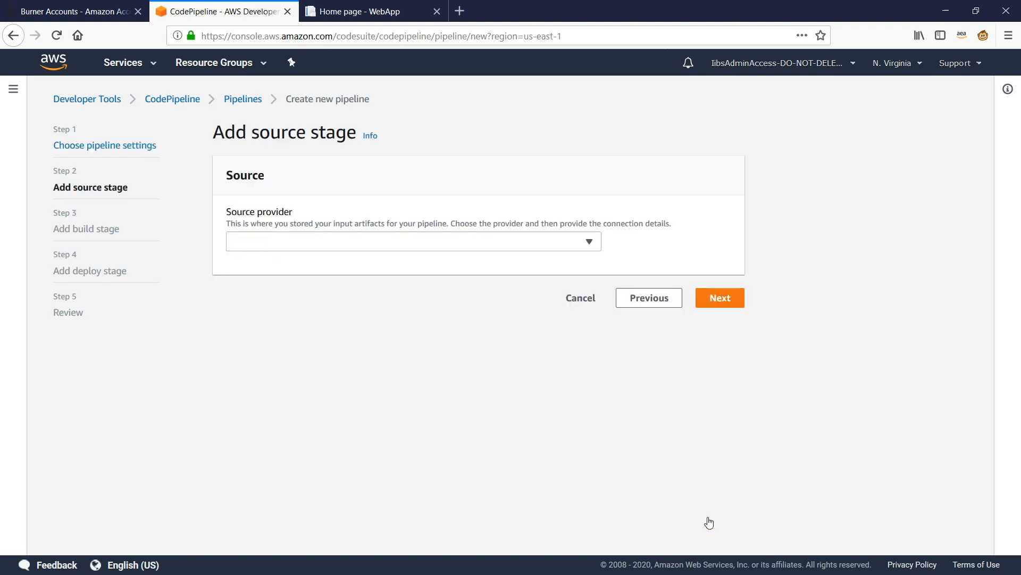
- Use CodeCommit repository aspnet-demo-1 on master as the pipeline source and continue
{"action": "left_click", "coordinate": [413, 241]}
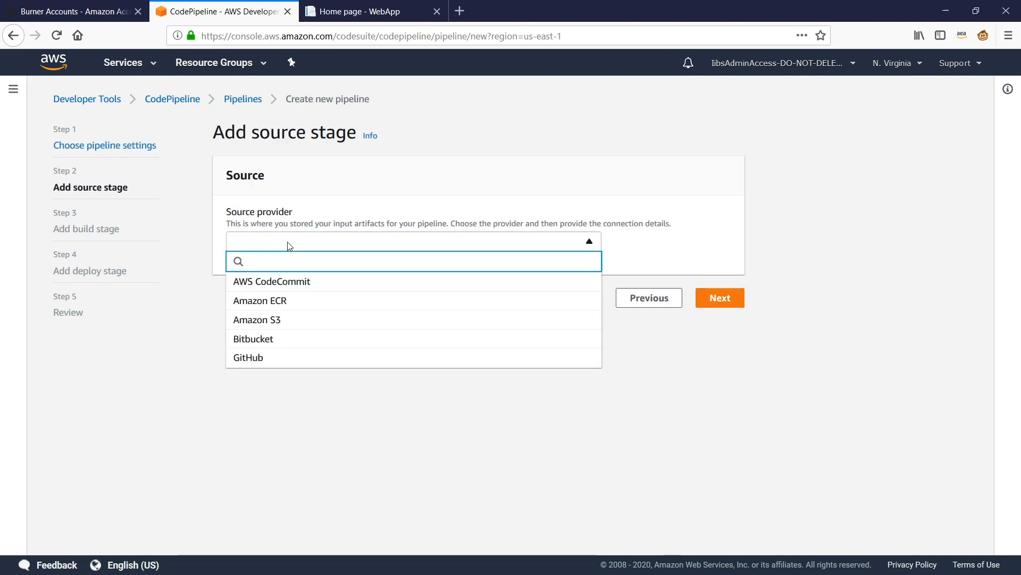
{"action": "mouse_move", "coordinate": [295, 289]}
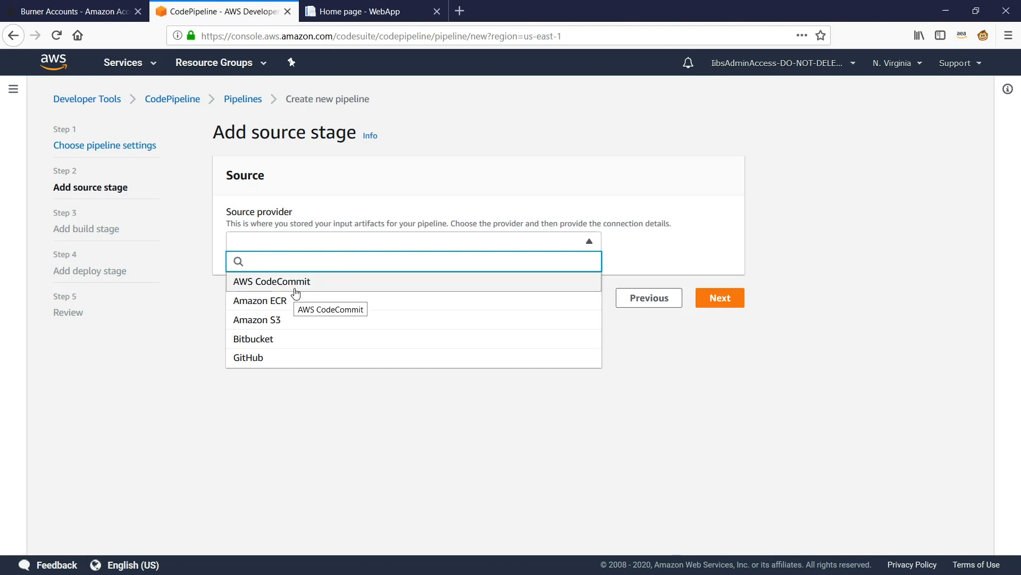
{"action": "left_click", "coordinate": [271, 281]}
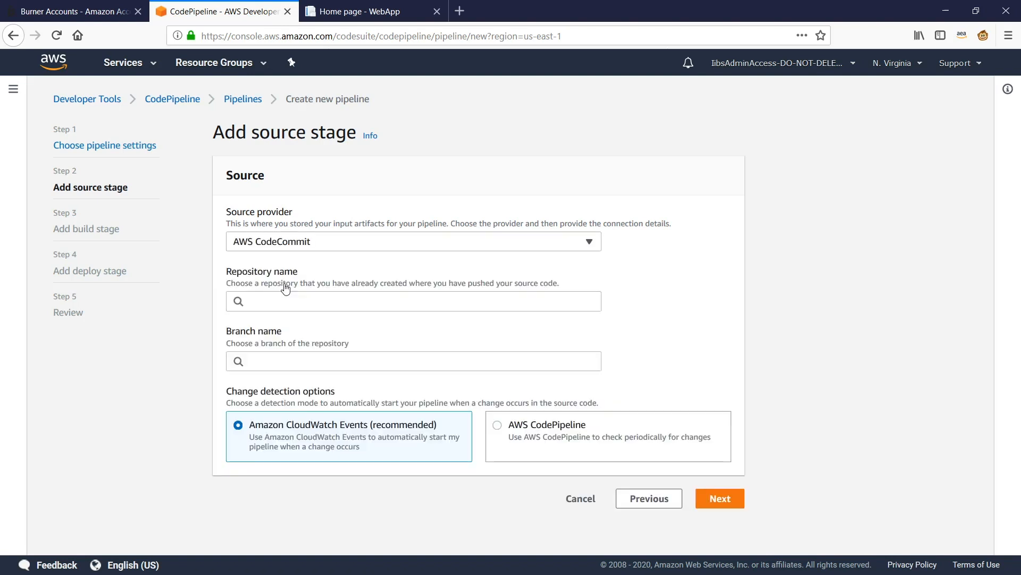
{"action": "left_click", "coordinate": [413, 301]}
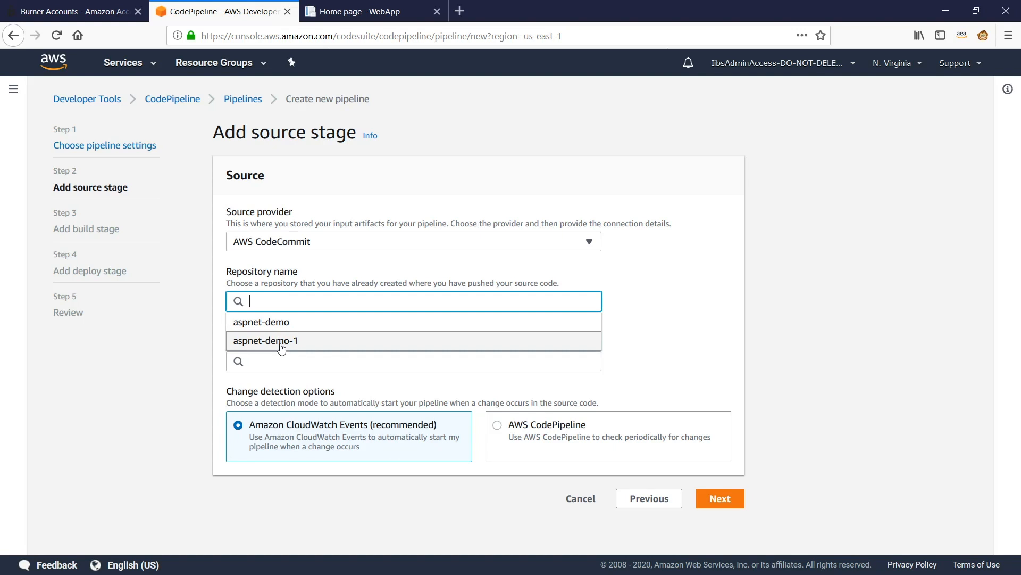
{"action": "left_click", "coordinate": [265, 341]}
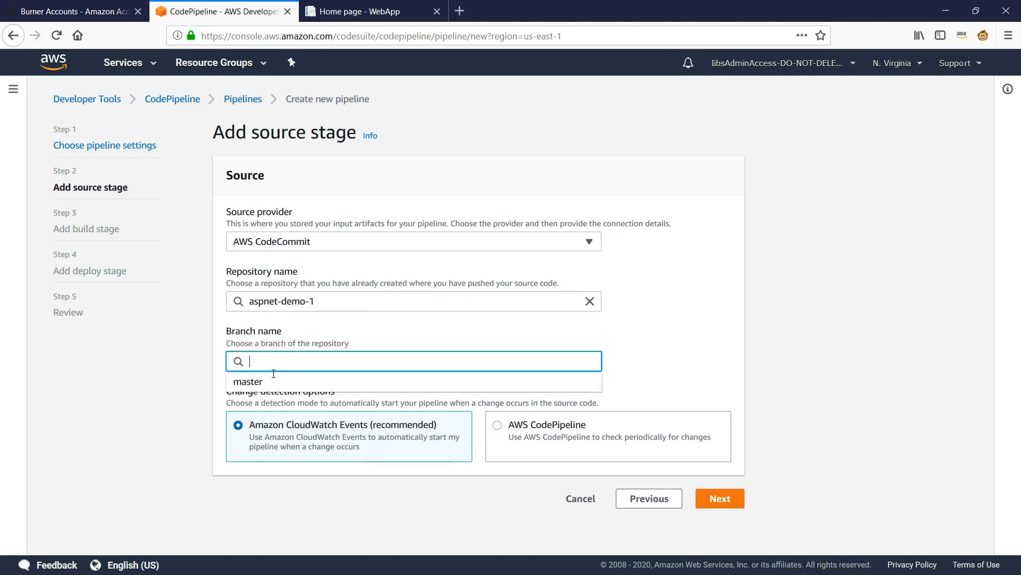
{"action": "left_click", "coordinate": [248, 381]}
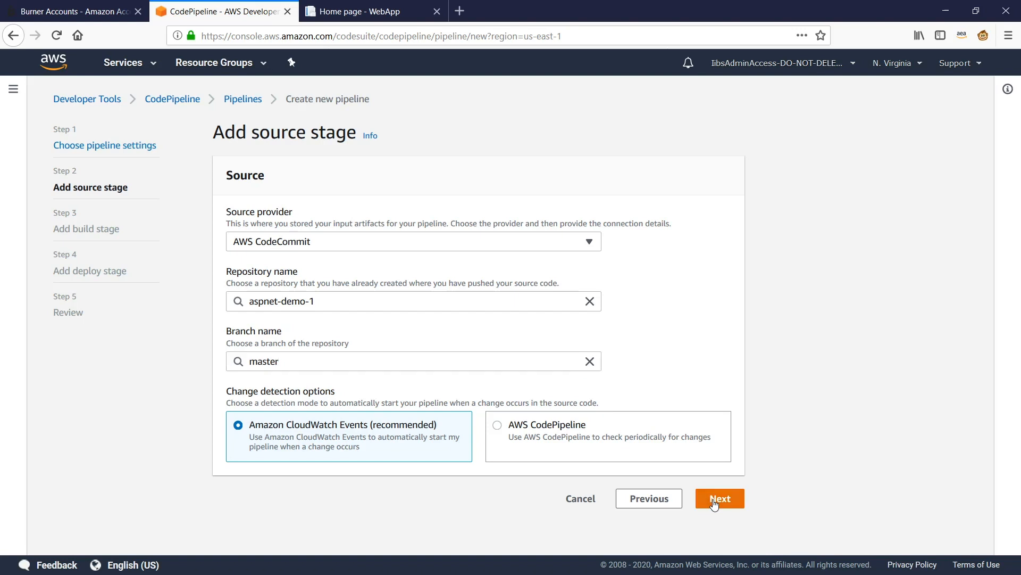
{"action": "left_click", "coordinate": [719, 498]}
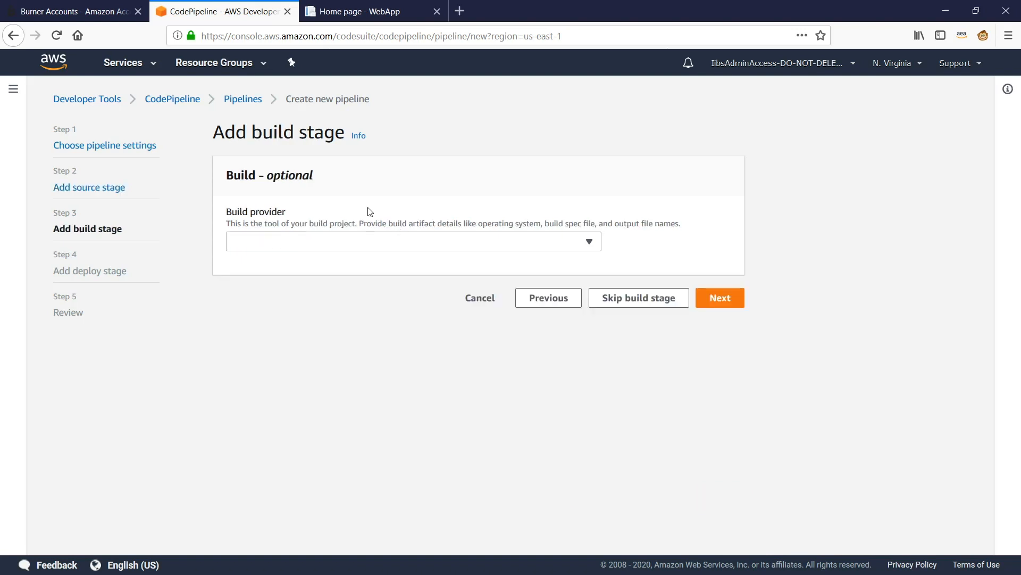
- Use AWS CodeBuild project aspne-demo-project-1 as the build stage with Single build, and continue
{"action": "left_click", "coordinate": [413, 242]}
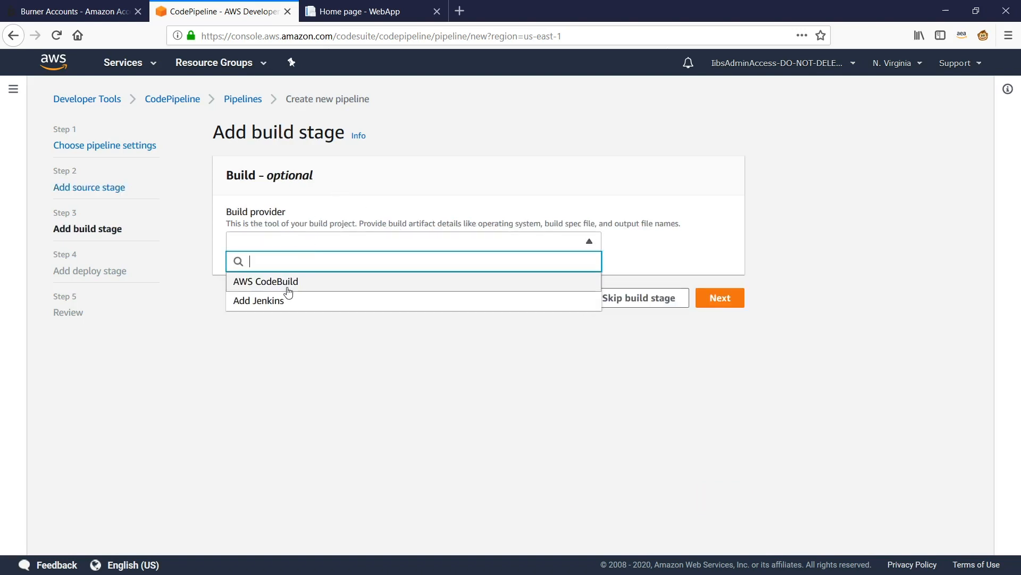
{"action": "left_click", "coordinate": [265, 281]}
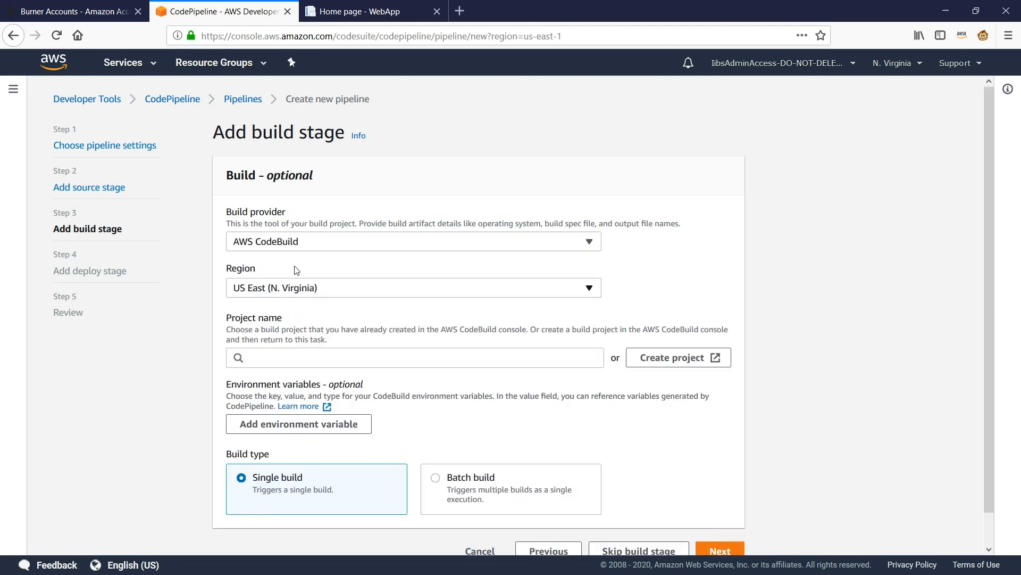
{"action": "left_click", "coordinate": [414, 358]}
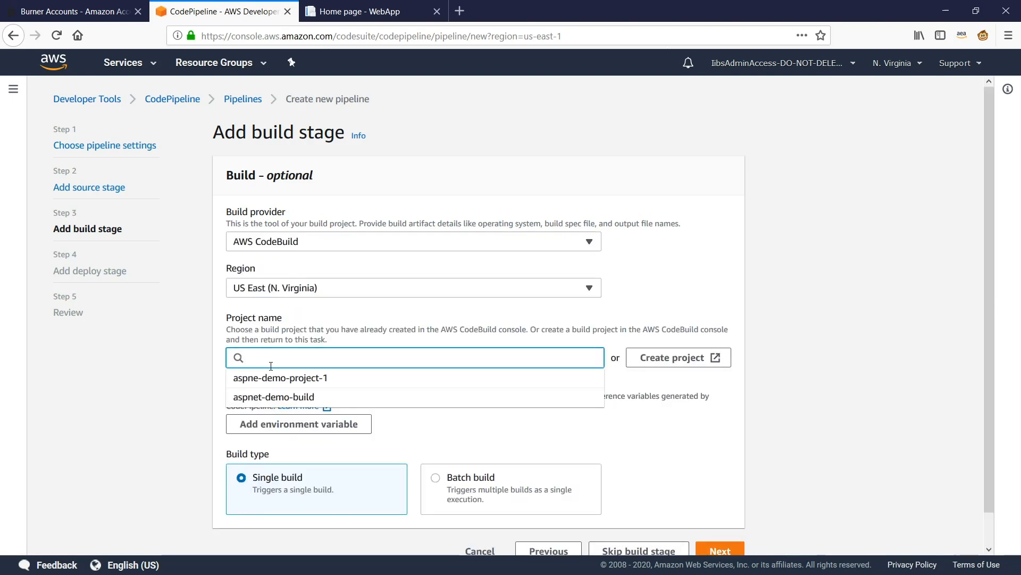
{"action": "mouse_move", "coordinate": [281, 384]}
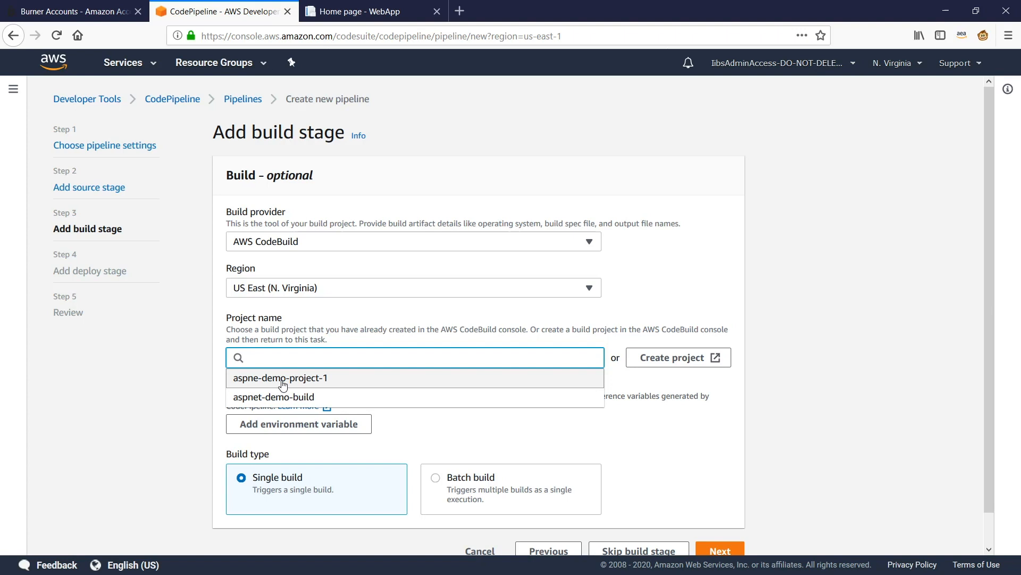
{"action": "left_click", "coordinate": [280, 378]}
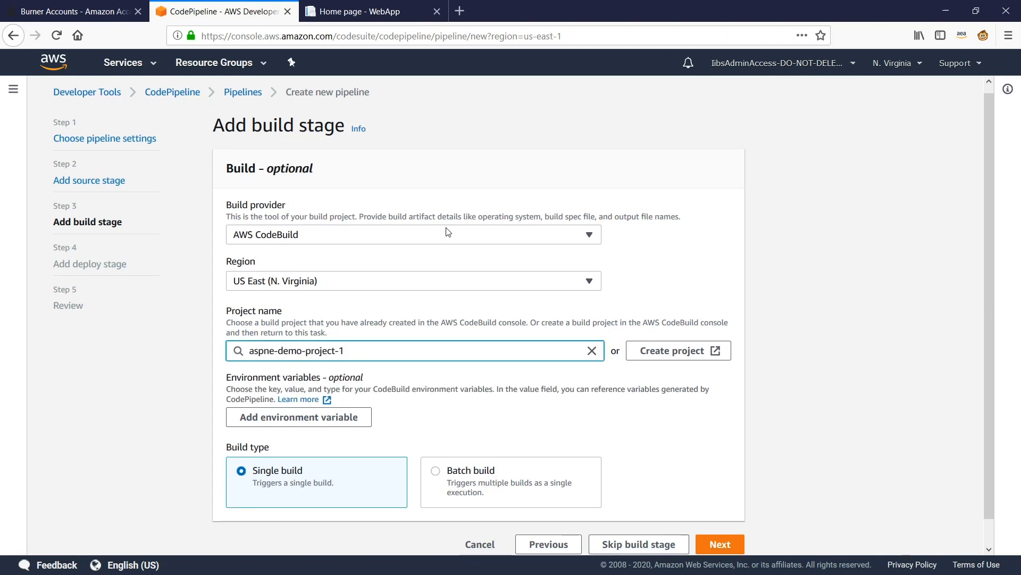
{"action": "scroll", "scroll_direction": "down", "scroll_amount": 3}
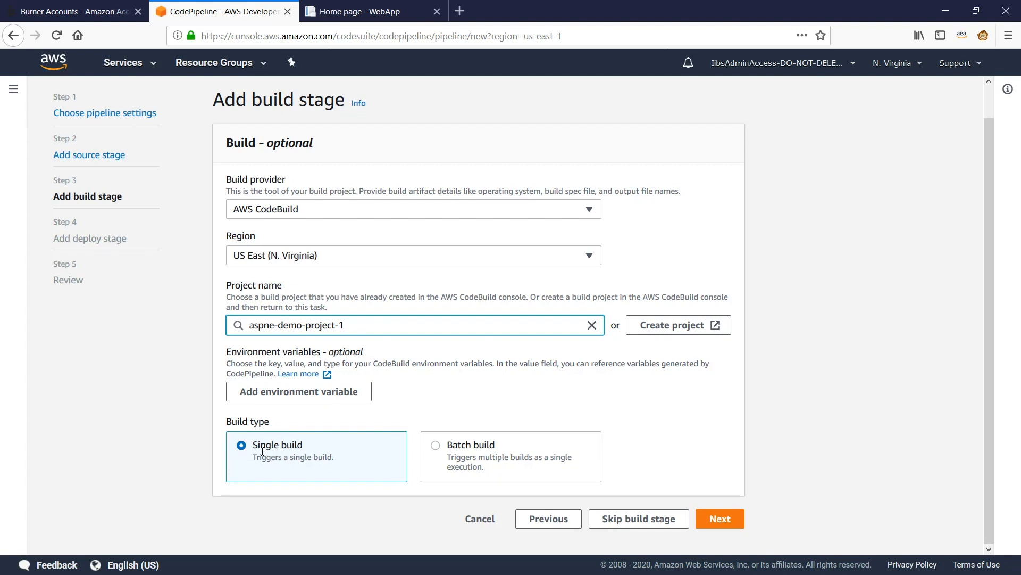
{"action": "mouse_move", "coordinate": [719, 518]}
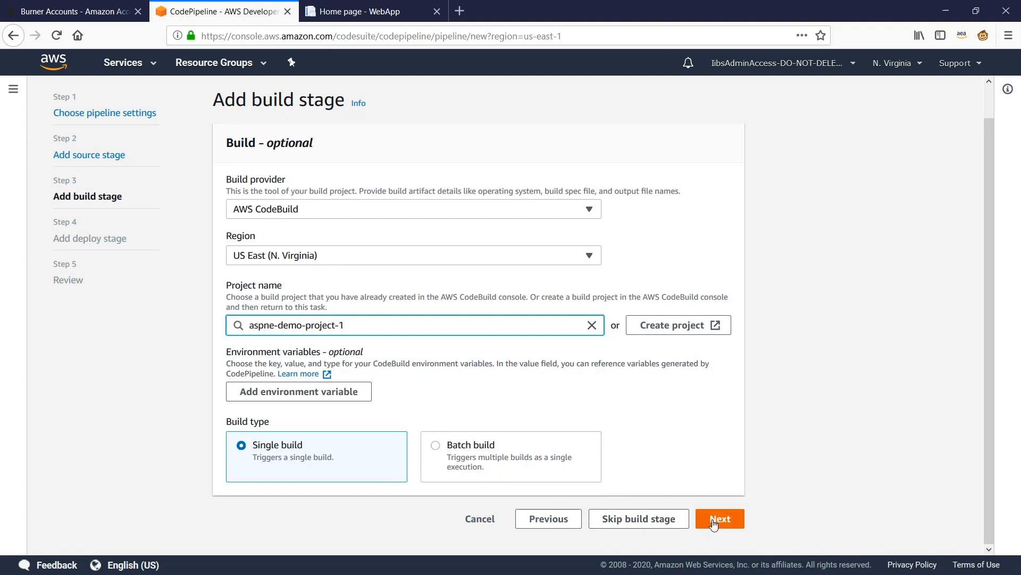
{"action": "left_click", "coordinate": [719, 518]}
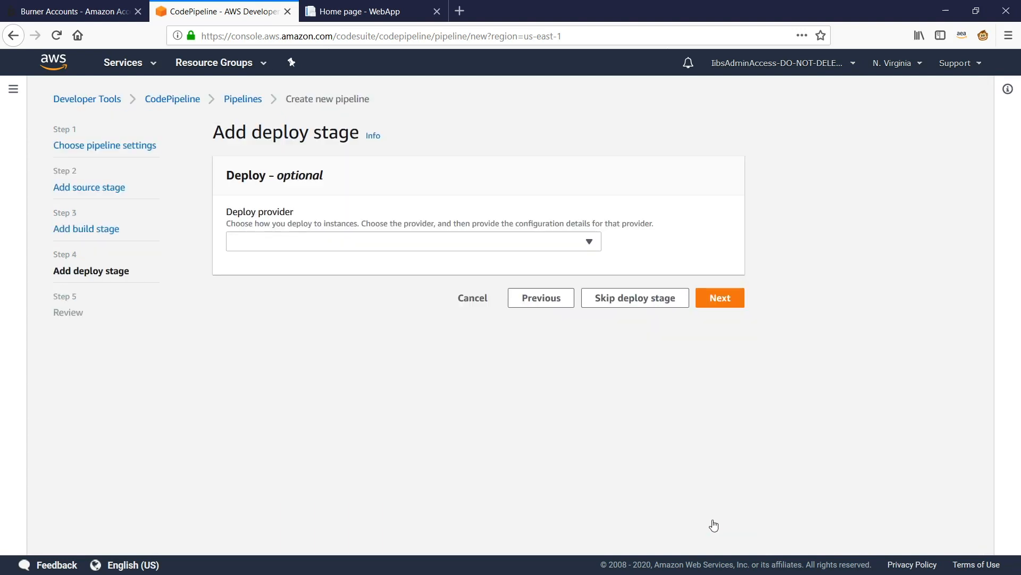
- Choose Amazon ECS as the deploy provider
{"action": "left_click", "coordinate": [413, 242]}
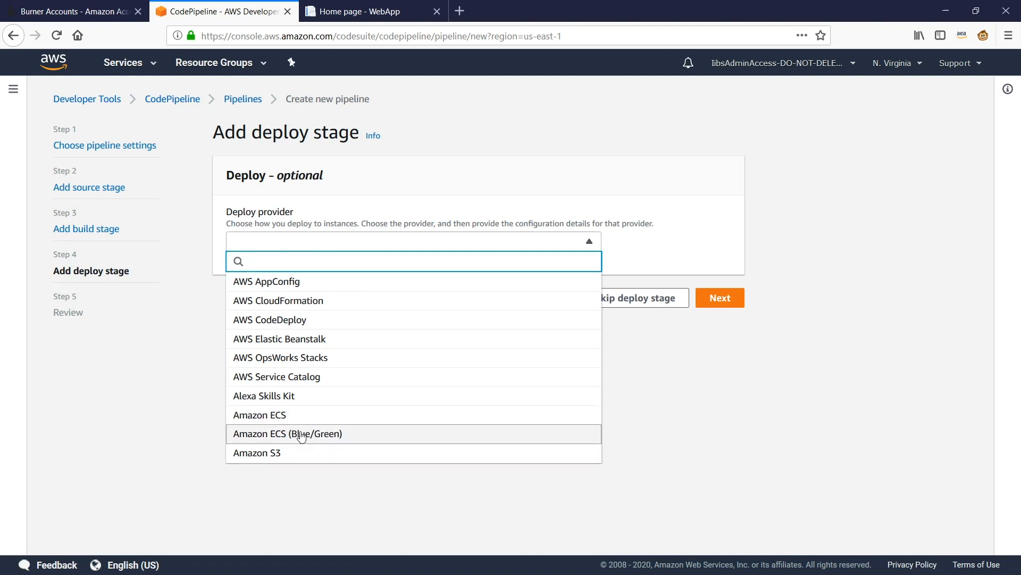
{"action": "mouse_move", "coordinate": [299, 441]}
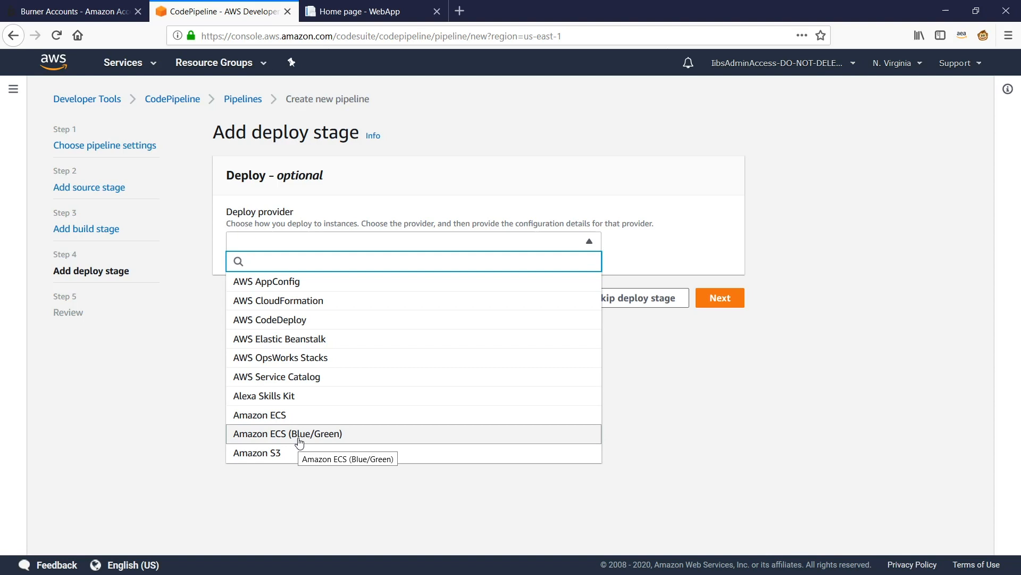
{"action": "mouse_move", "coordinate": [260, 415]}
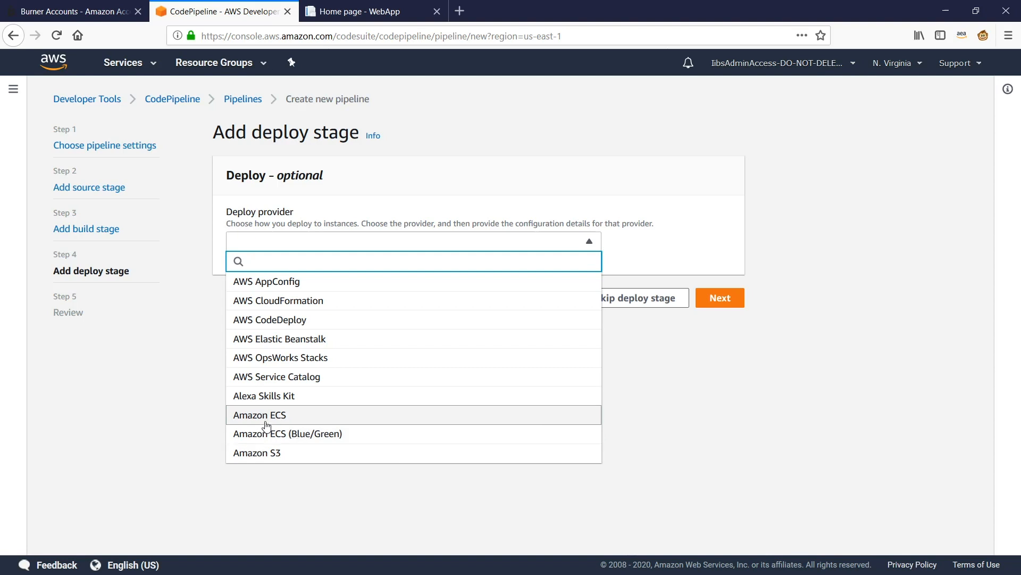
{"action": "mouse_move", "coordinate": [250, 420]}
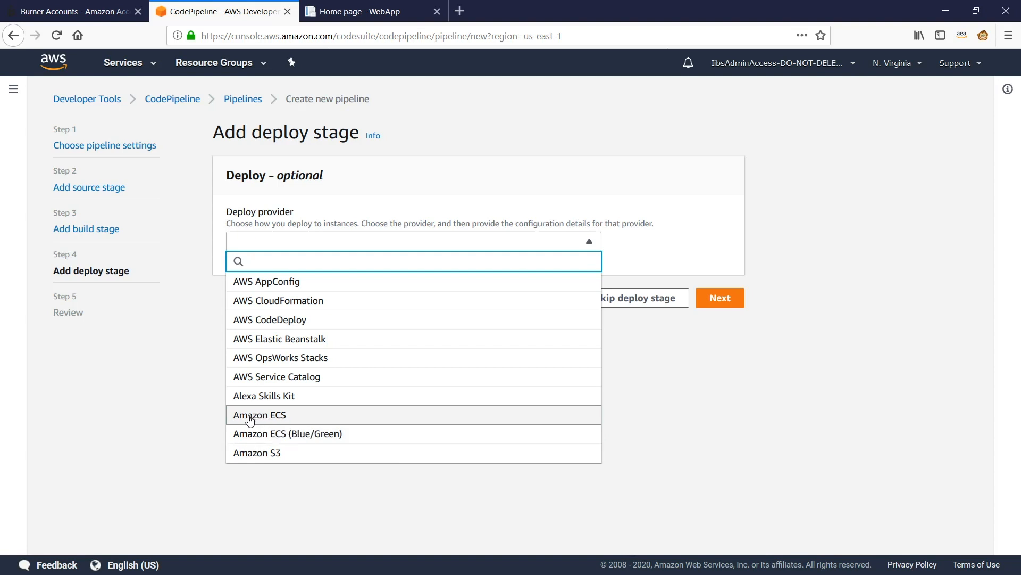
{"action": "left_click", "coordinate": [414, 262]}
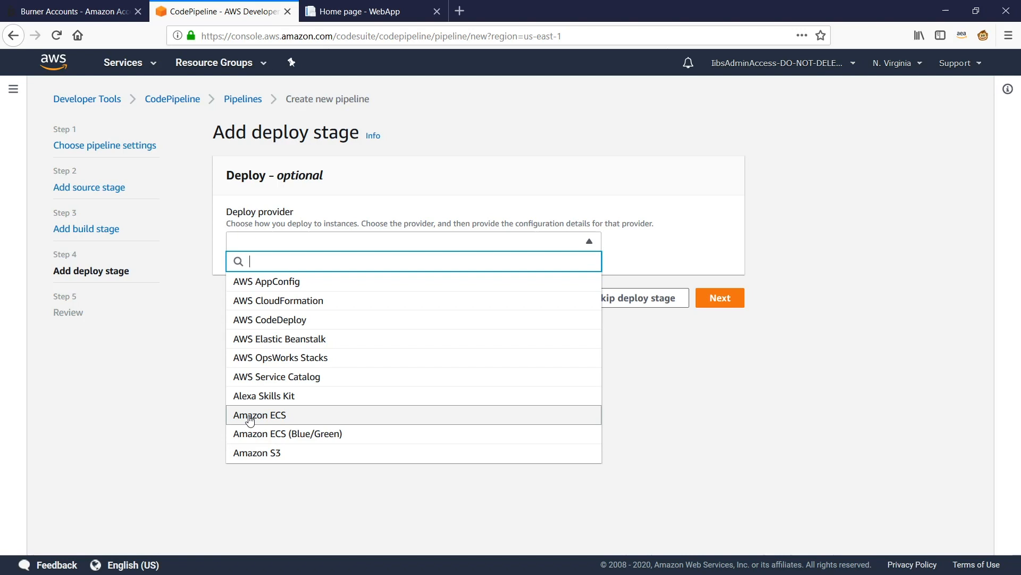
{"action": "left_click", "coordinate": [260, 415]}
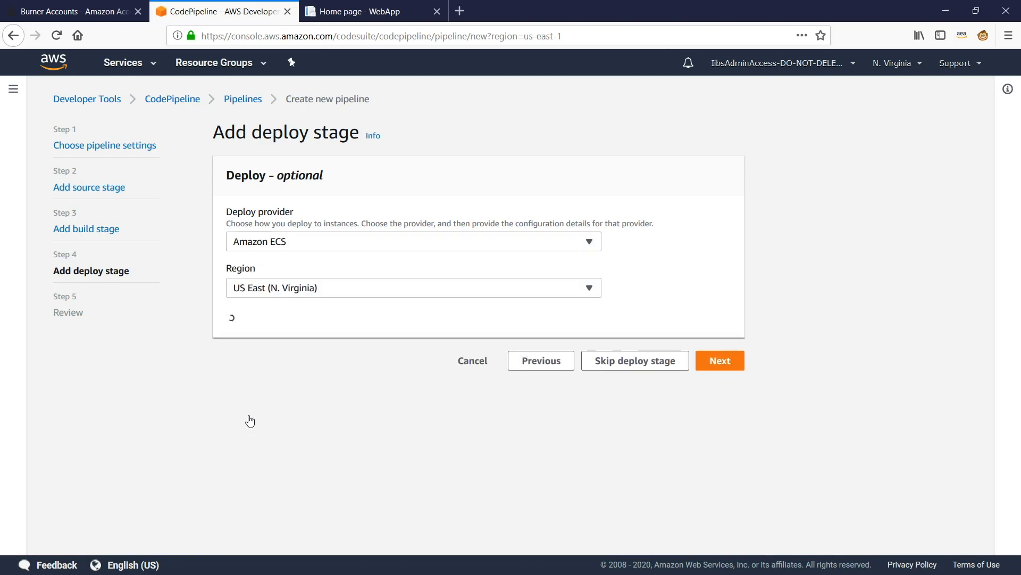
{"action": "scroll", "scroll_direction": "down", "scroll_amount": 3}
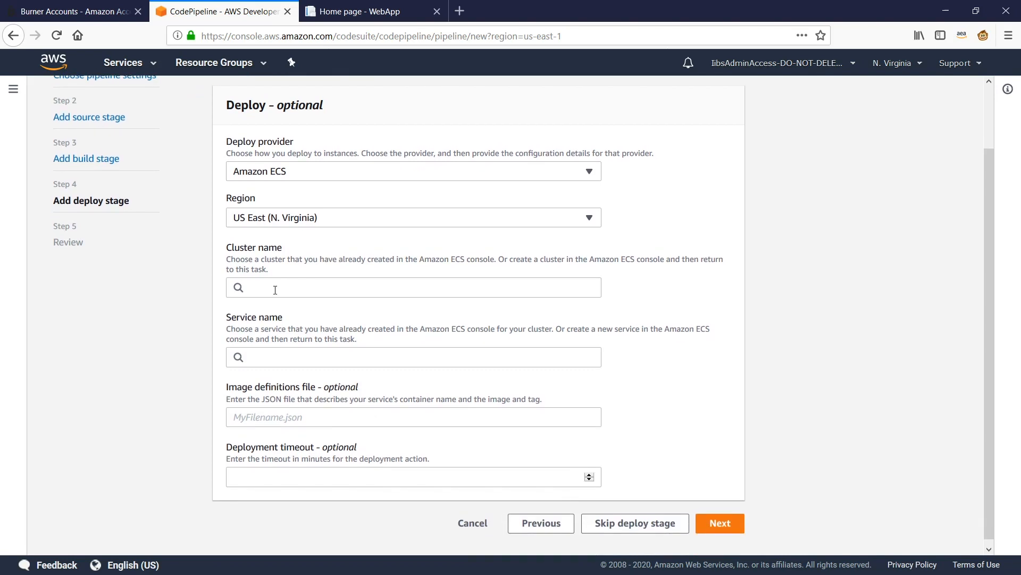
- Target cluster demo-cluster and service webapp-service, then continue to review
{"action": "left_click", "coordinate": [412, 288]}
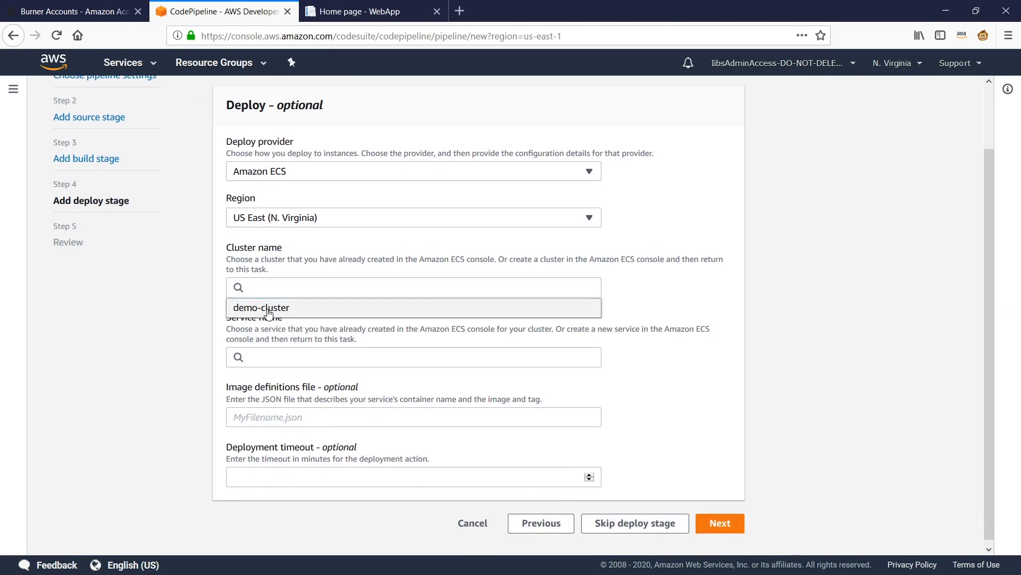
{"action": "left_click", "coordinate": [261, 307]}
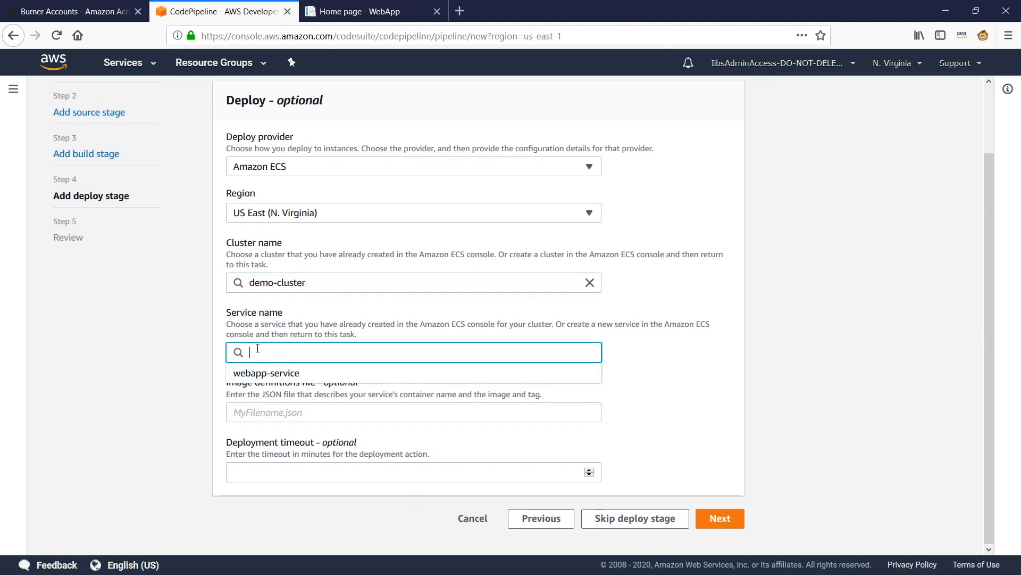
{"action": "mouse_move", "coordinate": [265, 373]}
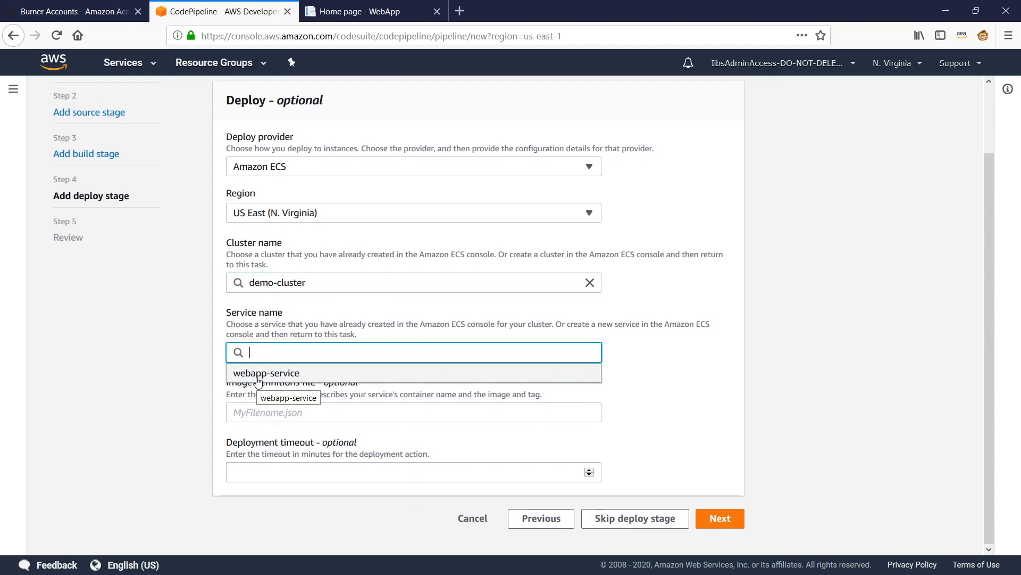
{"action": "left_click", "coordinate": [265, 373]}
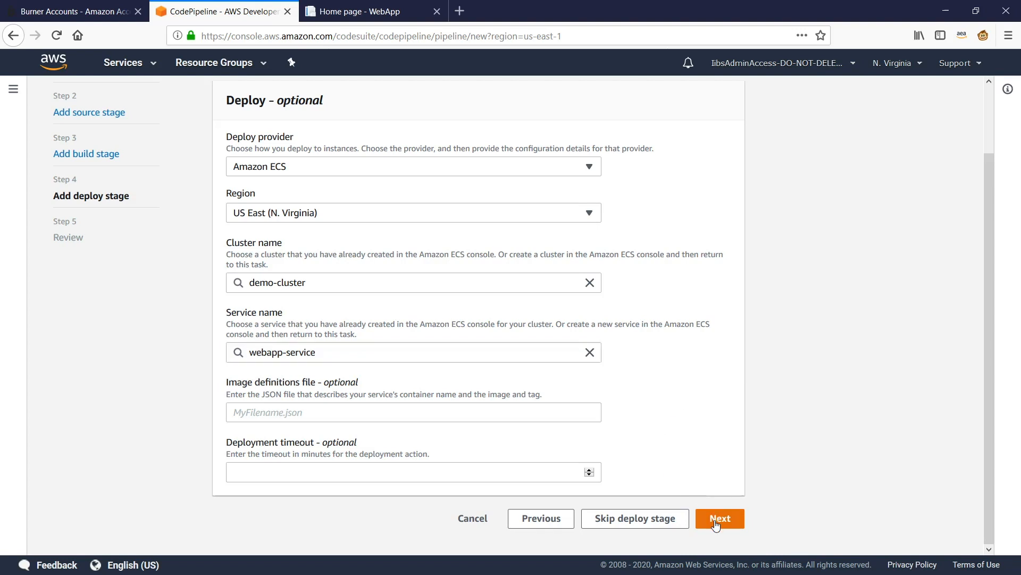
{"action": "left_click", "coordinate": [718, 518]}
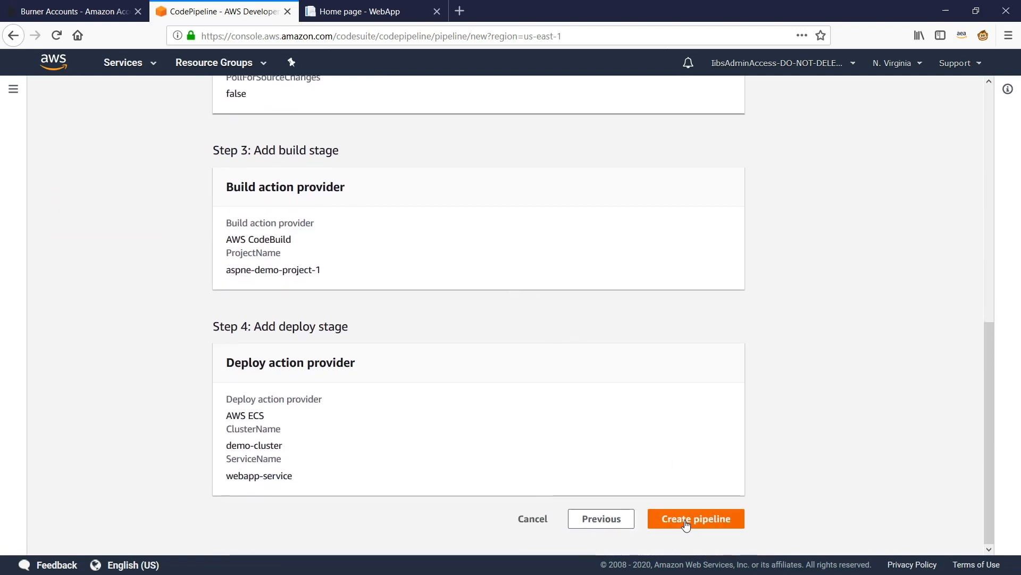
- Create pipeline aspnet-demo-pipeline-2 from the Review page and wait for its first execution
{"action": "left_click", "coordinate": [696, 518]}
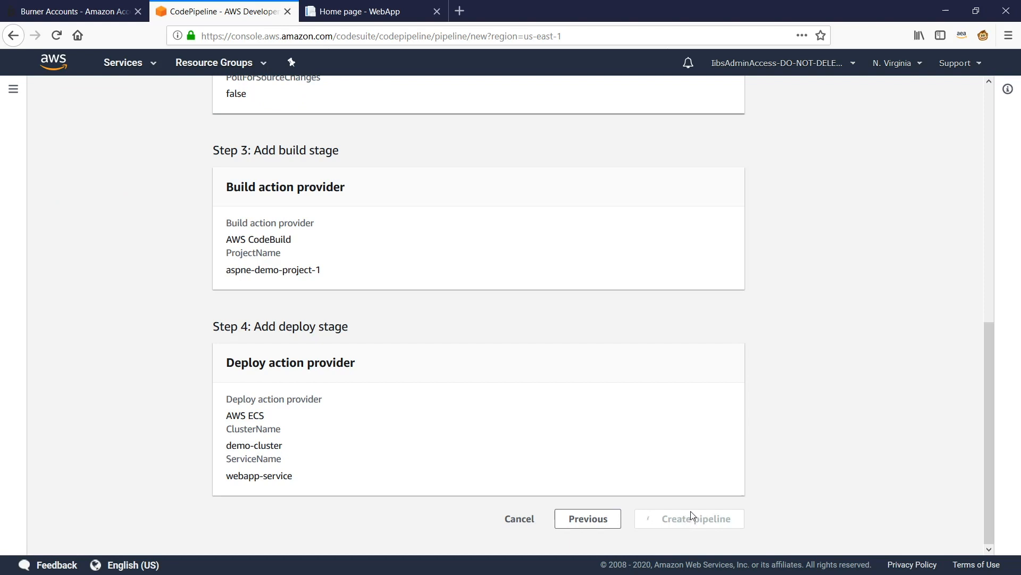
{"action": "left_click", "coordinate": [689, 518]}
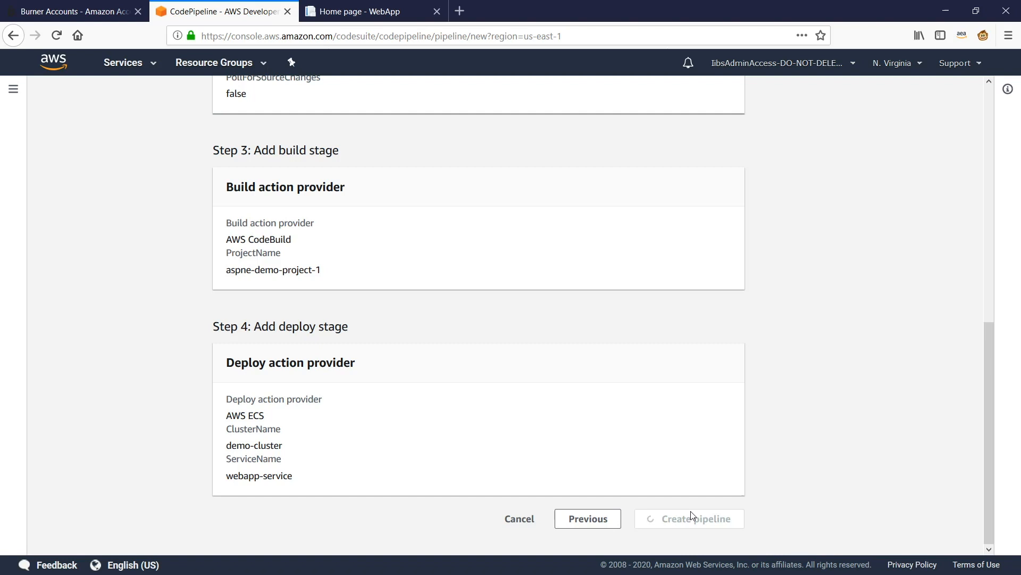
{"action": "left_click", "coordinate": [688, 518]}
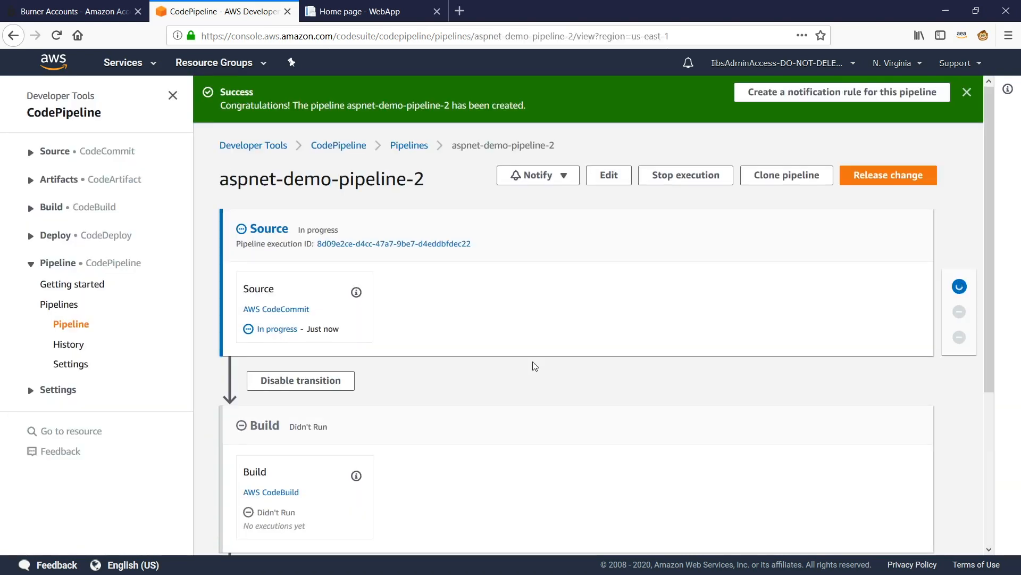
- View the succeeded Build and Deploy stages and open build aspne-demo-project-1 #1 details
{"action": "scroll", "scroll_direction": "down", "scroll_amount": 3}
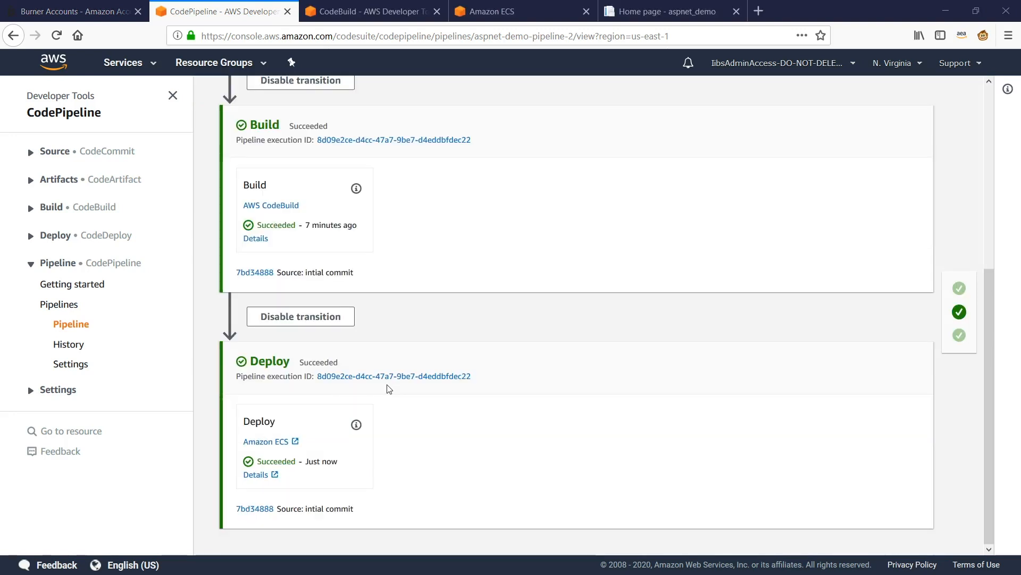
{"action": "mouse_move", "coordinate": [428, 385]}
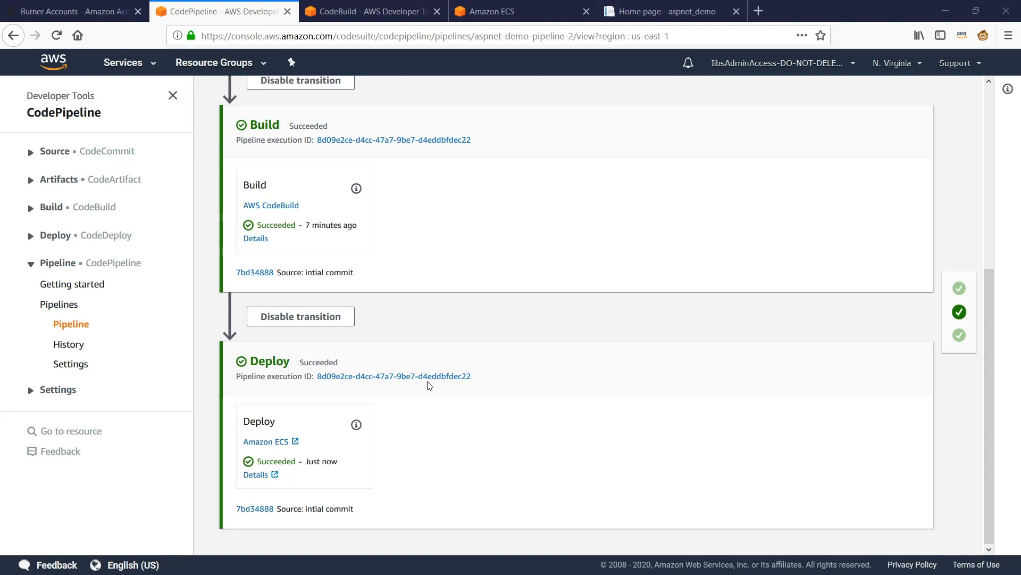
{"action": "mouse_move", "coordinate": [530, 415]}
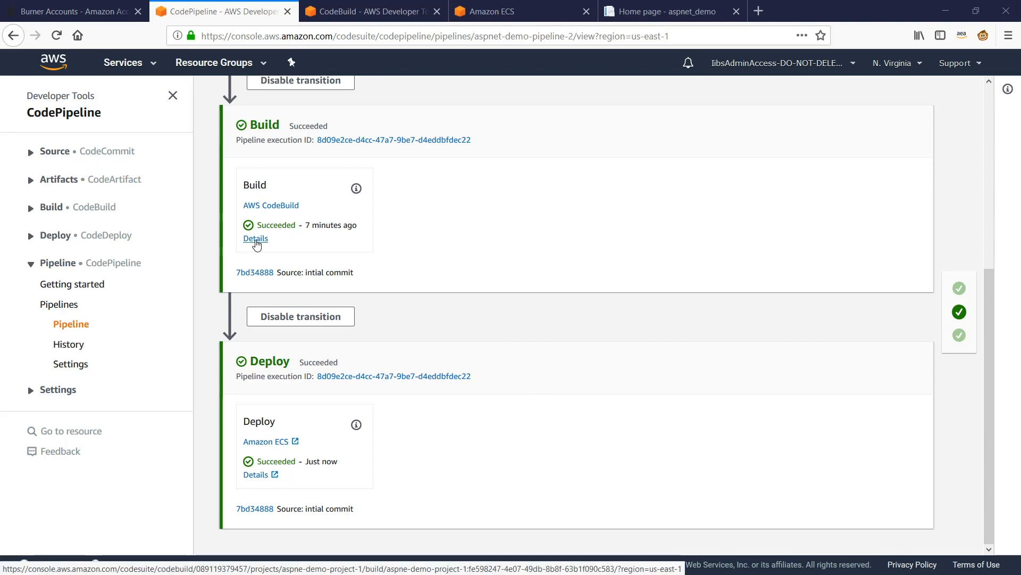
{"action": "left_click", "coordinate": [255, 238]}
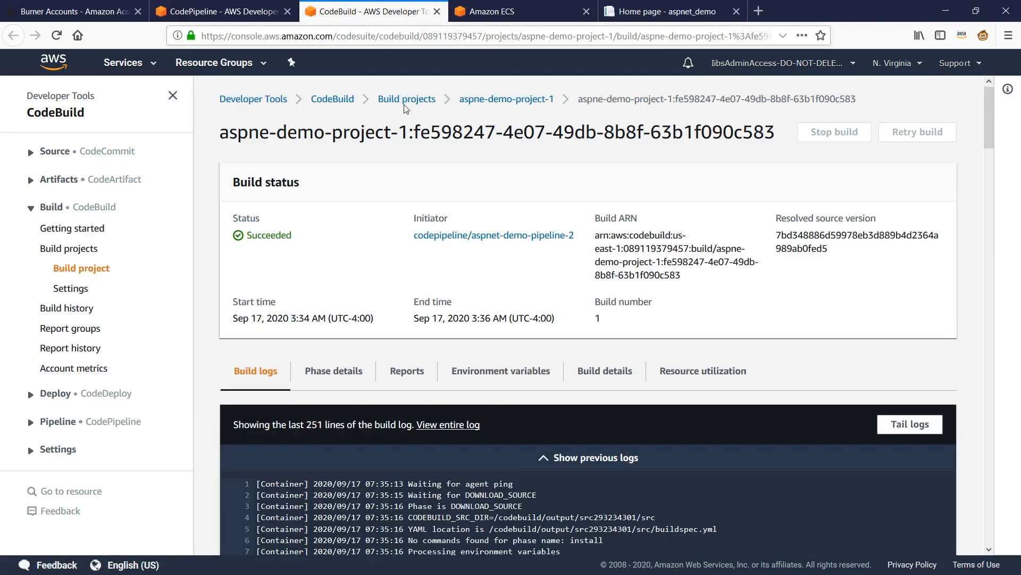
- Review the build logs, then switch to the live aspnet_demo Welcome page on webapp-alb
{"action": "scroll", "scroll_direction": "down", "scroll_amount": 3}
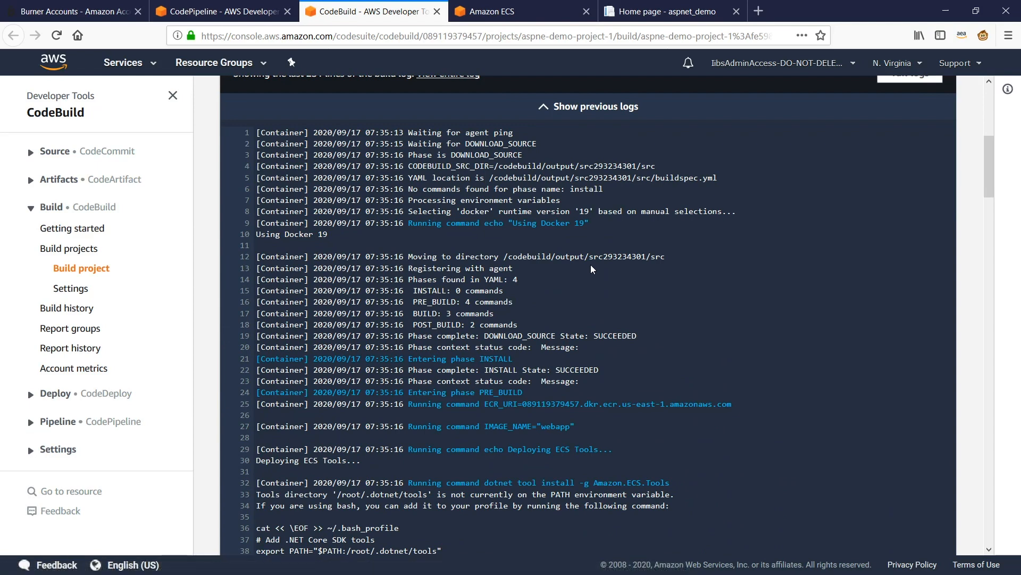
{"action": "scroll", "scroll_direction": "down", "scroll_amount": 3}
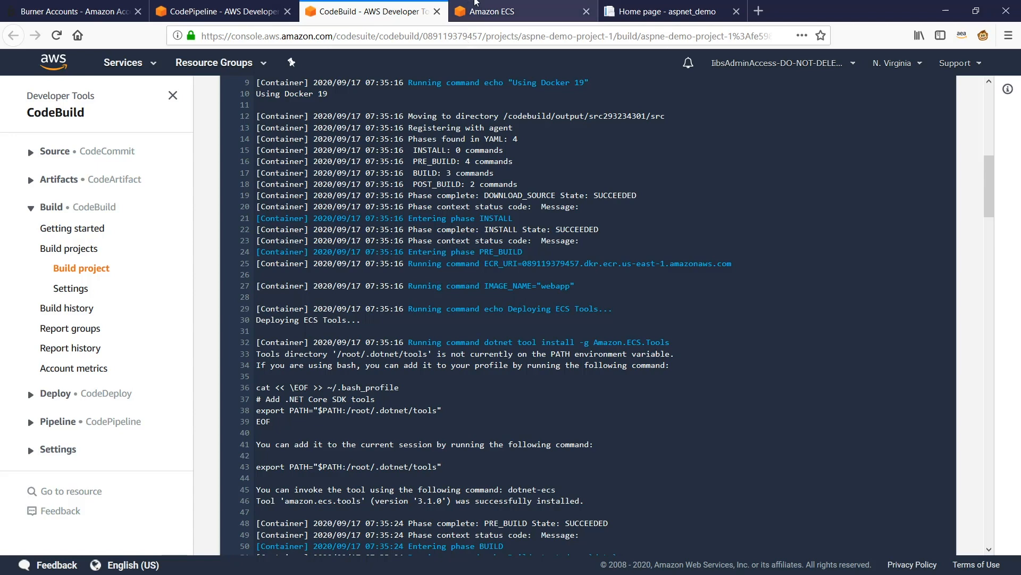
{"action": "left_click", "coordinate": [664, 11]}
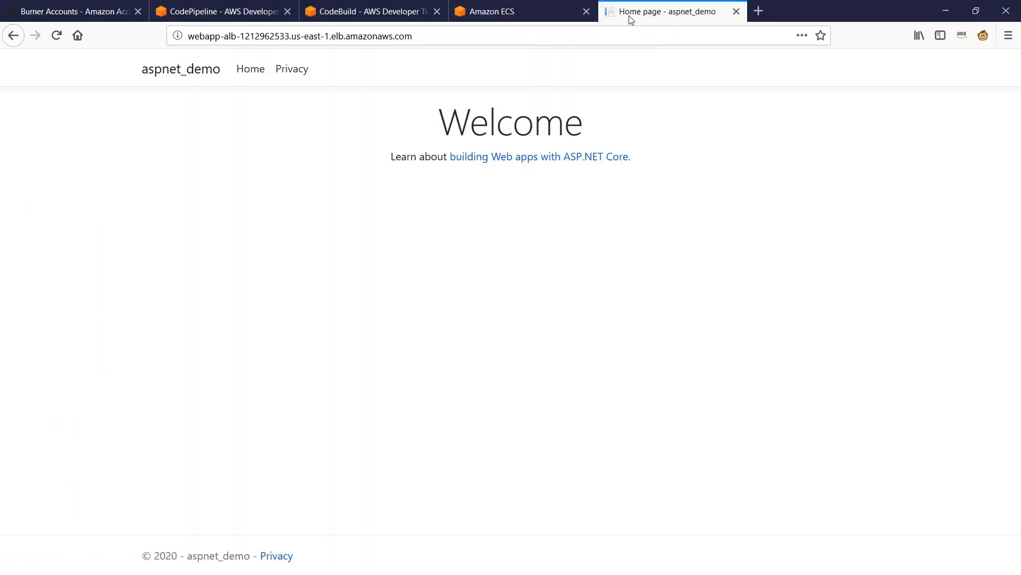